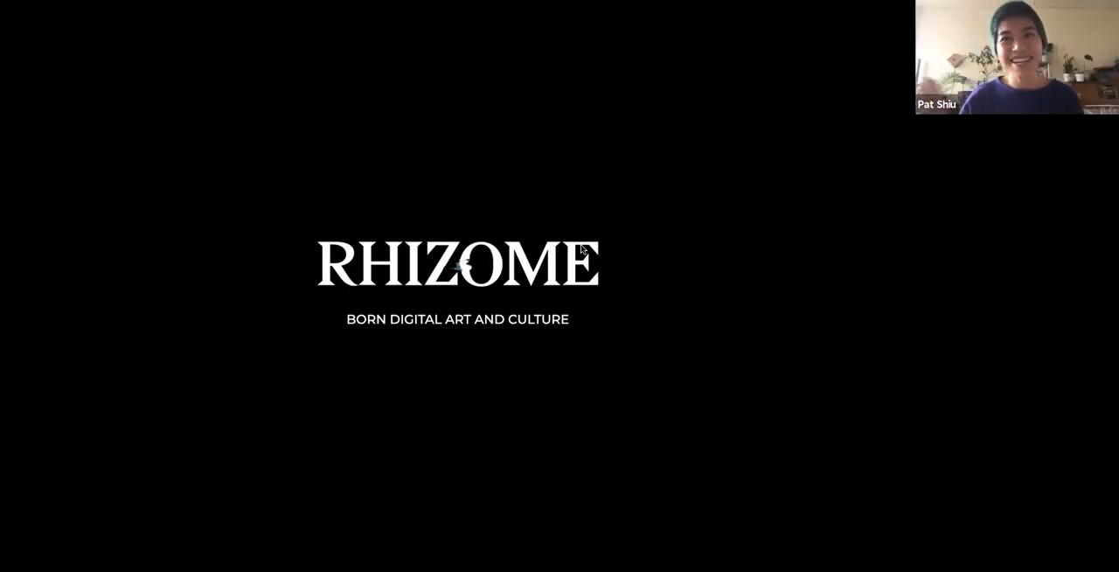
{"action": "mouse_move", "coordinate": [602, 280]}
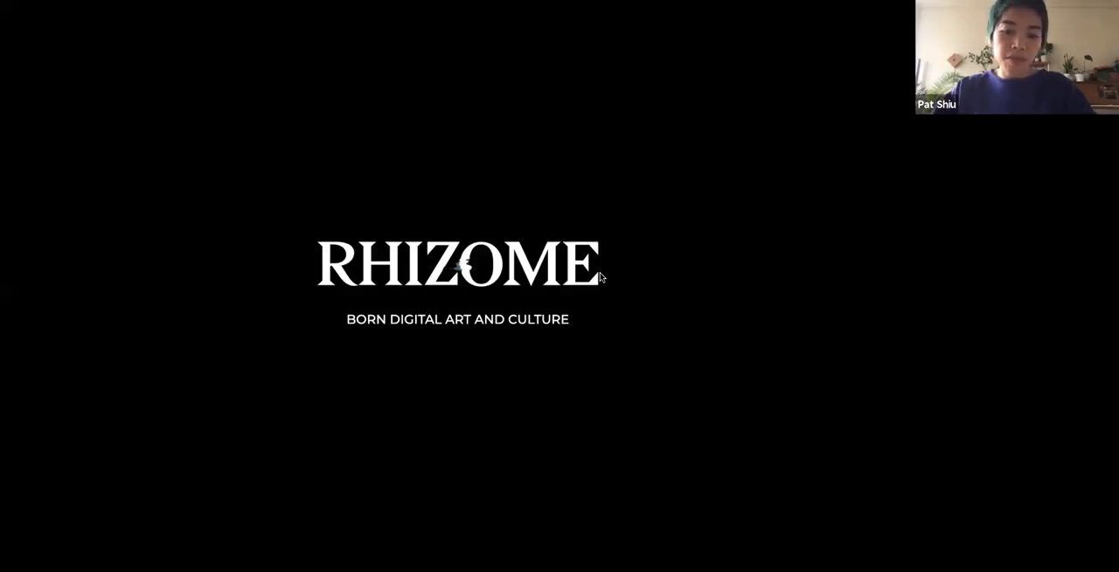
{"action": "mouse_move", "coordinate": [510, 474]}
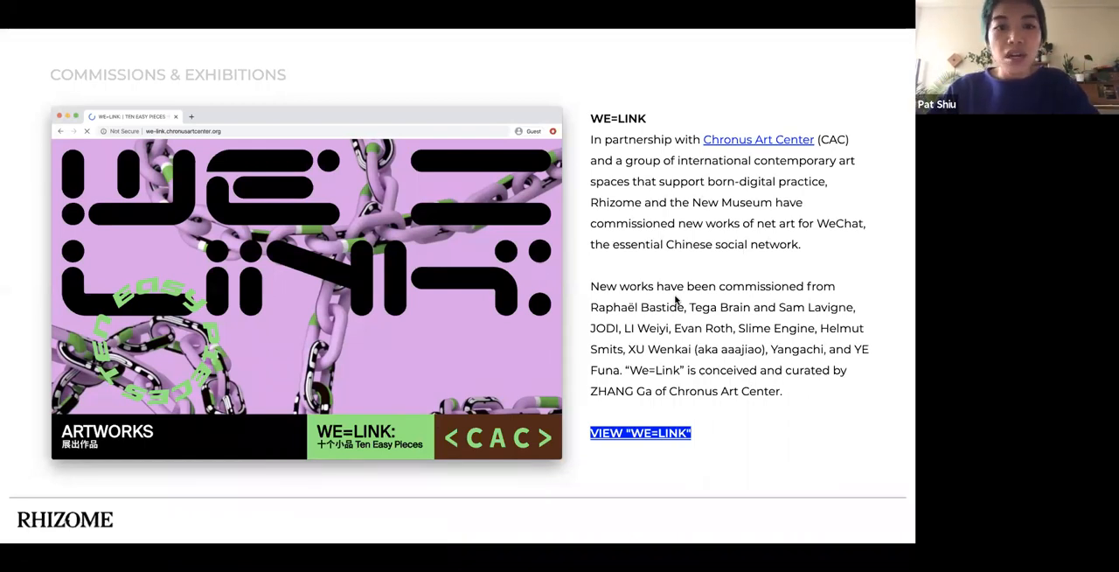
{"action": "mouse_move", "coordinate": [763, 208]}
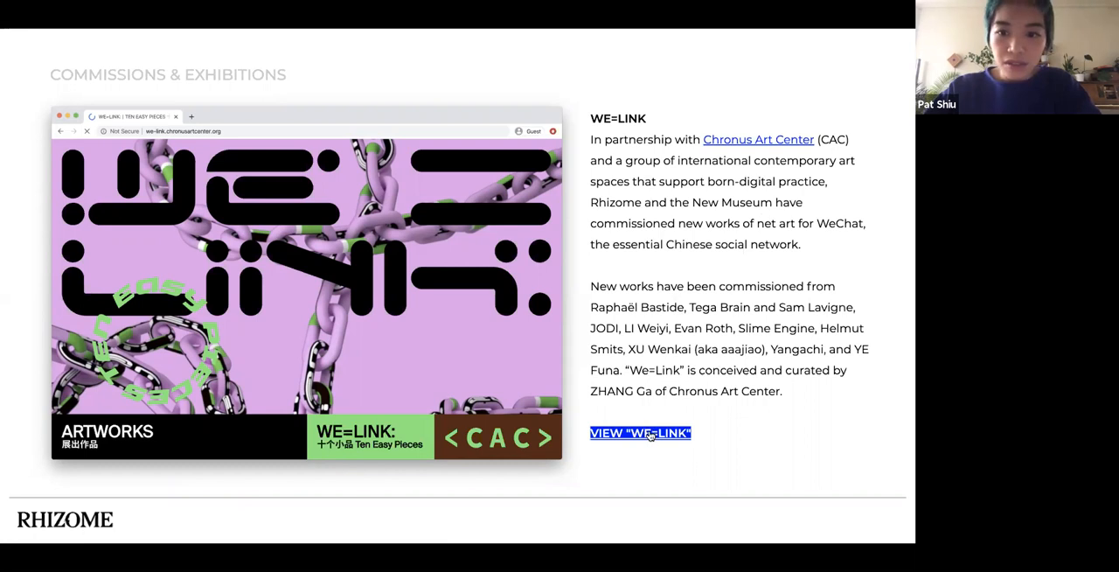
Open the We=Link: Ten Easy Pieces exhibition site from the Commissions & Exhibitions slide link
{"action": "left_click", "coordinate": [640, 433]}
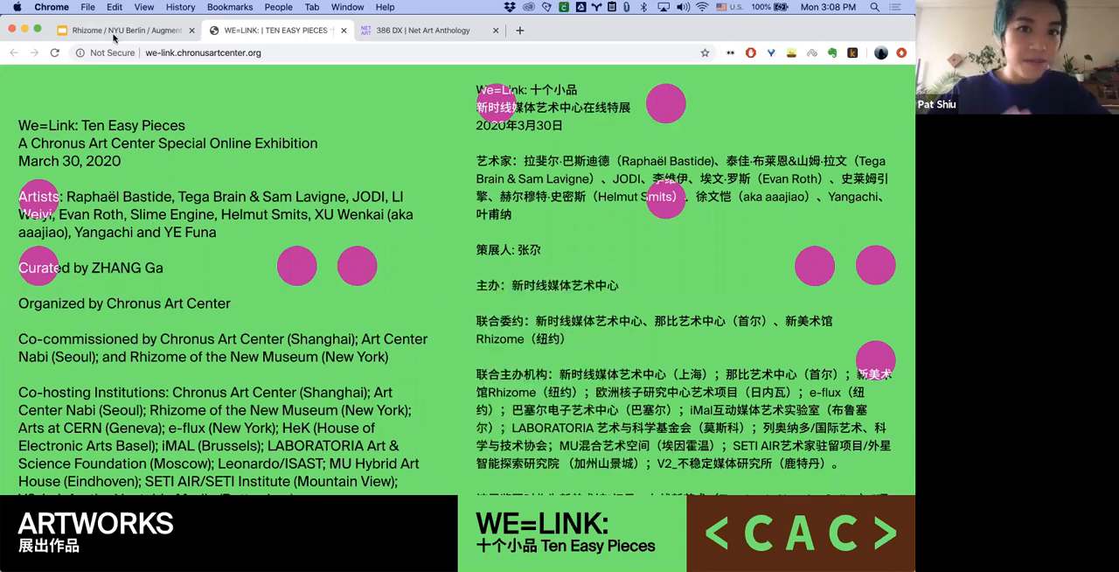
Open the Chronus Art Center website from the slide link, look over its homepage, and return to the deck
{"action": "left_click", "coordinate": [123, 32]}
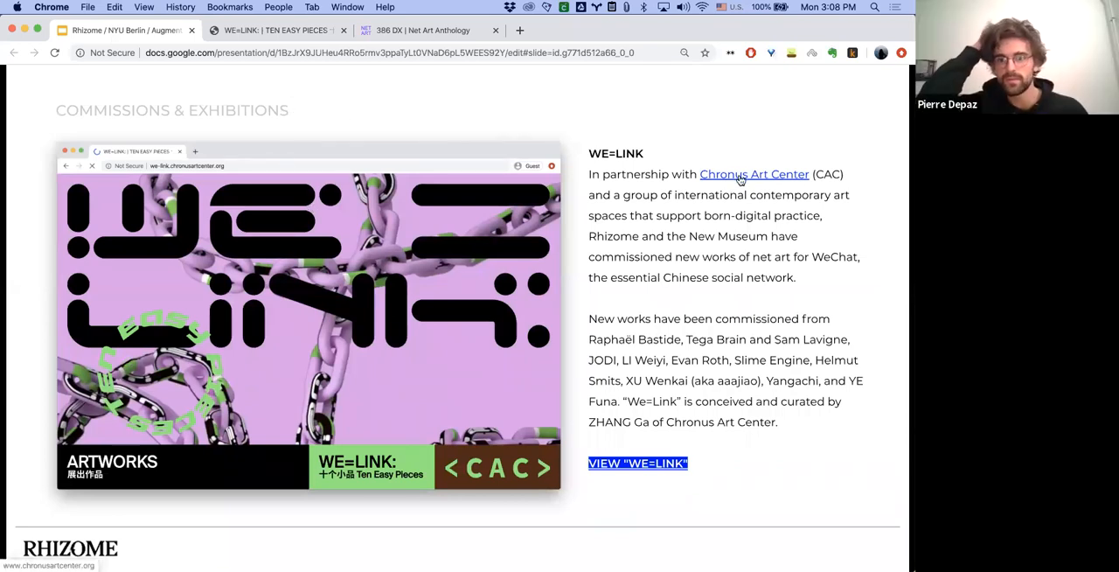
{"action": "left_click", "coordinate": [756, 175]}
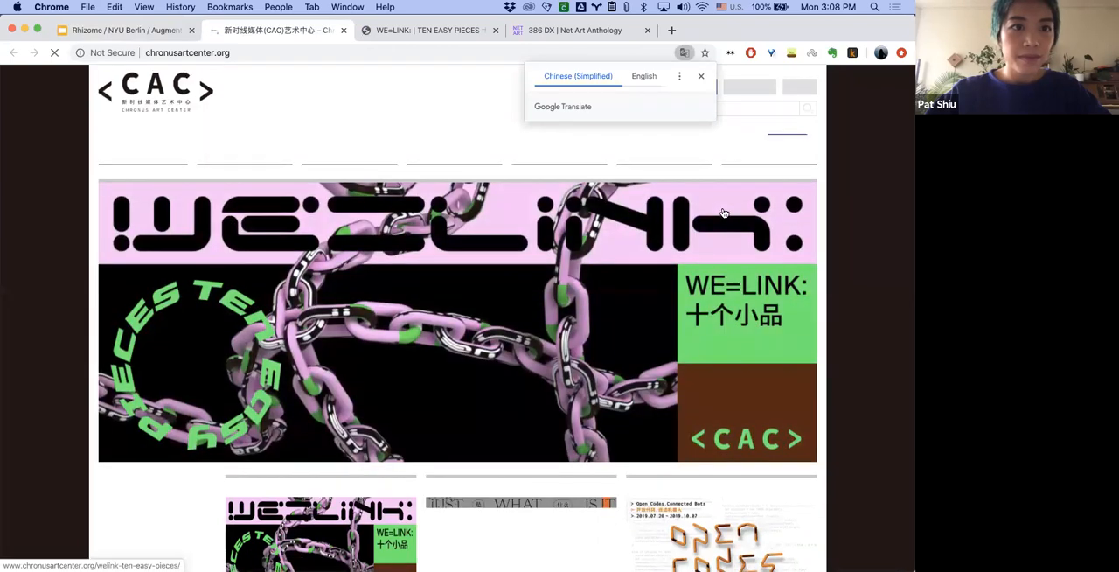
{"action": "scroll", "scroll_direction": "down", "scroll_amount": 3}
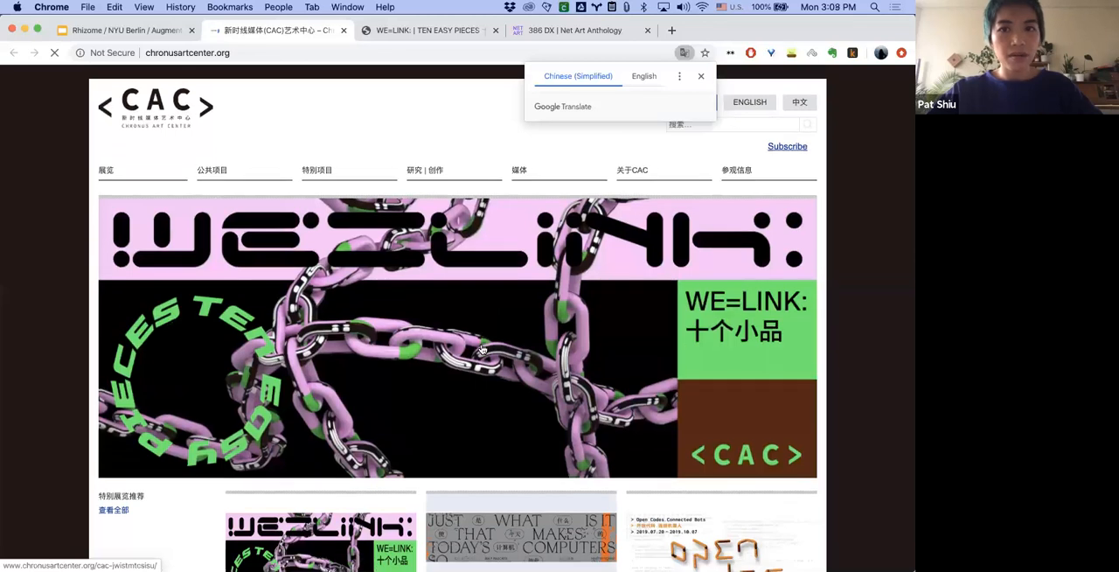
{"action": "scroll", "scroll_direction": "down", "scroll_amount": 3}
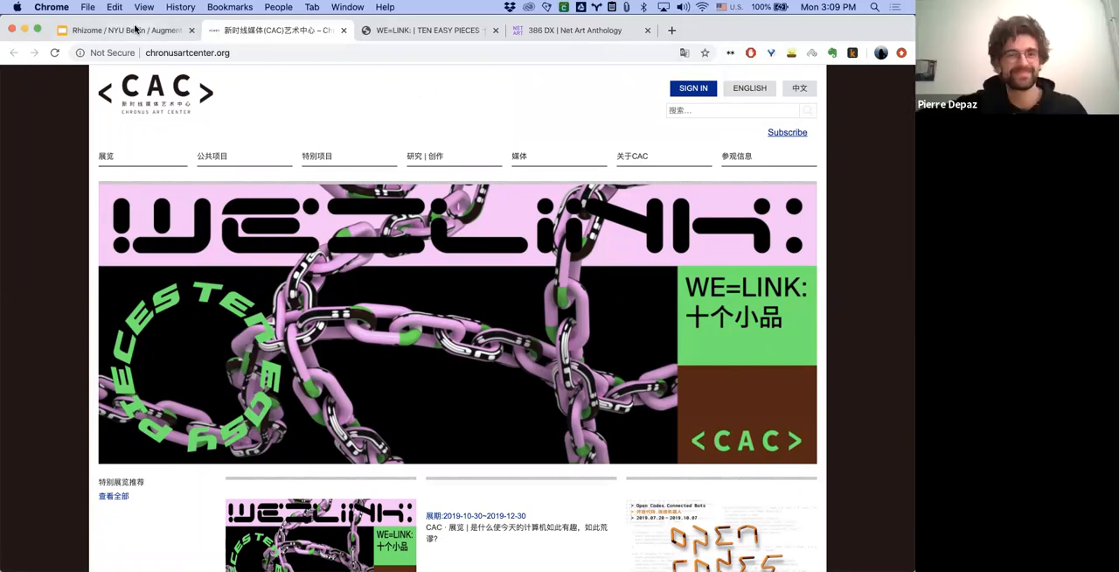
{"action": "left_click", "coordinate": [126, 32]}
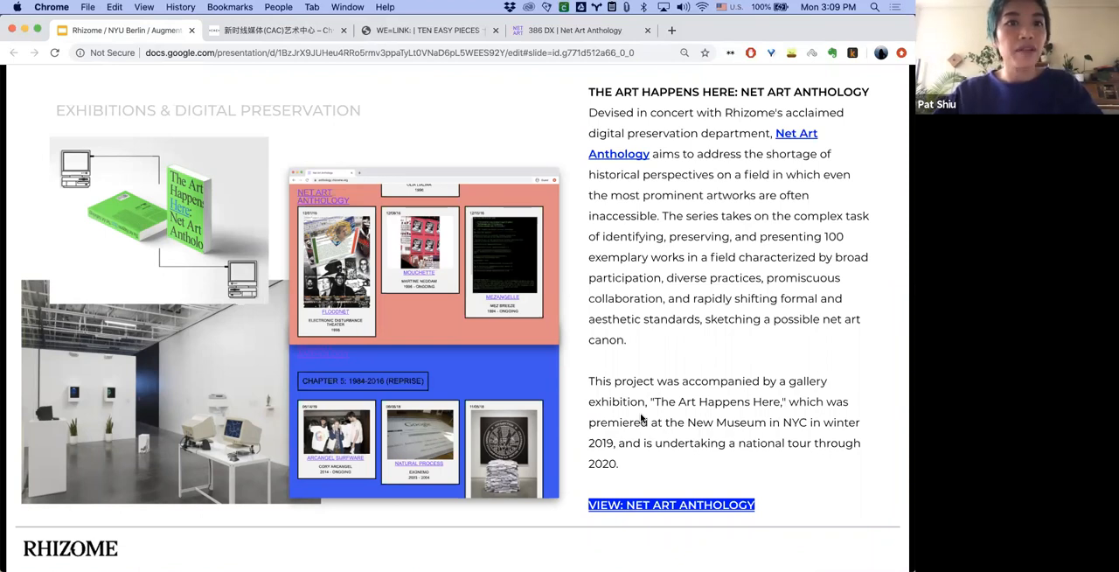
{"action": "mouse_move", "coordinate": [619, 408]}
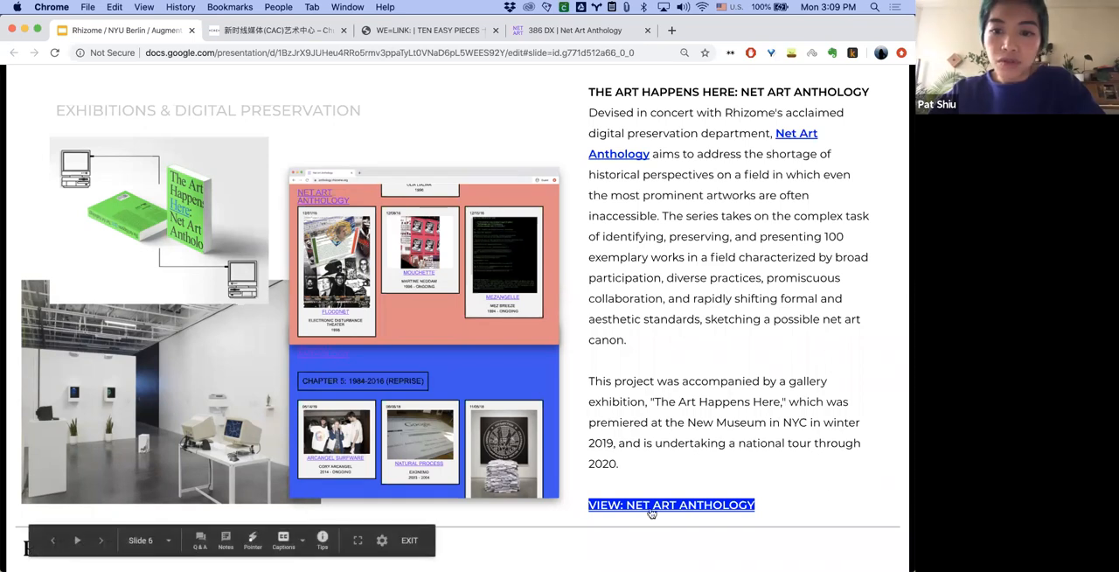
Open anthology.rhizome.org from the slide and browse down through its Chapter 5 artwork cards
{"action": "left_click", "coordinate": [668, 504]}
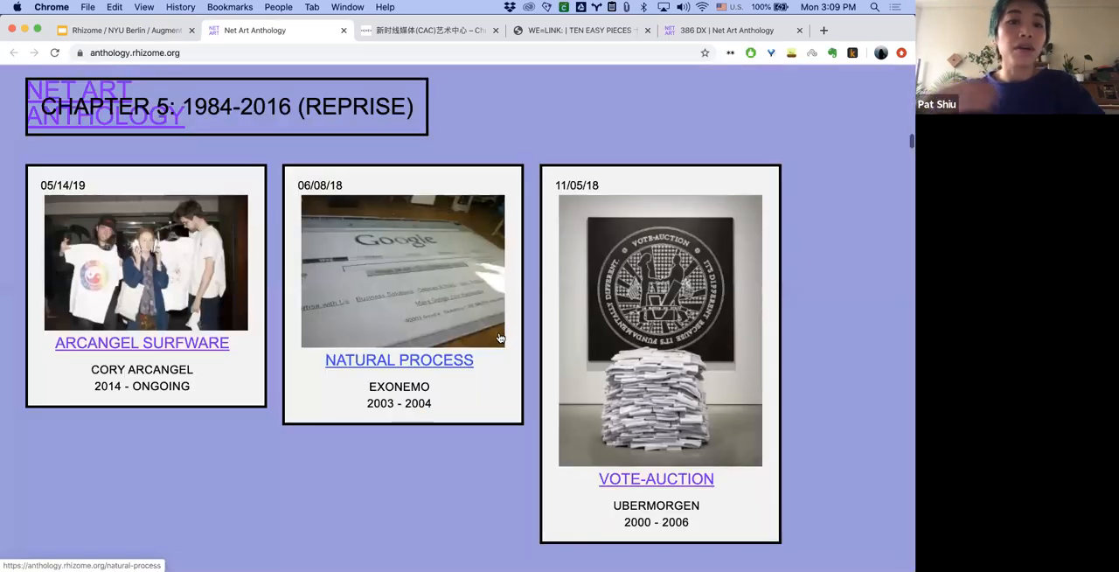
{"action": "scroll", "scroll_direction": "down", "scroll_amount": 3}
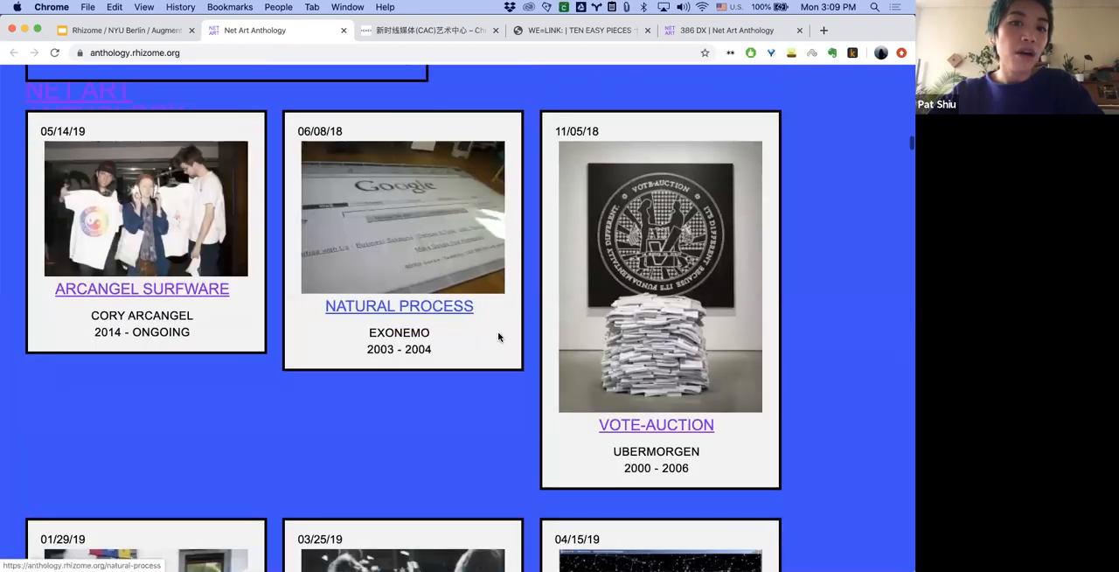
{"action": "scroll", "scroll_direction": "down", "scroll_amount": 3}
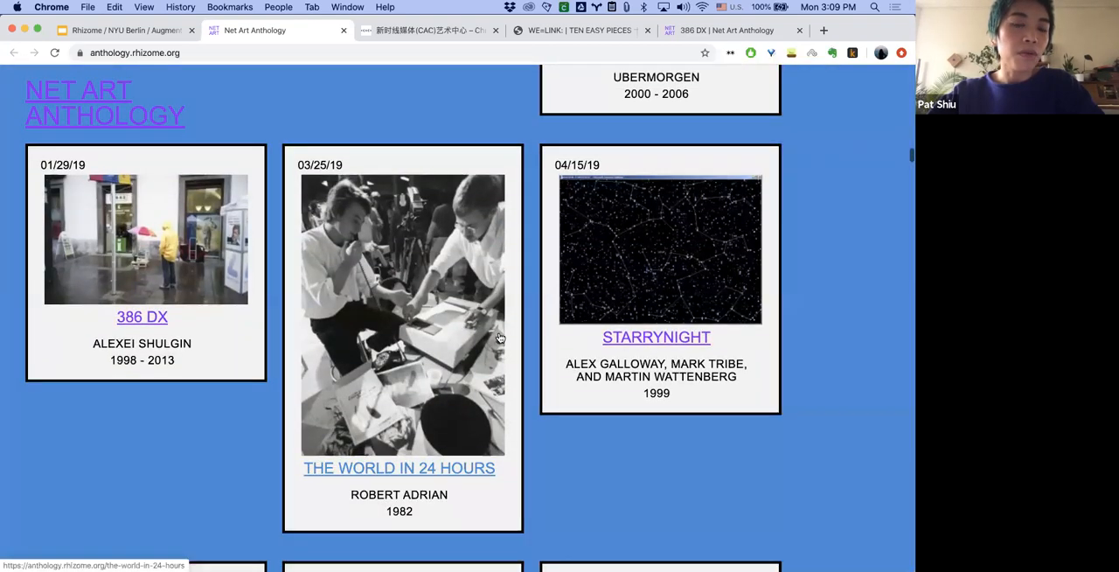
{"action": "scroll", "scroll_direction": "down", "scroll_amount": 3}
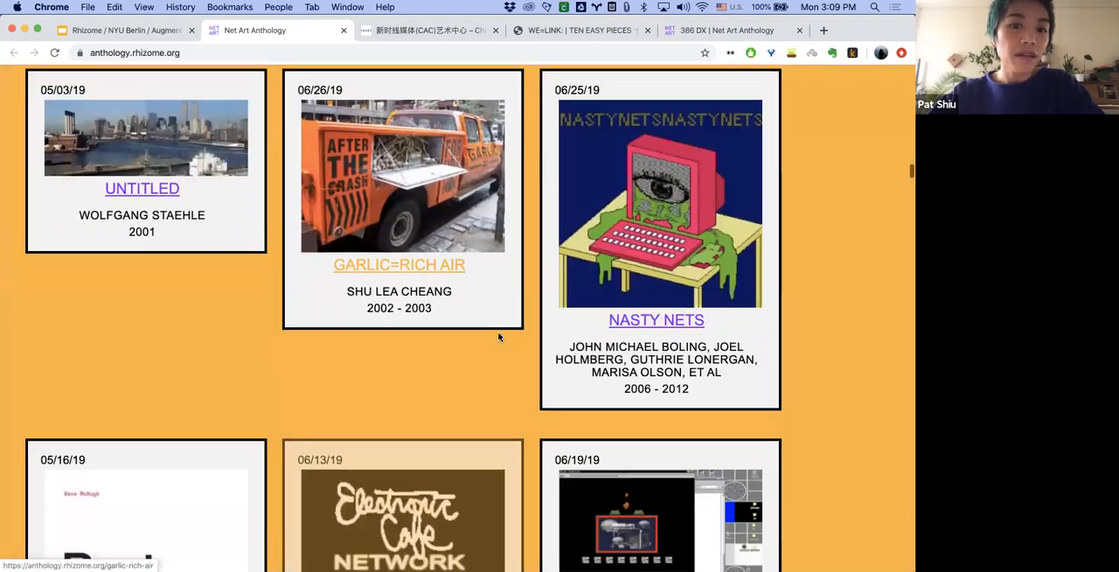
{"action": "scroll", "scroll_direction": "down", "scroll_amount": 3}
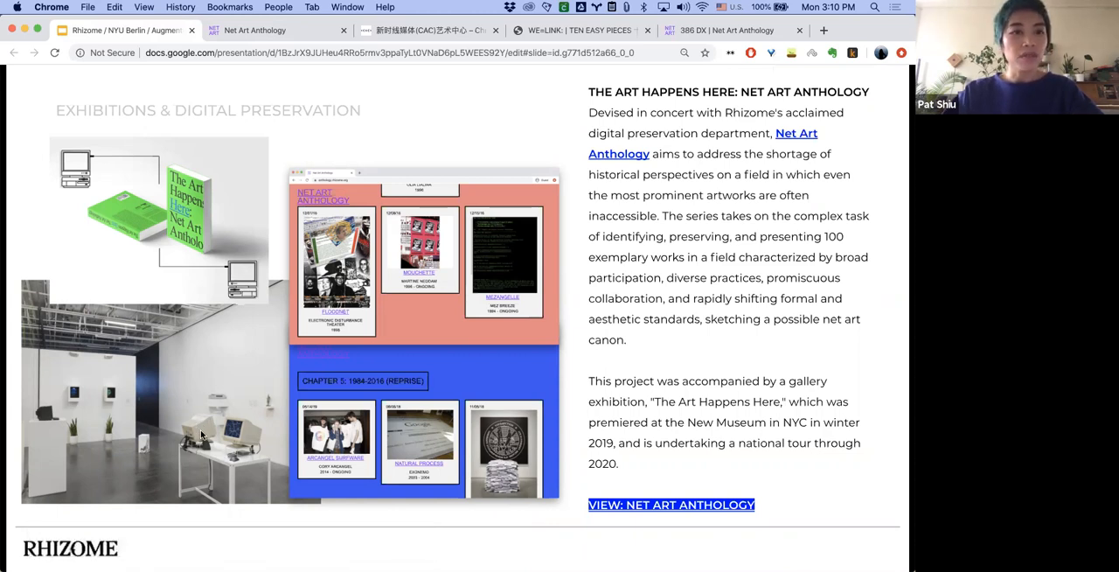
{"action": "mouse_move", "coordinate": [215, 388]}
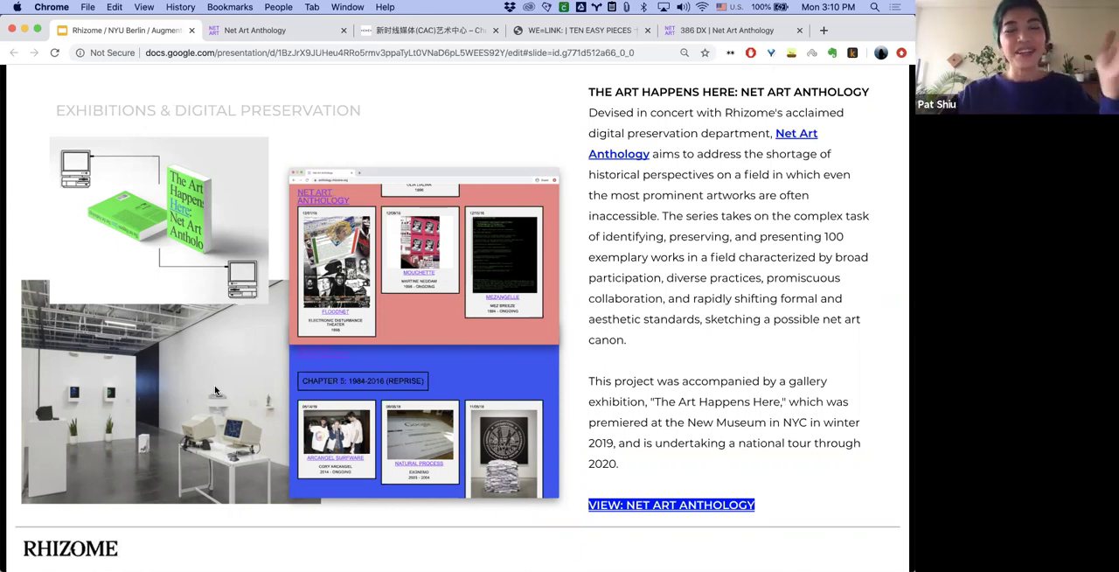
{"action": "mouse_move", "coordinate": [227, 164]}
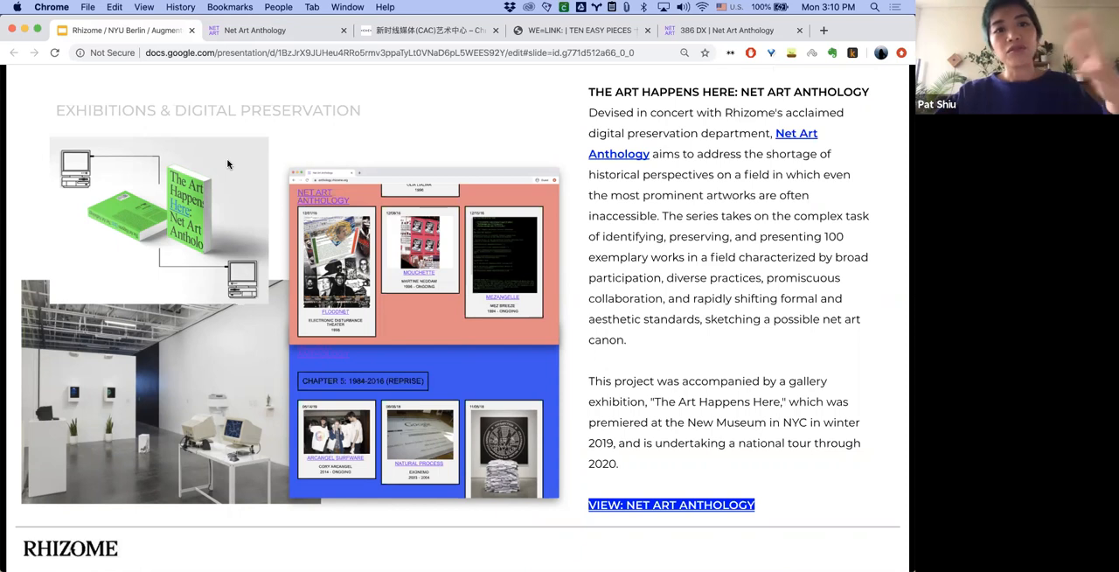
{"action": "mouse_move", "coordinate": [256, 308]}
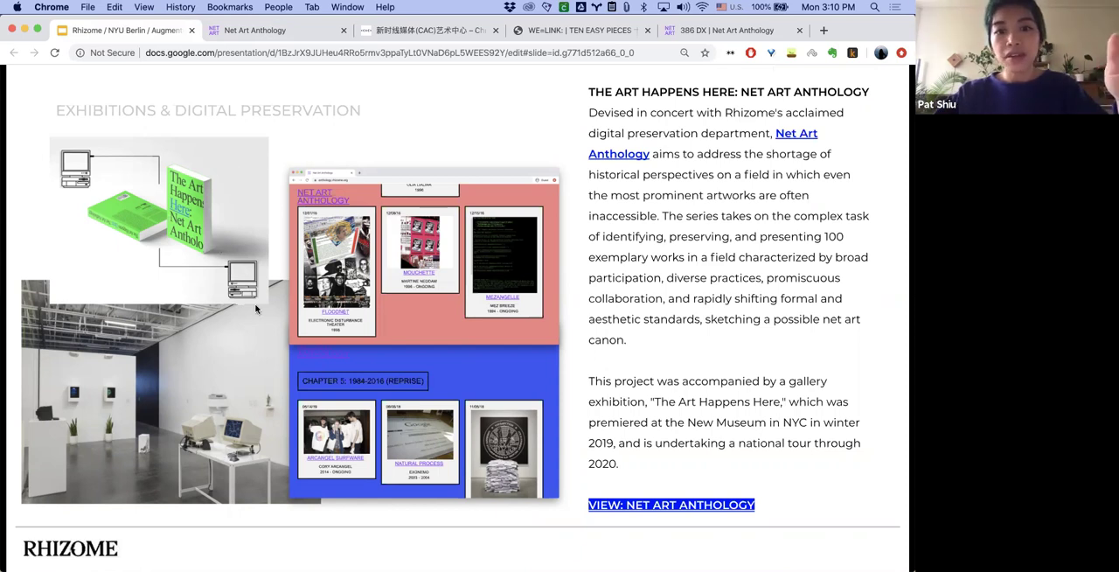
{"action": "mouse_move", "coordinate": [288, 371]}
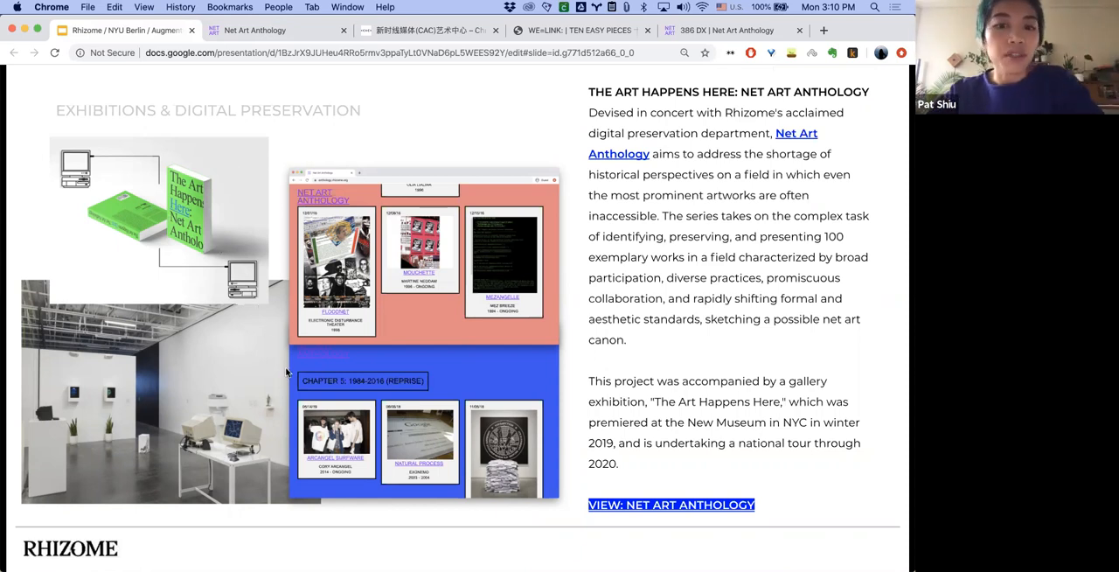
{"action": "mouse_move", "coordinate": [308, 344]}
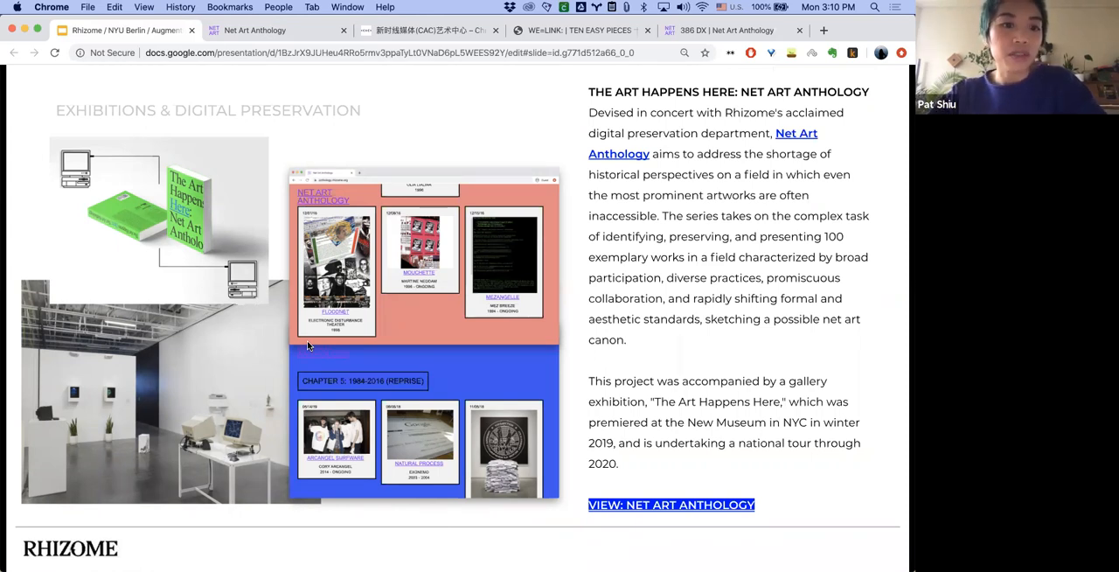
{"action": "mouse_move", "coordinate": [581, 384]}
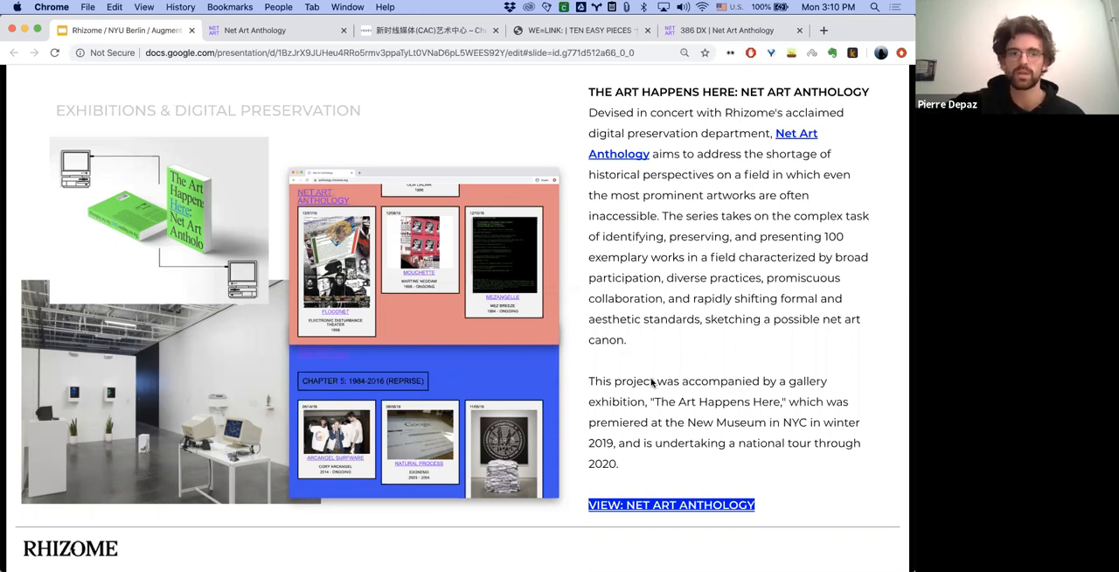
{"action": "mouse_move", "coordinate": [640, 378]}
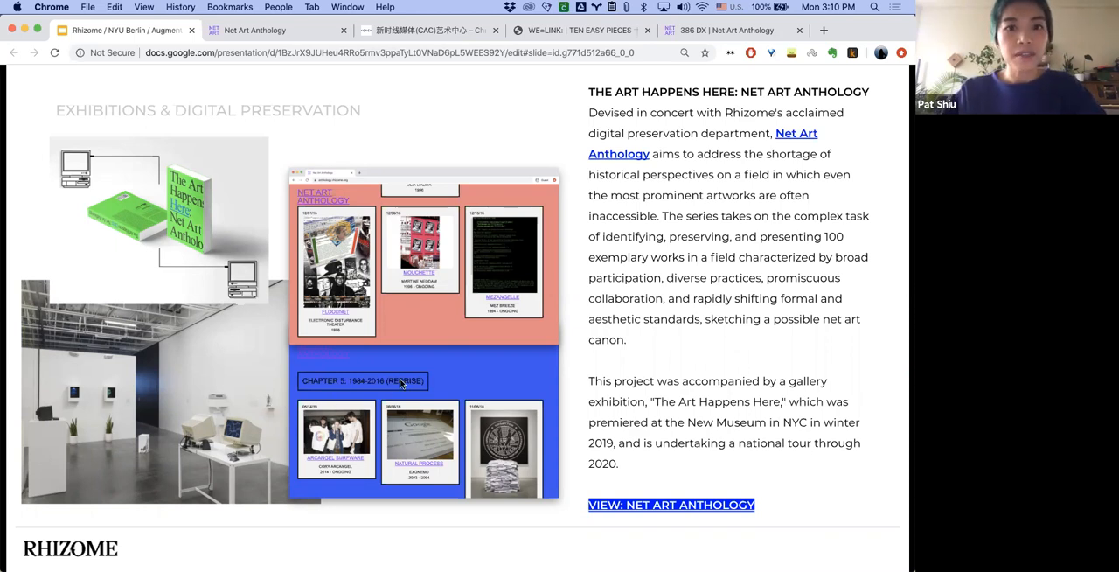
{"action": "mouse_move", "coordinate": [319, 143]}
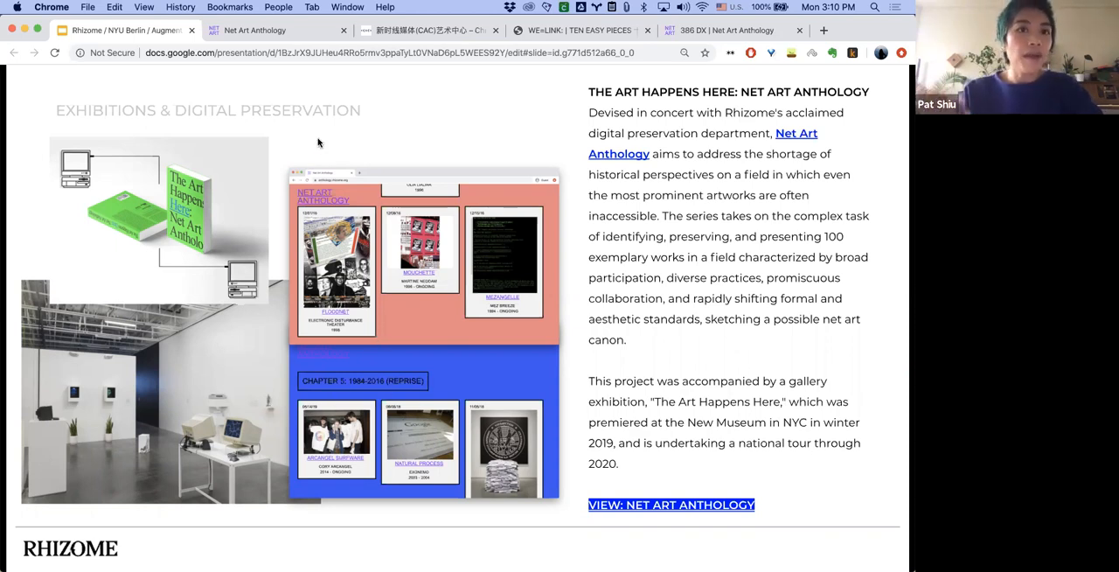
Switch to the open Net Art Anthology tab and scroll to works like 386 DX and StarryNight
{"action": "left_click", "coordinate": [670, 506]}
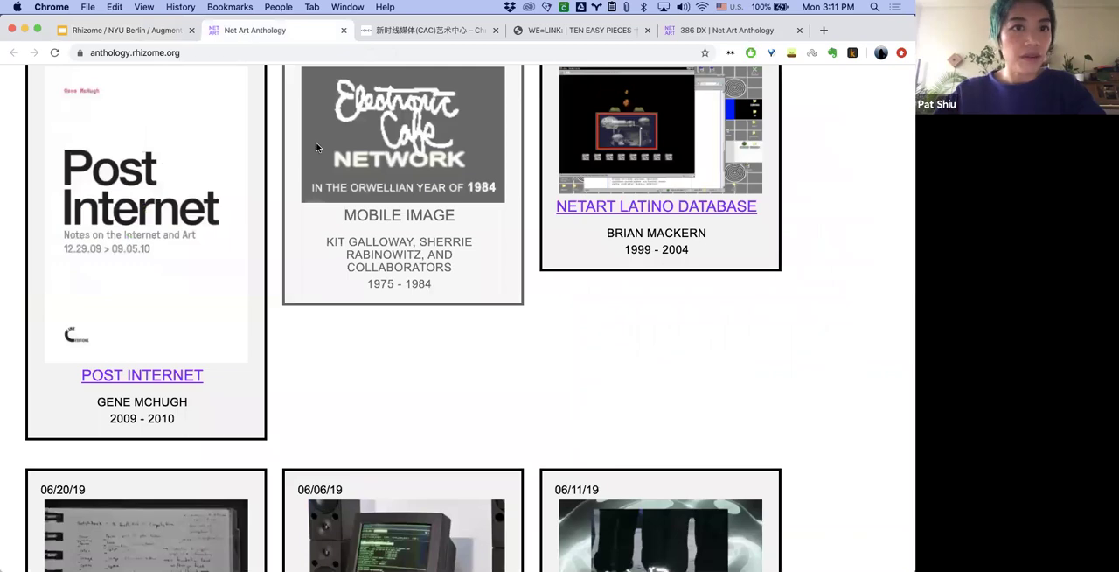
{"action": "scroll", "scroll_direction": "down", "scroll_amount": 3}
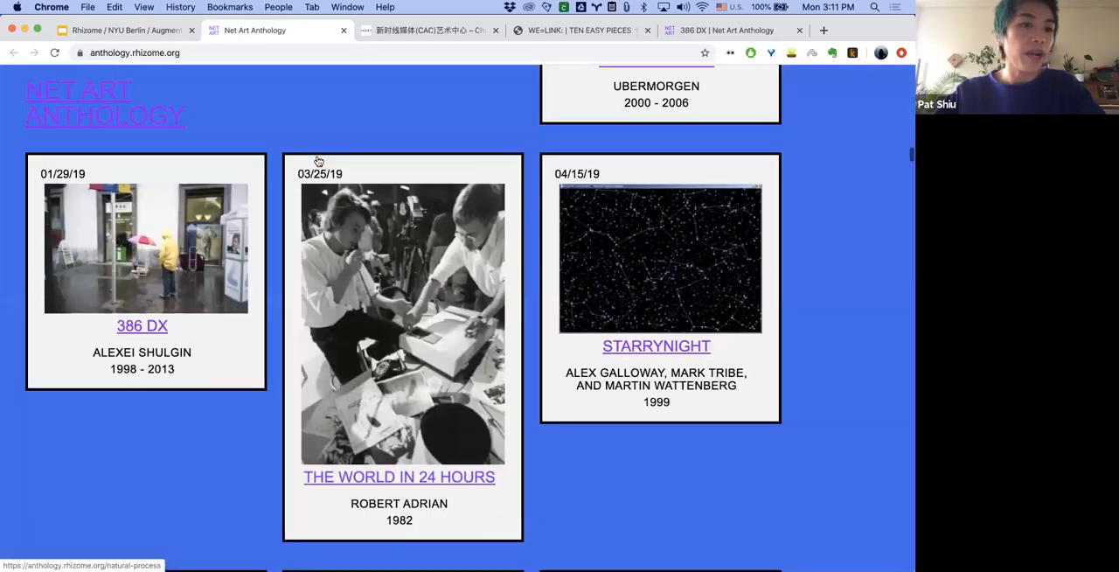
Open the 386 DX artwork page and look through its description, New York video and Graz street photos
{"action": "left_click", "coordinate": [142, 326]}
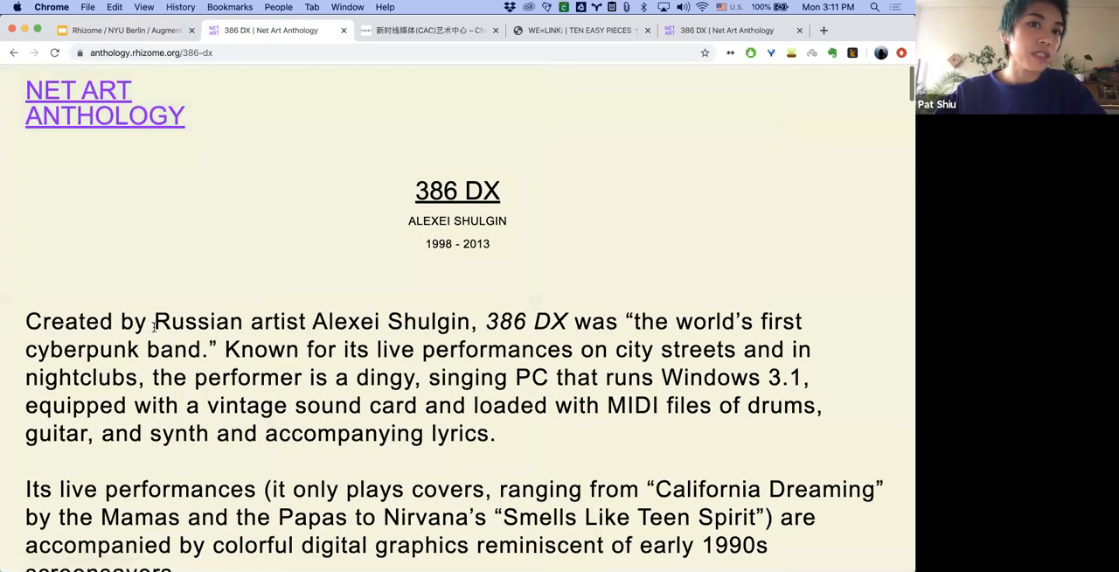
{"action": "scroll", "scroll_direction": "down", "scroll_amount": 3}
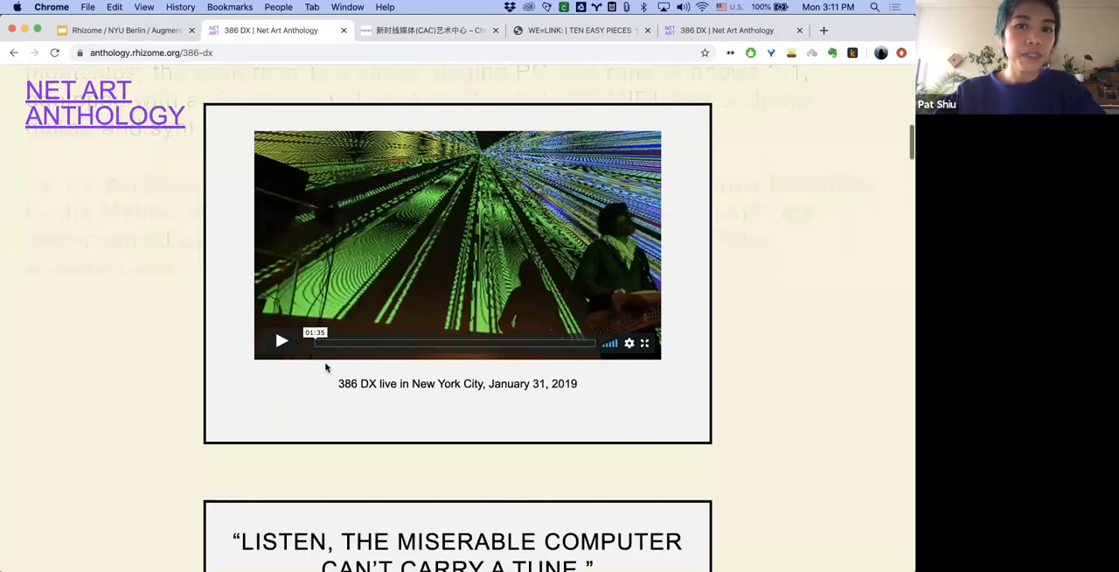
{"action": "scroll", "scroll_direction": "down", "scroll_amount": 3}
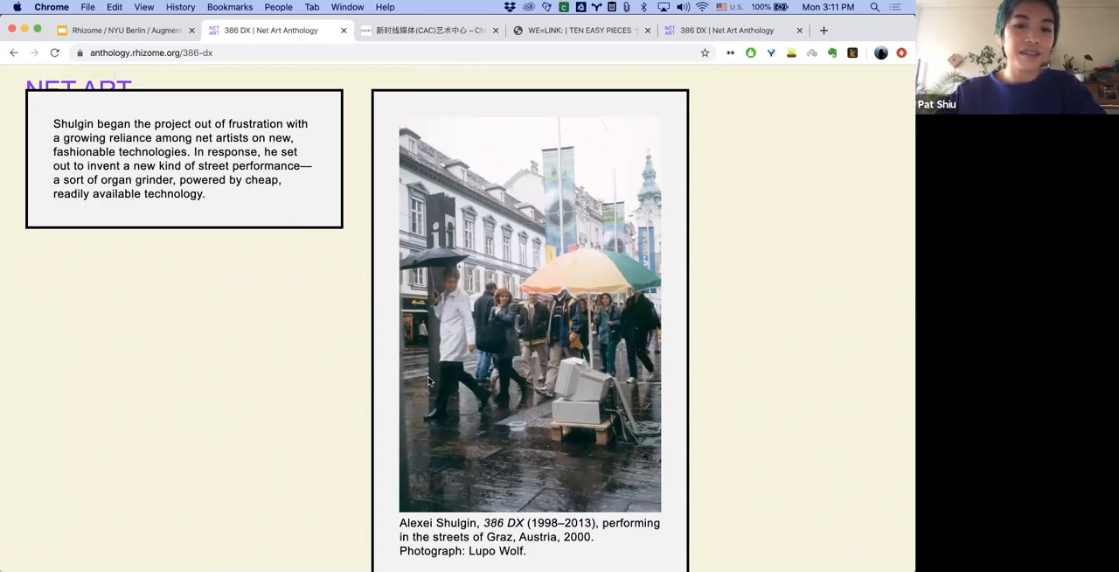
{"action": "scroll", "scroll_direction": "down", "scroll_amount": 3}
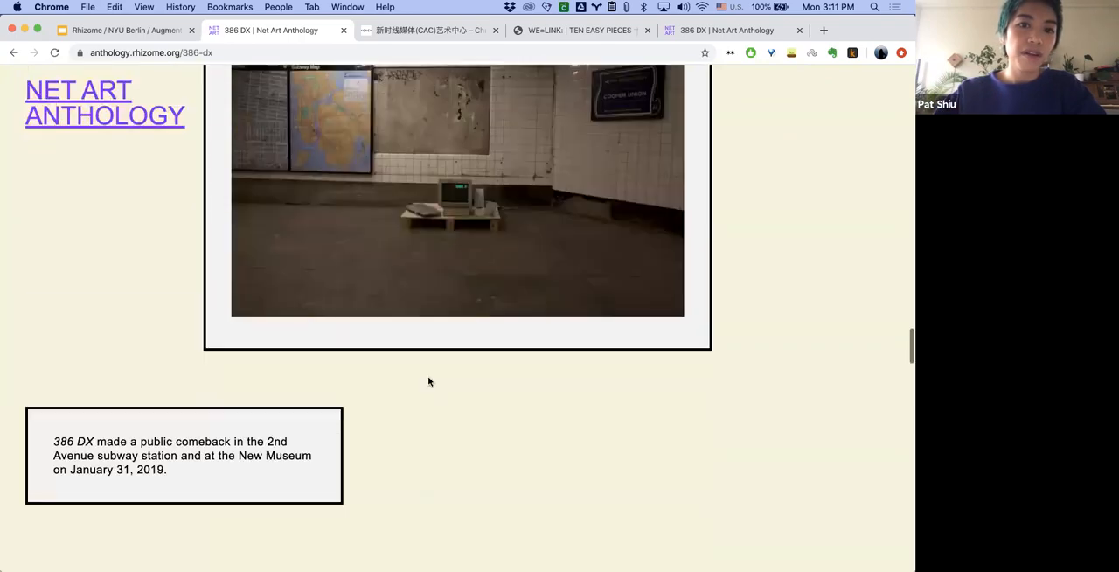
{"action": "scroll", "scroll_direction": "down", "scroll_amount": 3}
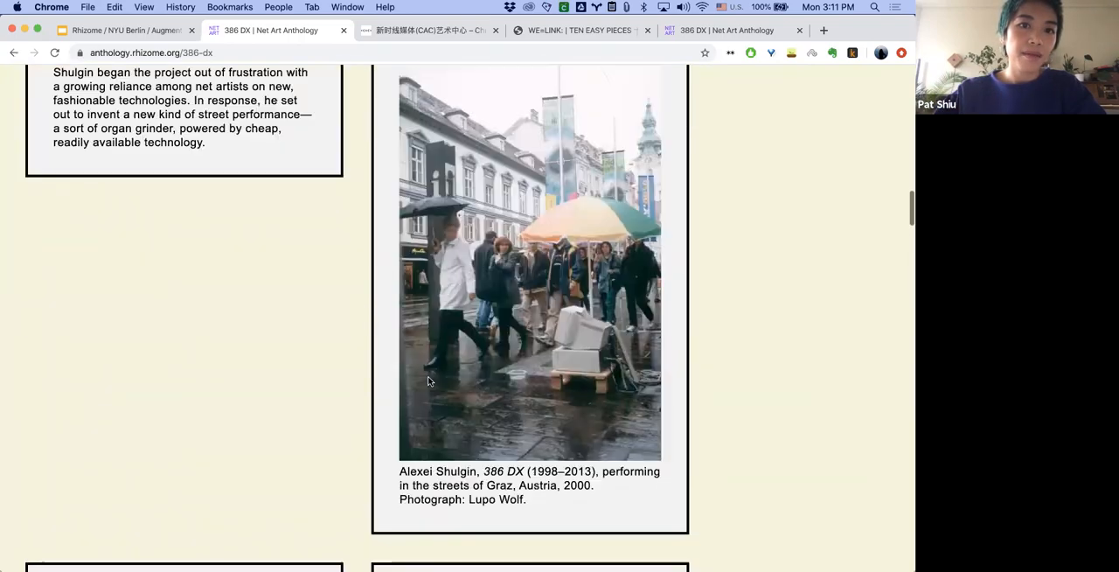
{"action": "scroll", "scroll_direction": "down", "scroll_amount": 3}
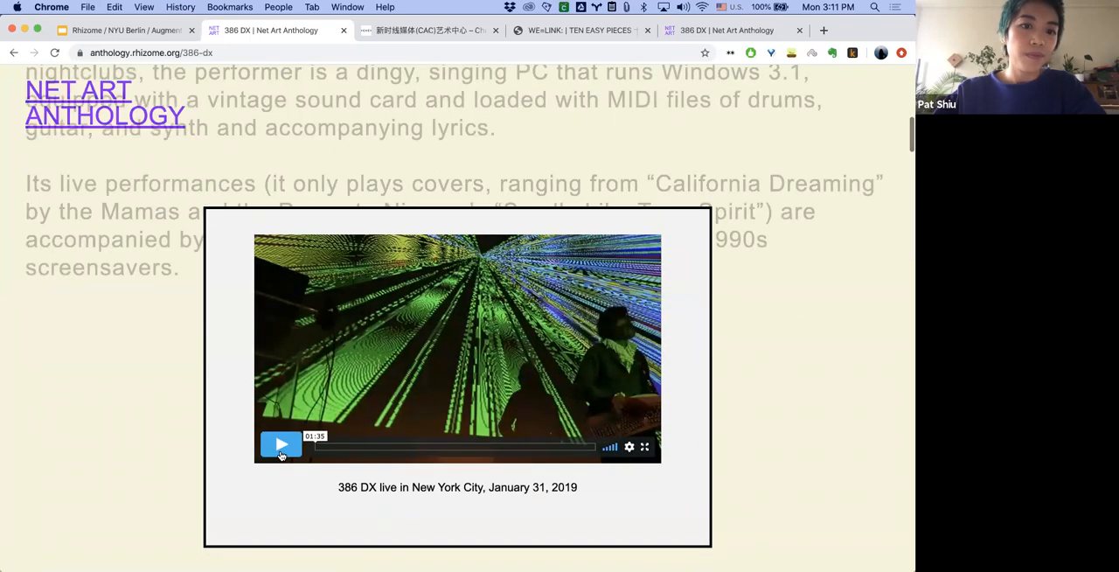
Play part of the embedded 386 DX live New York performance video, then pause it
{"action": "left_click", "coordinate": [280, 444]}
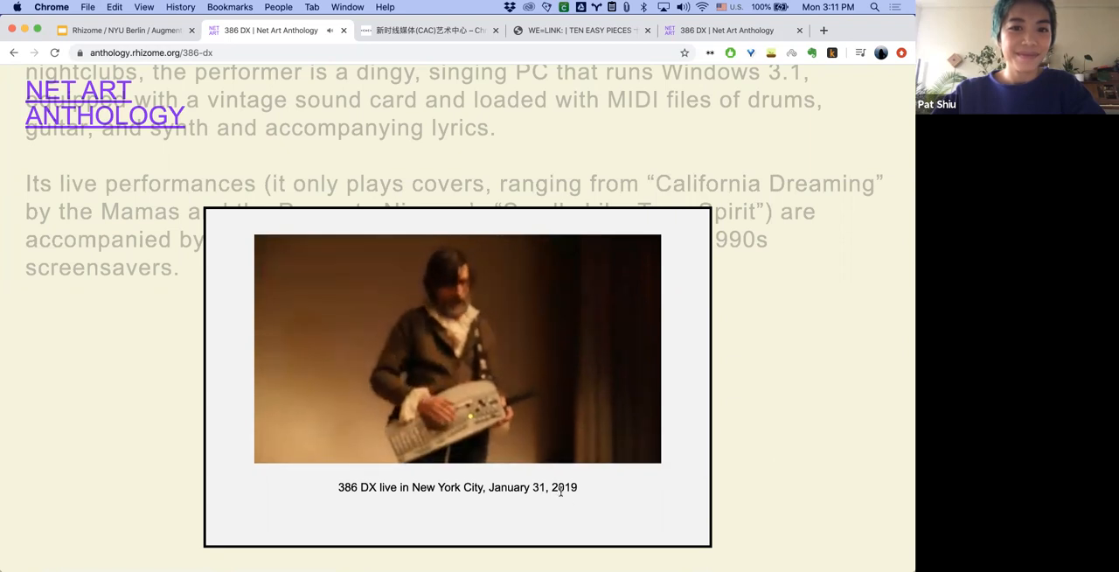
{"action": "left_click", "coordinate": [458, 349]}
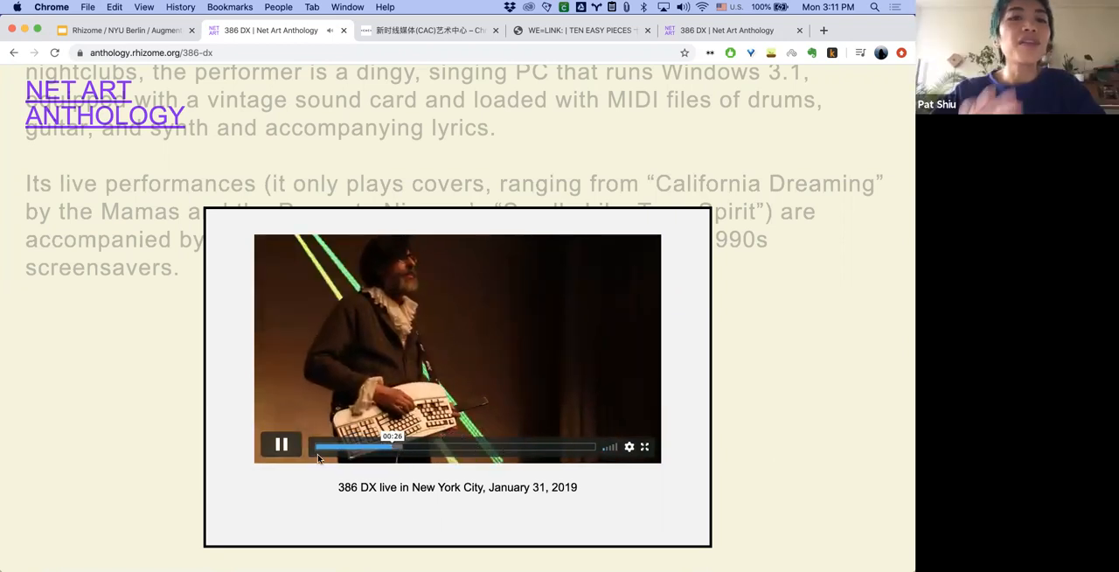
{"action": "left_click", "coordinate": [280, 444]}
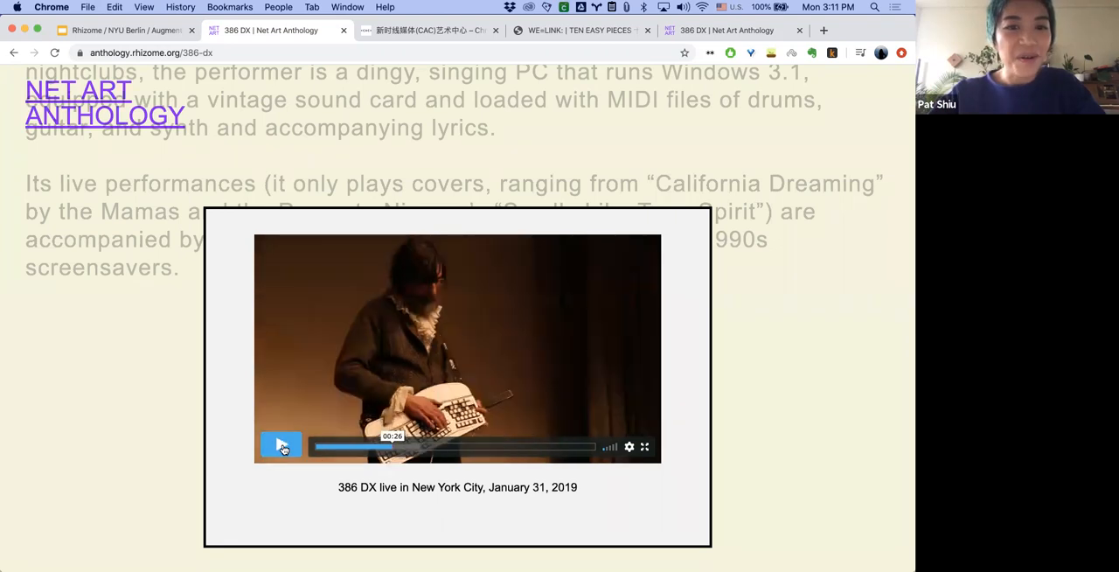
{"action": "scroll", "scroll_direction": "down", "scroll_amount": 3}
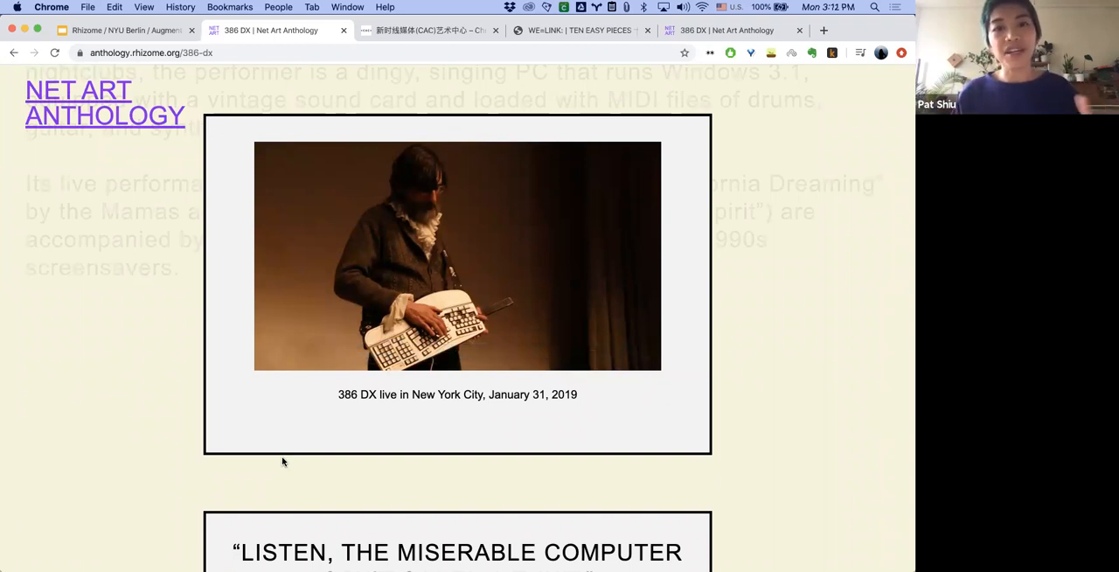
{"action": "mouse_move", "coordinate": [150, 367]}
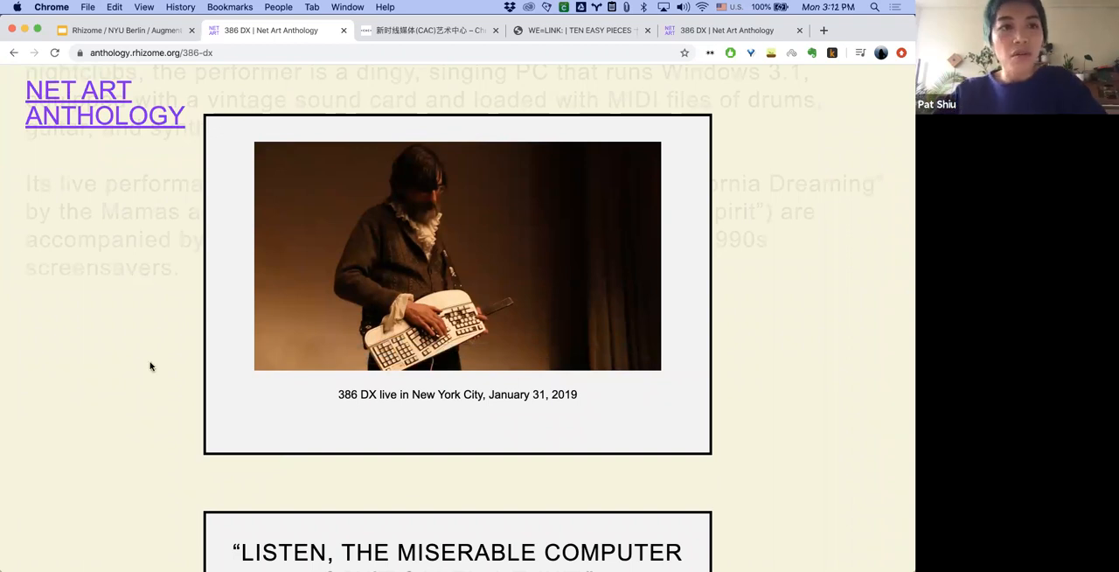
{"action": "mouse_move", "coordinate": [179, 256]}
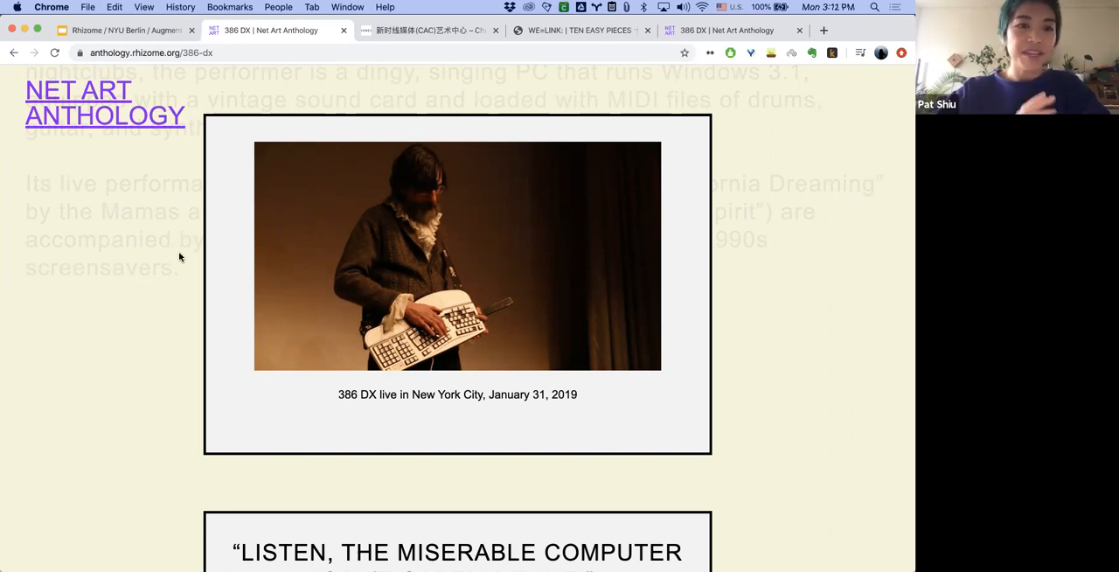
Scroll the 386 DX page to the Houston St subway photo and its comeback caption, then return to the deck
{"action": "scroll", "scroll_direction": "down", "scroll_amount": 3}
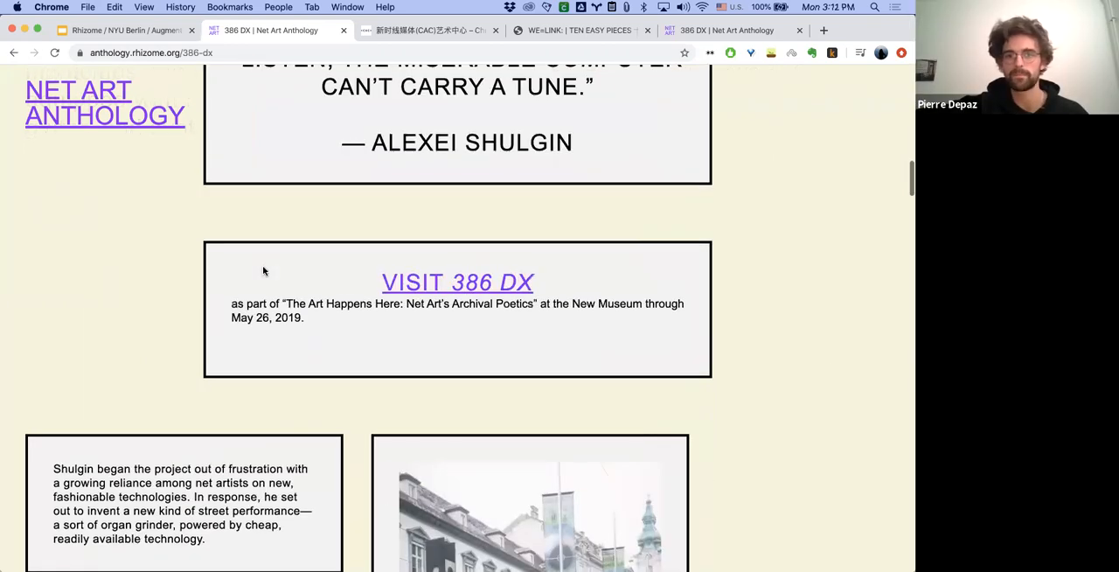
{"action": "scroll", "scroll_direction": "down", "scroll_amount": 3}
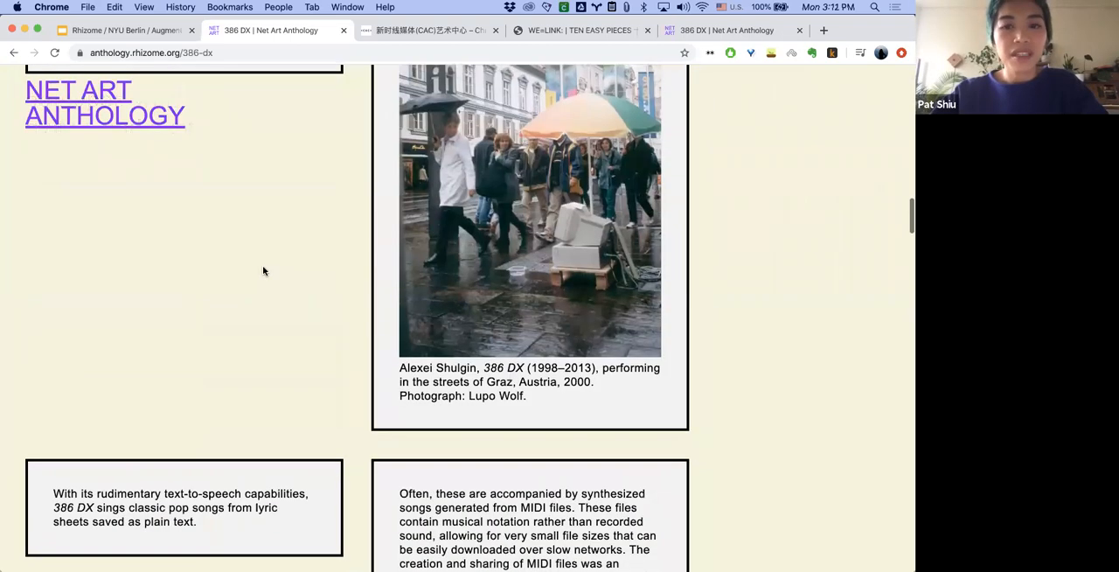
{"action": "scroll", "scroll_direction": "down", "scroll_amount": 3}
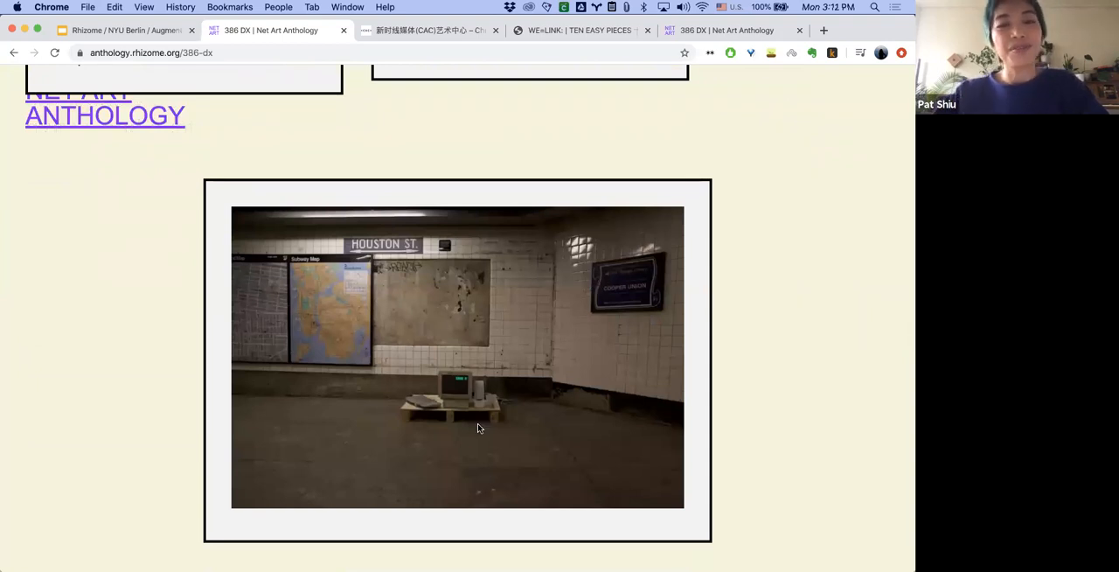
{"action": "scroll", "scroll_direction": "down", "scroll_amount": 3}
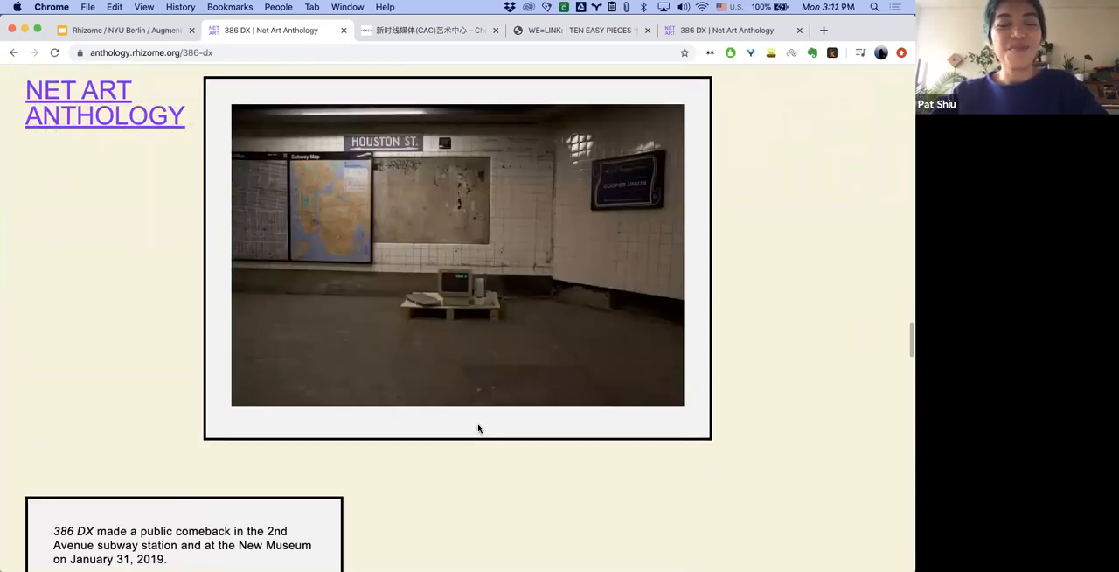
{"action": "mouse_move", "coordinate": [453, 292]}
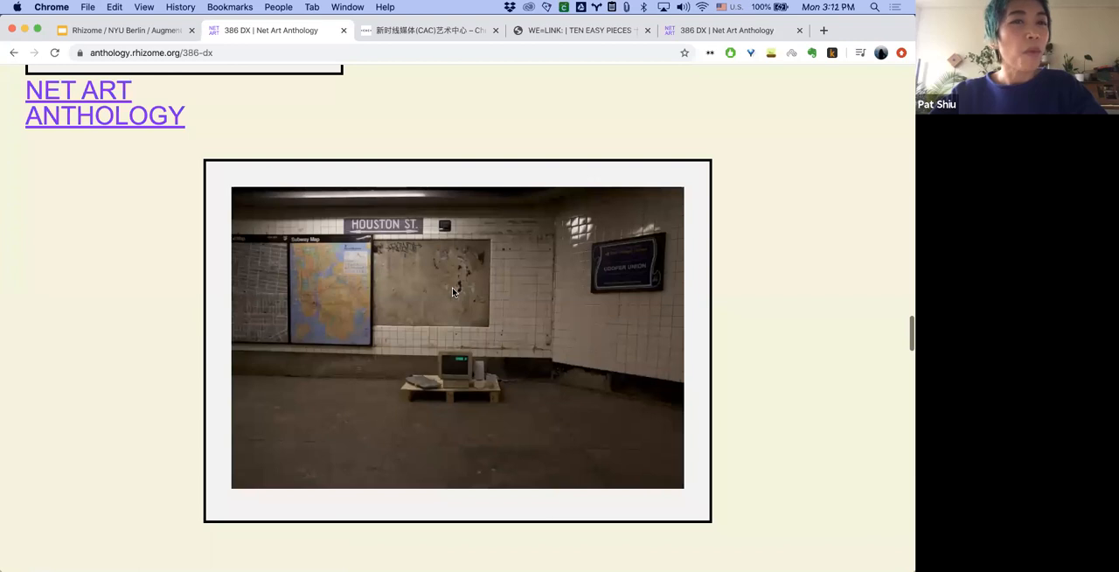
{"action": "scroll", "scroll_direction": "down", "scroll_amount": 3}
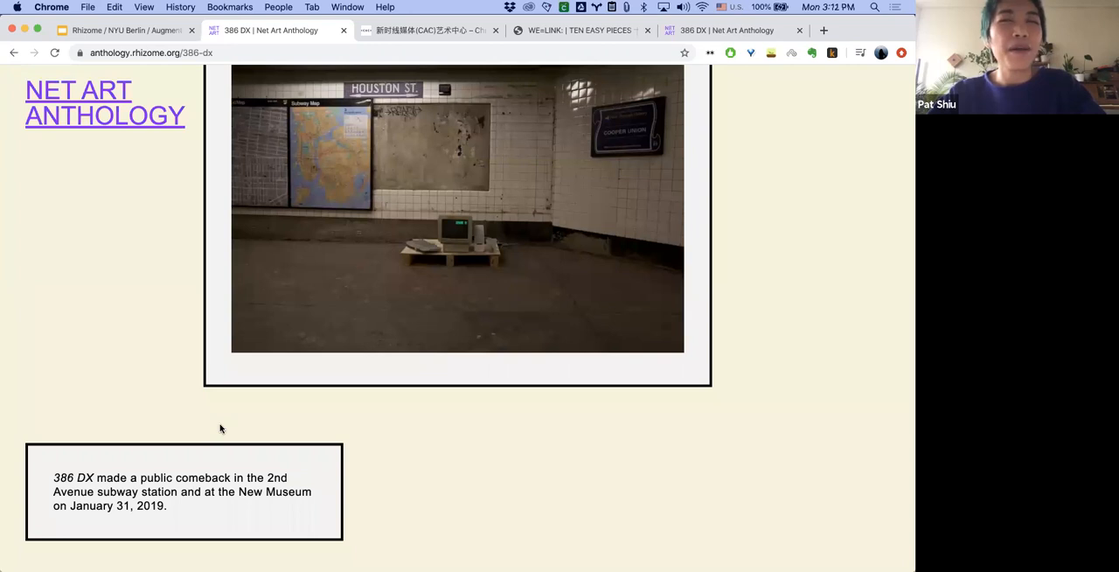
{"action": "mouse_move", "coordinate": [217, 440]}
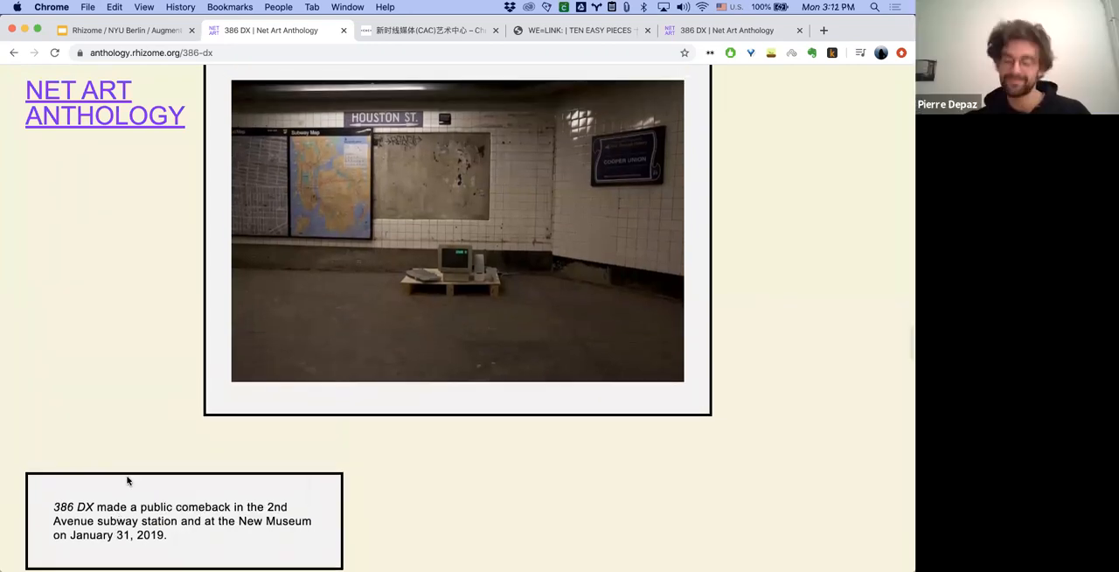
{"action": "scroll", "scroll_direction": "down", "scroll_amount": 3}
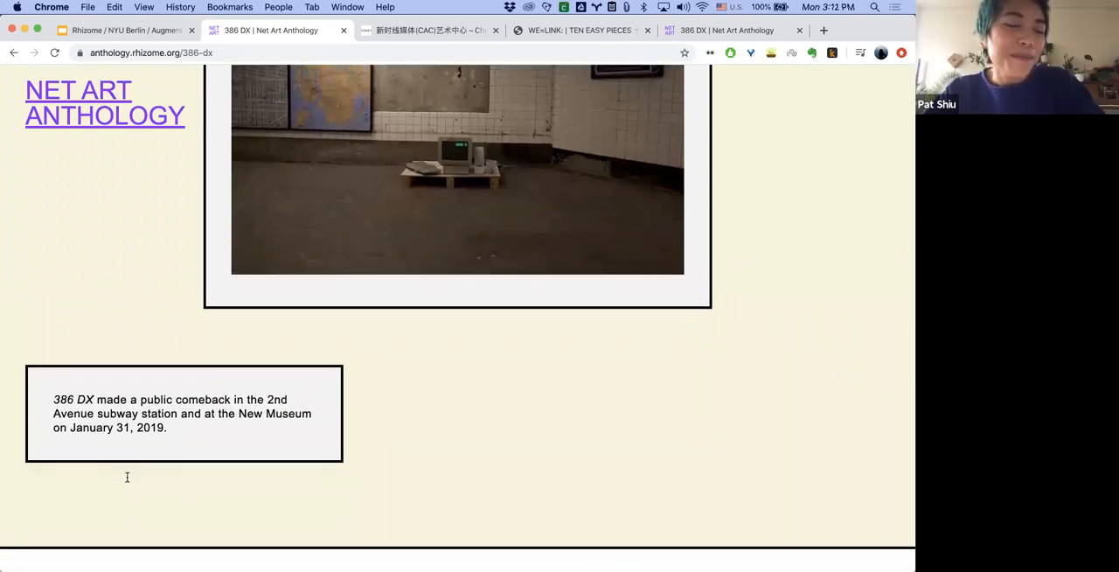
{"action": "left_click", "coordinate": [122, 31]}
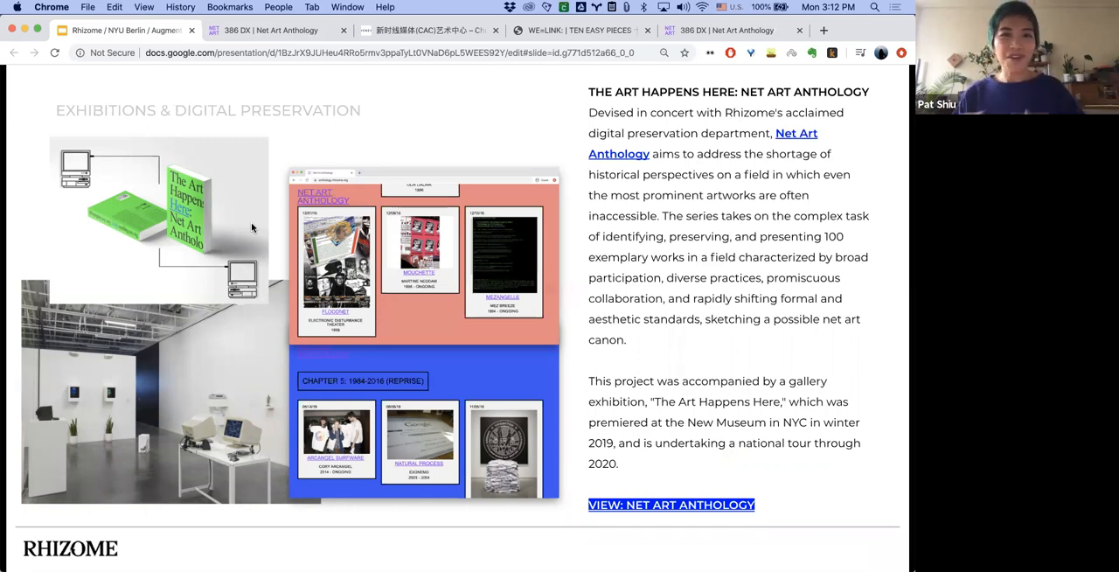
{"action": "mouse_move", "coordinate": [255, 234]}
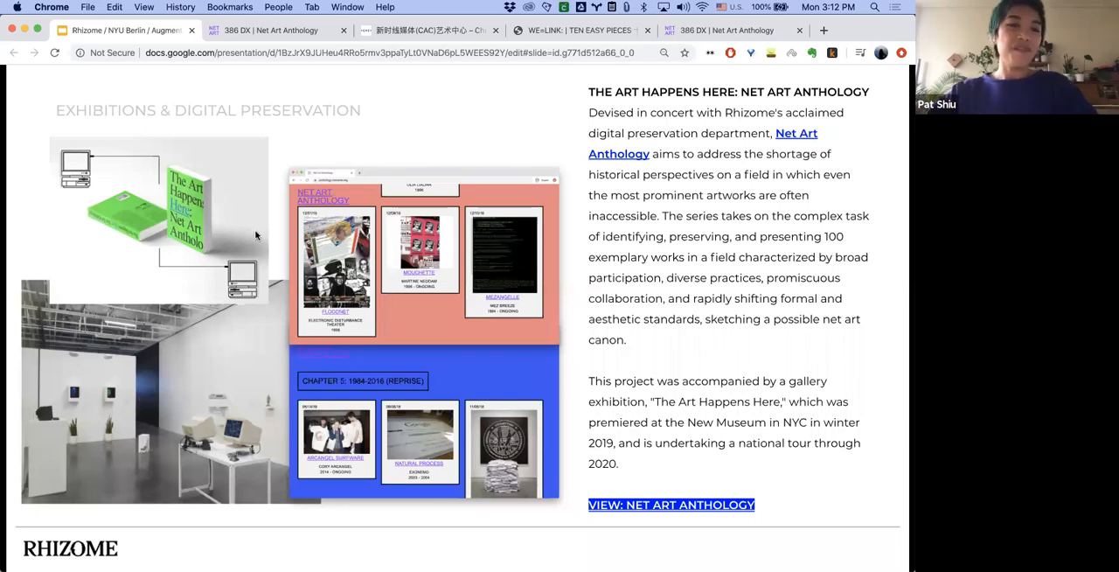
{"action": "mouse_move", "coordinate": [250, 385]}
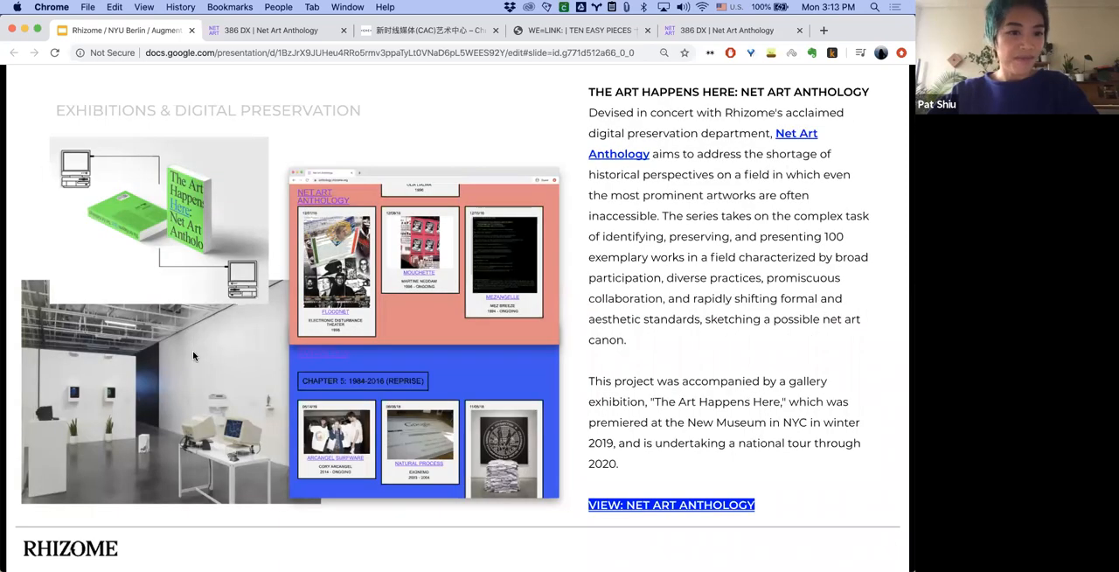
{"action": "mouse_move", "coordinate": [189, 360]}
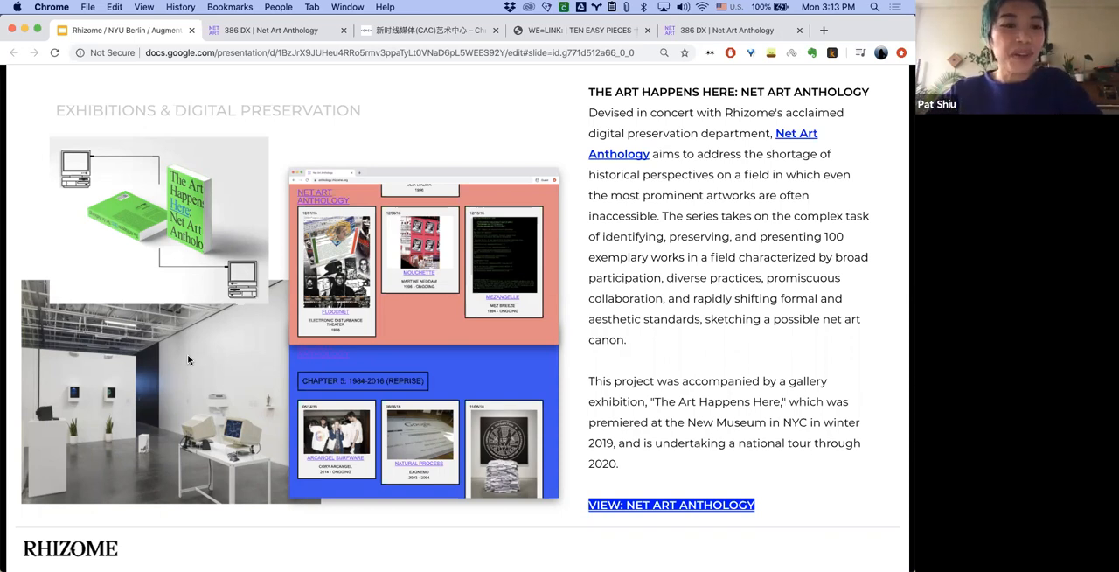
{"action": "mouse_move", "coordinate": [441, 369]}
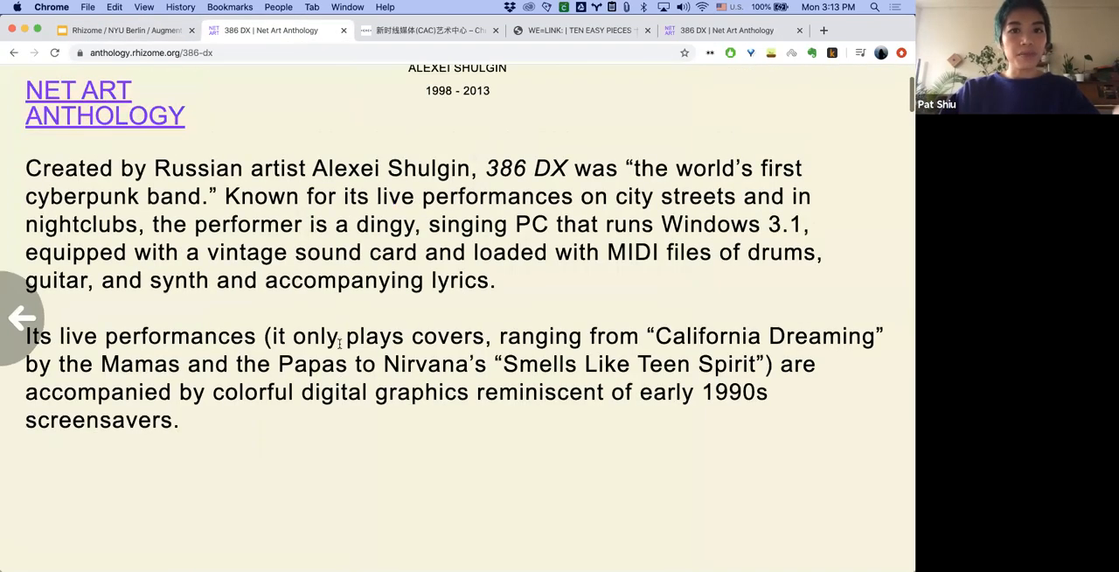
Return to the Net Art Anthology homepage and scroll to Marisa's American Idol Audition Training Blog card
{"action": "left_click", "coordinate": [105, 101]}
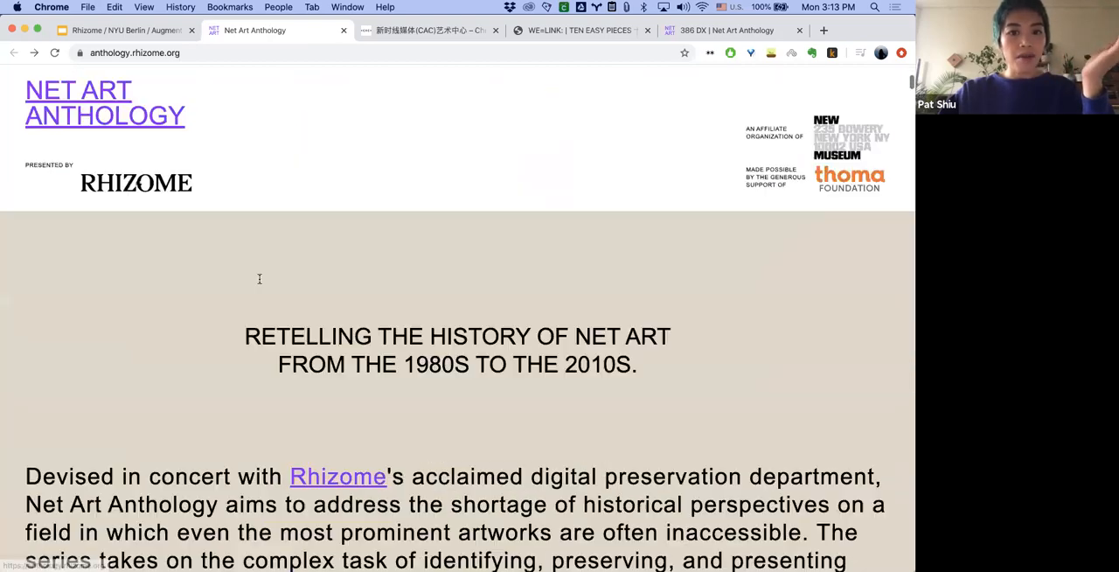
{"action": "scroll", "scroll_direction": "down", "scroll_amount": 3}
{"action": "type", "text": "Olia"}
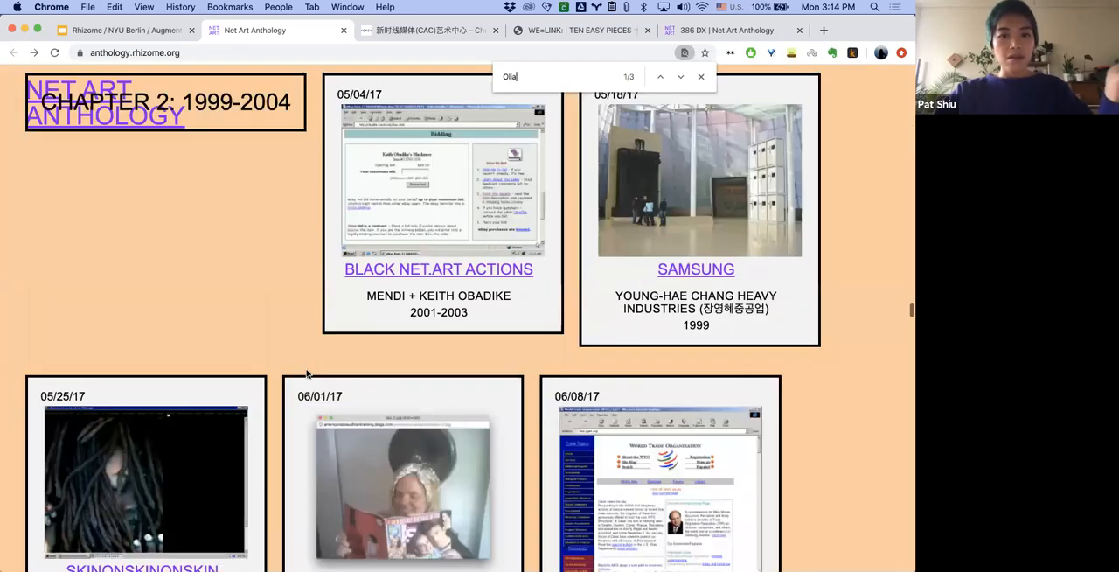
{"action": "scroll", "scroll_direction": "down", "scroll_amount": 3}
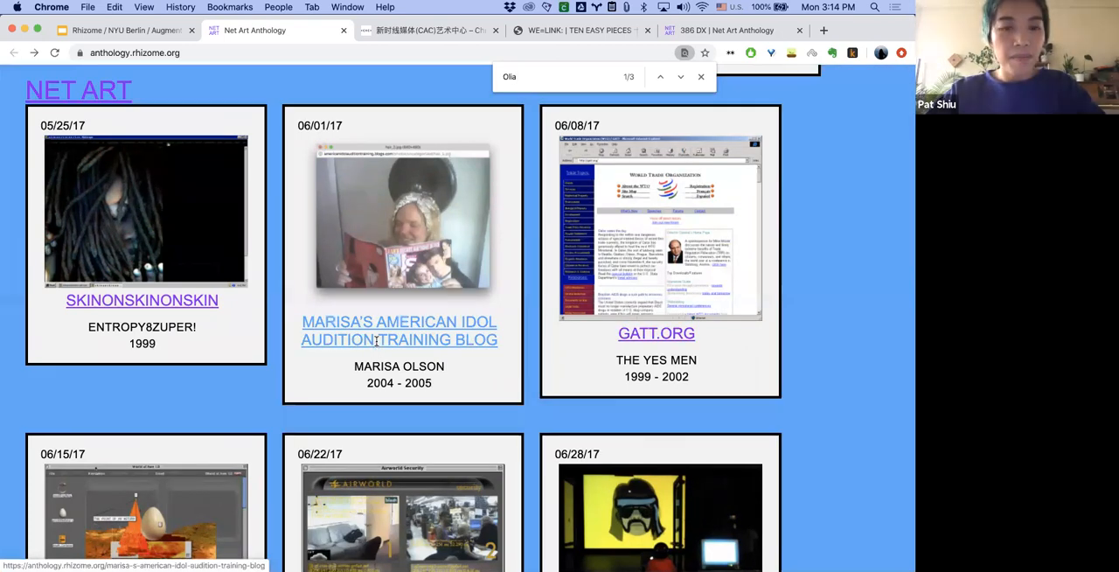
View Marisa's American Idol Audition Training Blog page, then switch back to the Slides deck
{"action": "left_click", "coordinate": [399, 330]}
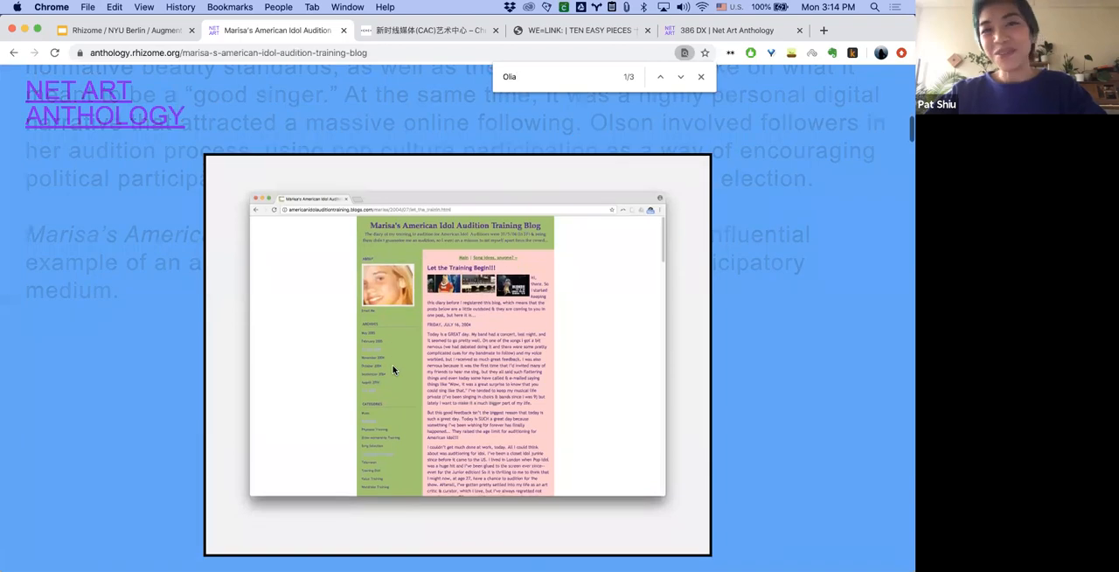
{"action": "scroll", "scroll_direction": "down", "scroll_amount": 3}
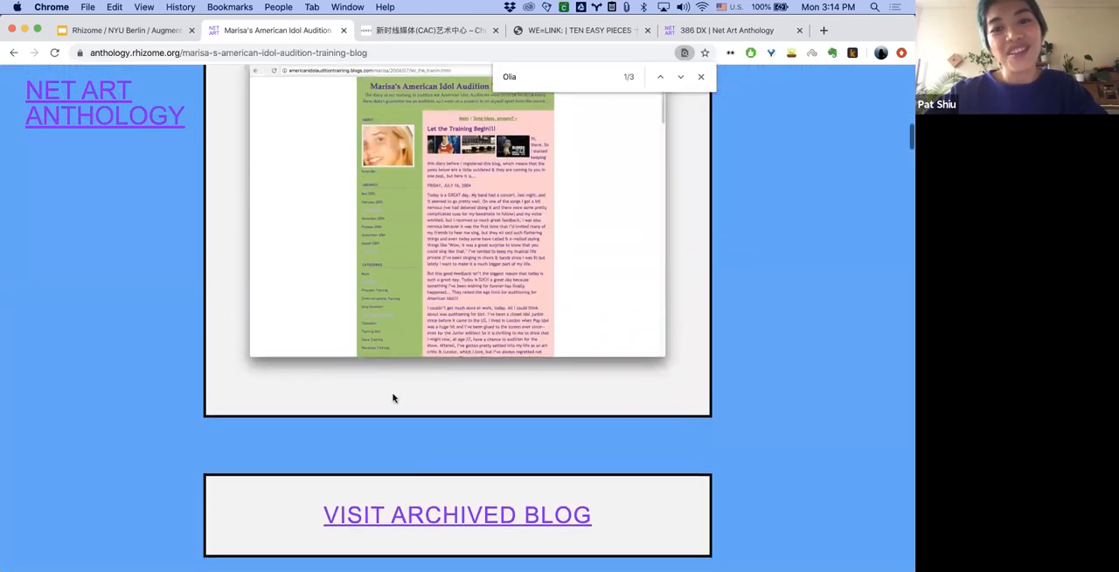
{"action": "mouse_move", "coordinate": [412, 516]}
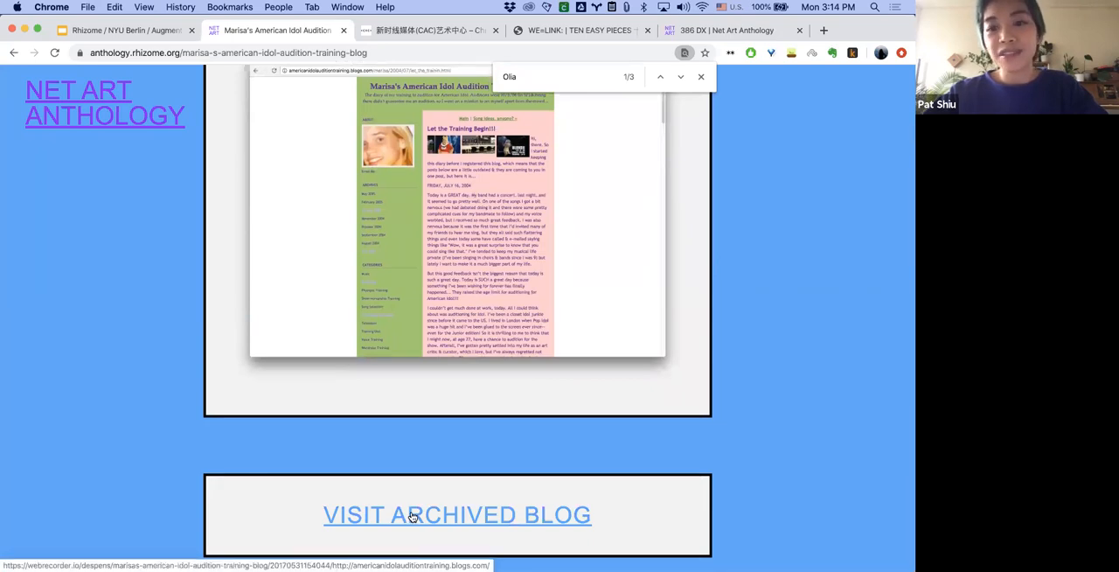
{"action": "mouse_move", "coordinate": [189, 266]}
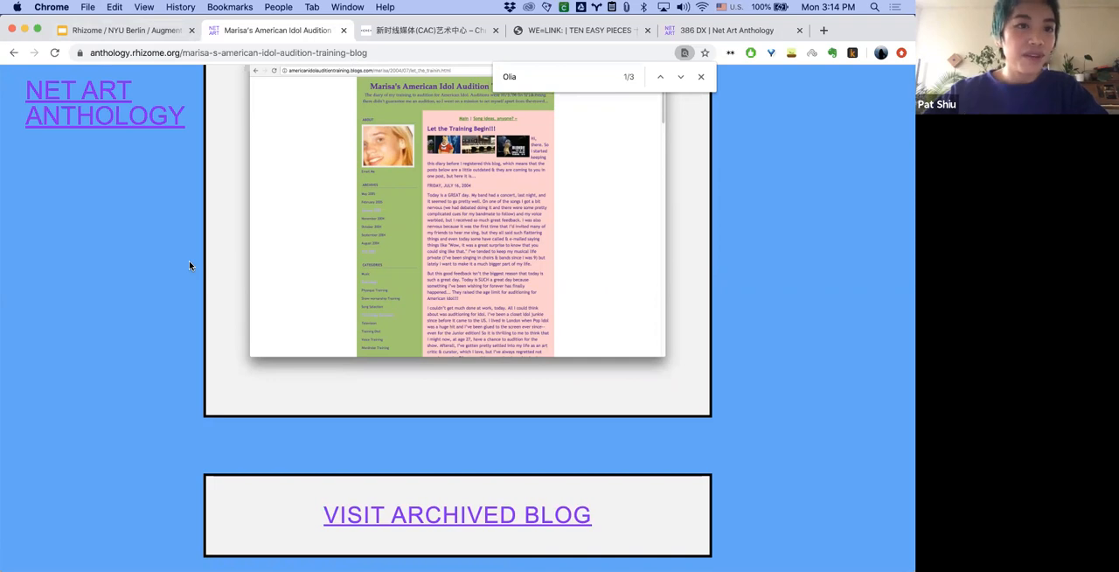
{"action": "left_click", "coordinate": [114, 31]}
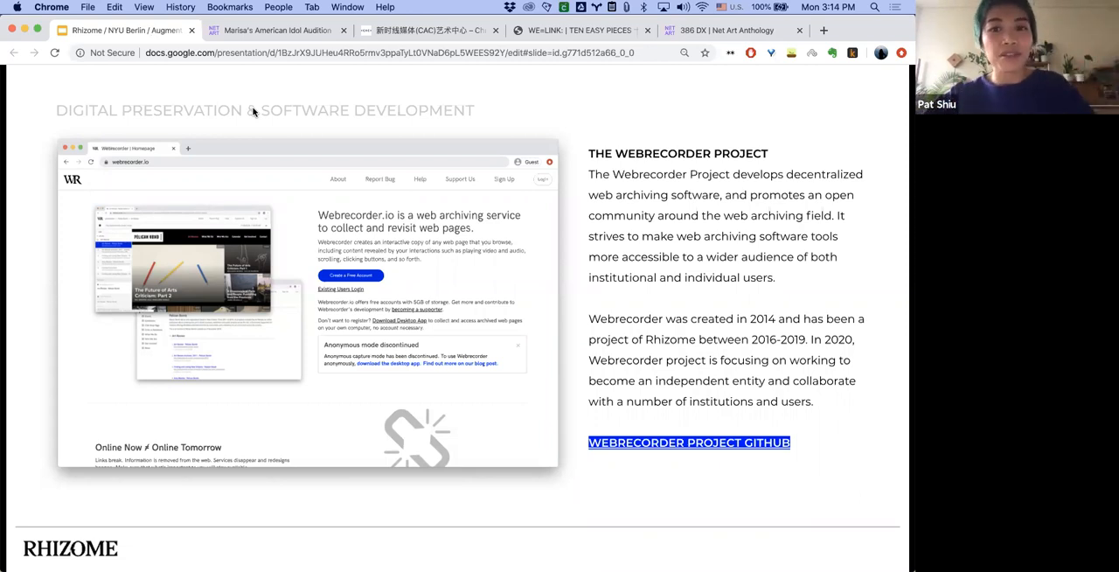
{"action": "mouse_move", "coordinate": [354, 204]}
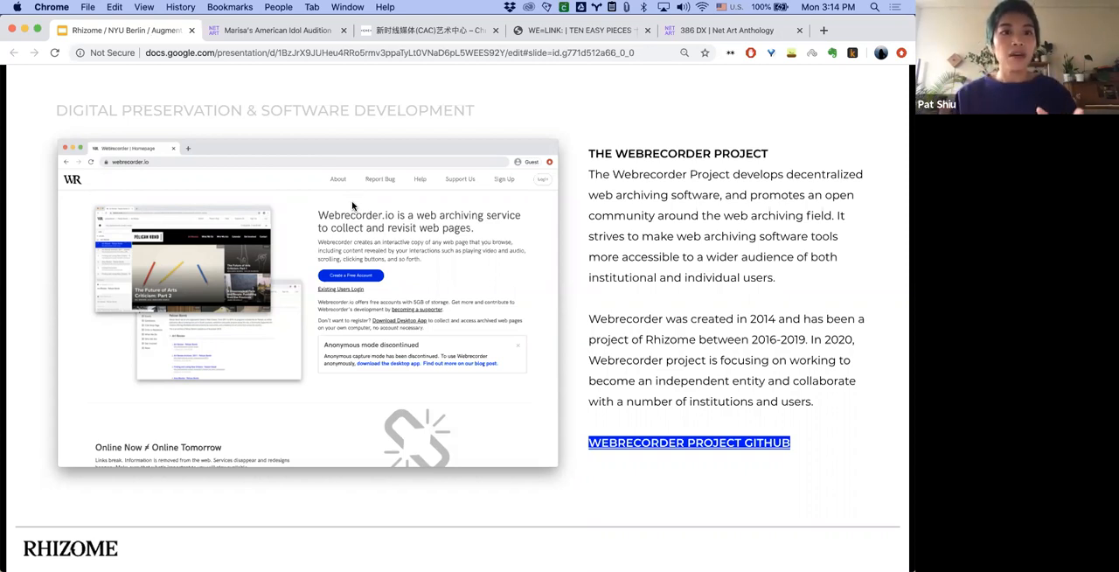
{"action": "mouse_move", "coordinate": [259, 219]}
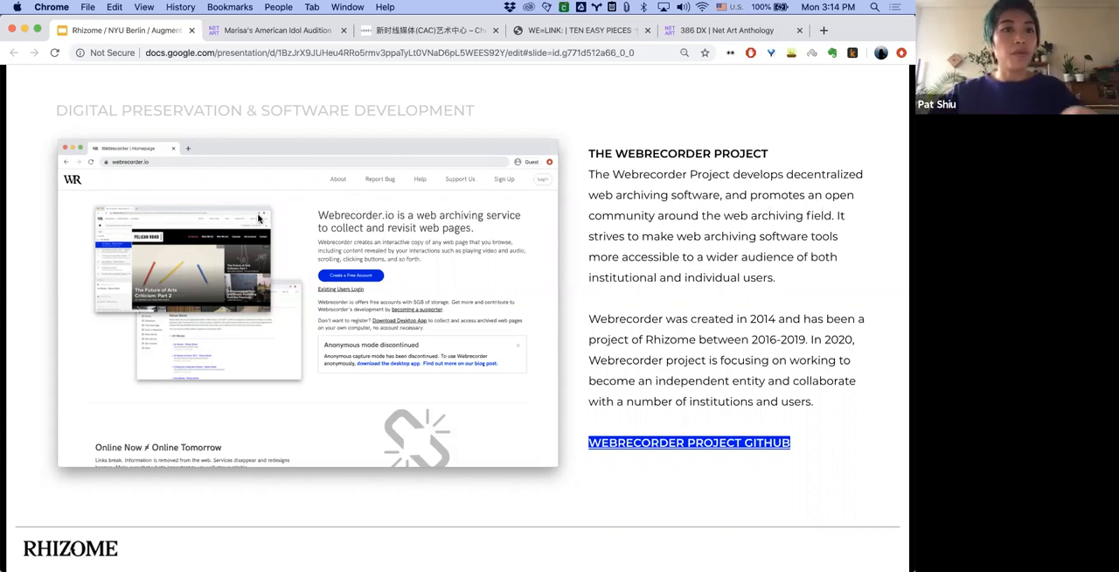
{"action": "mouse_move", "coordinate": [297, 322]}
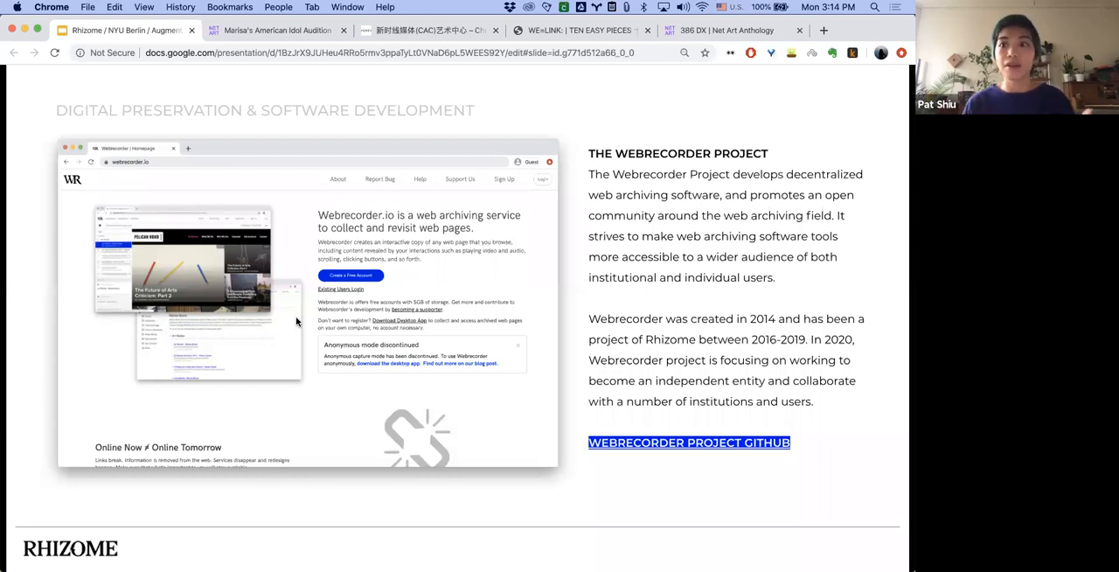
{"action": "mouse_move", "coordinate": [322, 322]}
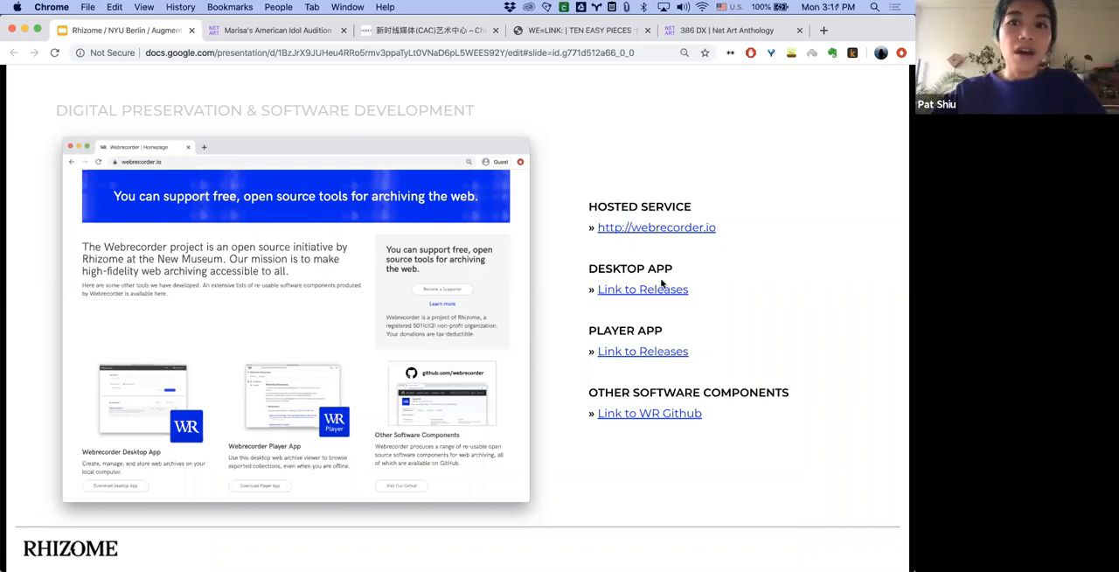
{"action": "mouse_move", "coordinate": [663, 288]}
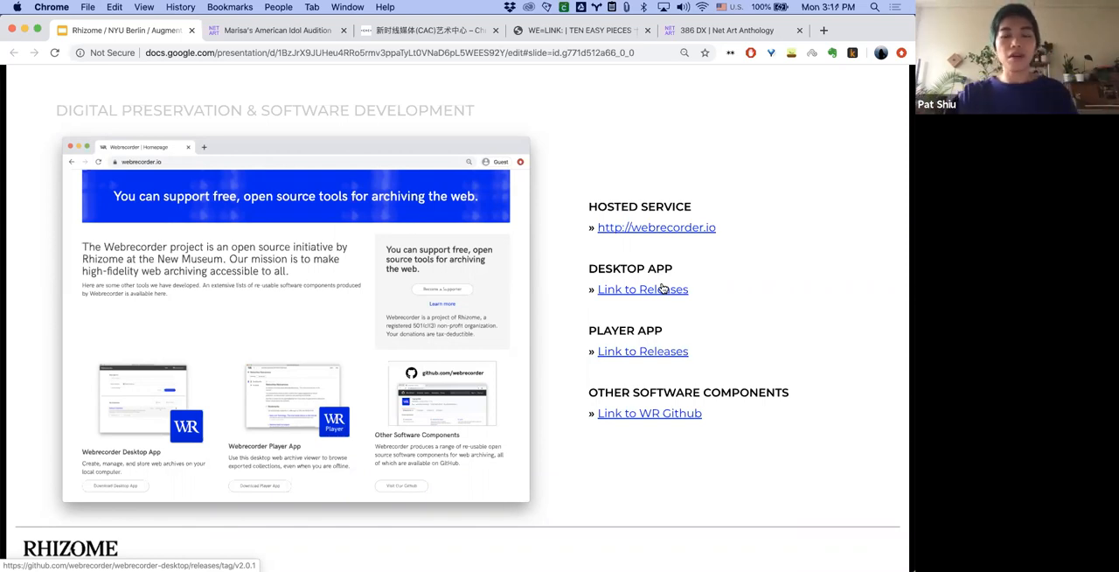
{"action": "mouse_move", "coordinate": [651, 392]}
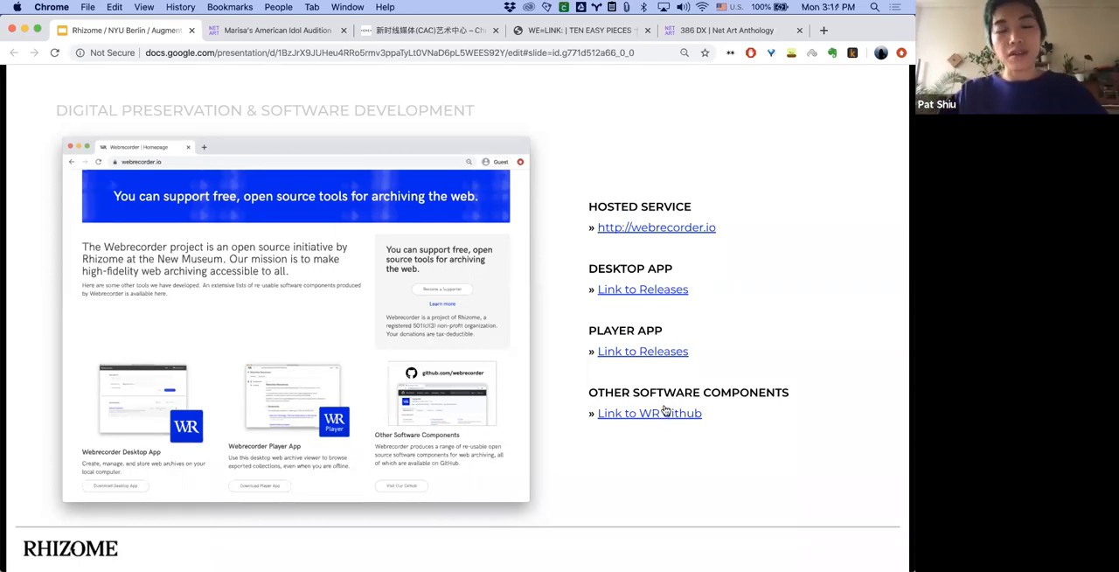
{"action": "mouse_move", "coordinate": [663, 416]}
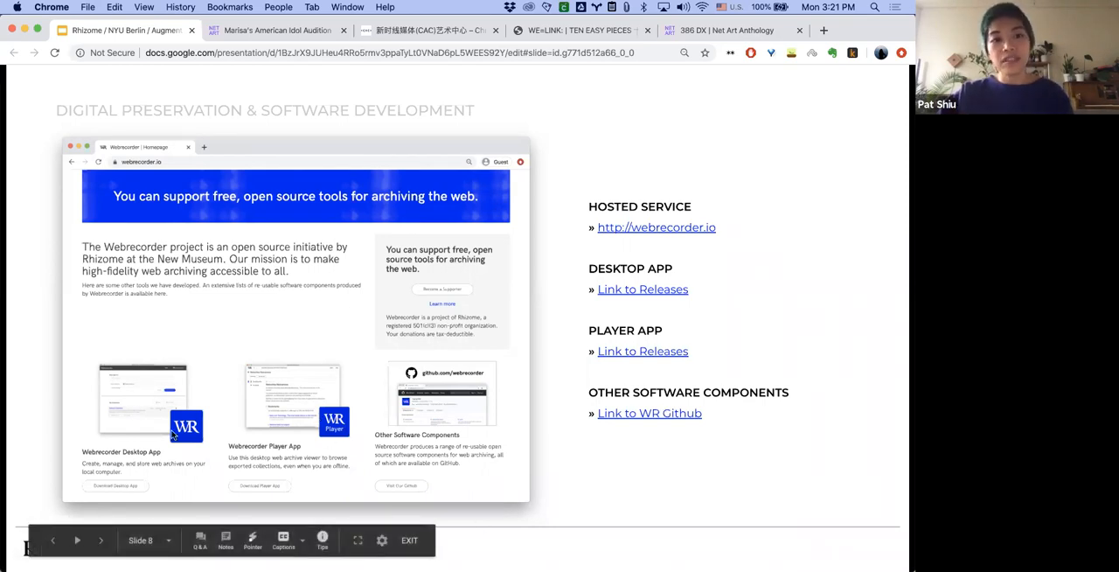
{"action": "mouse_move", "coordinate": [198, 413]}
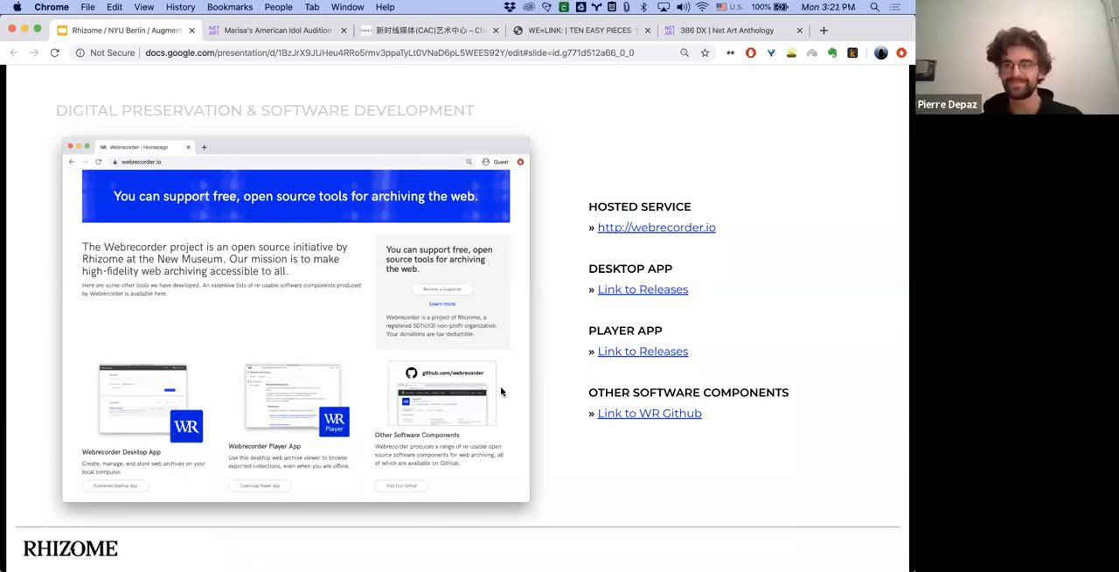
{"action": "mouse_move", "coordinate": [458, 374]}
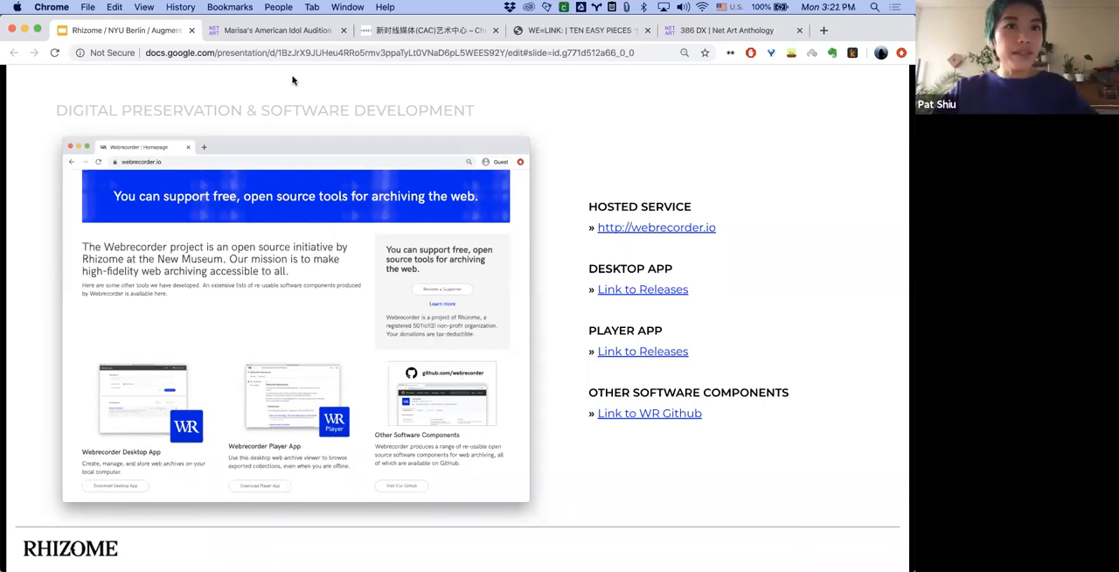
Search Google for 'amalia ulman' and open the New Museum's Excellences & Perfections exhibition result
{"action": "left_click", "coordinate": [278, 31]}
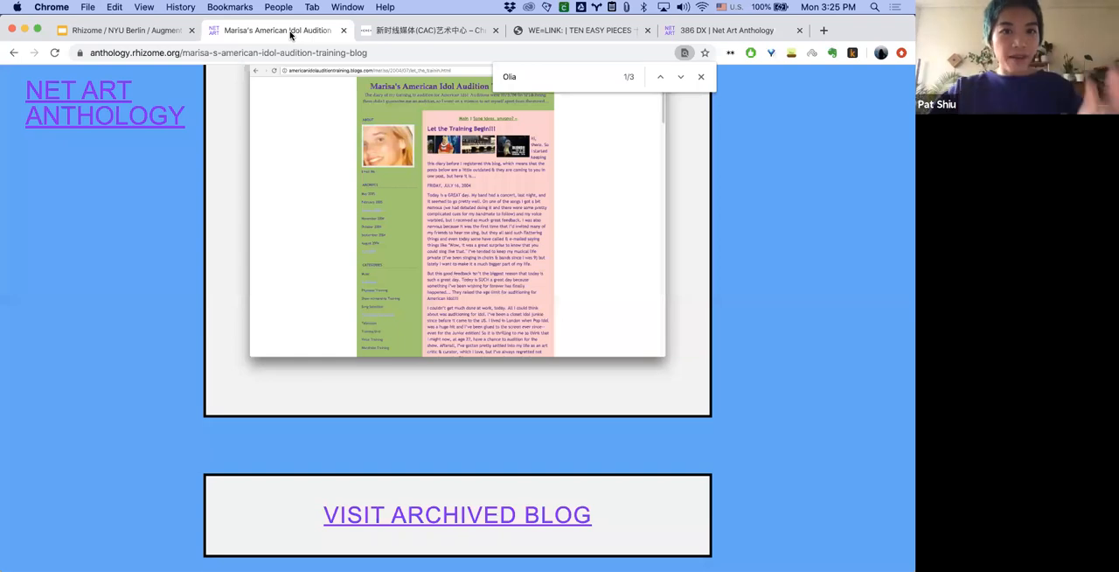
{"action": "scroll", "scroll_direction": "up", "scroll_amount": 3}
{"action": "type", "text": "al"}
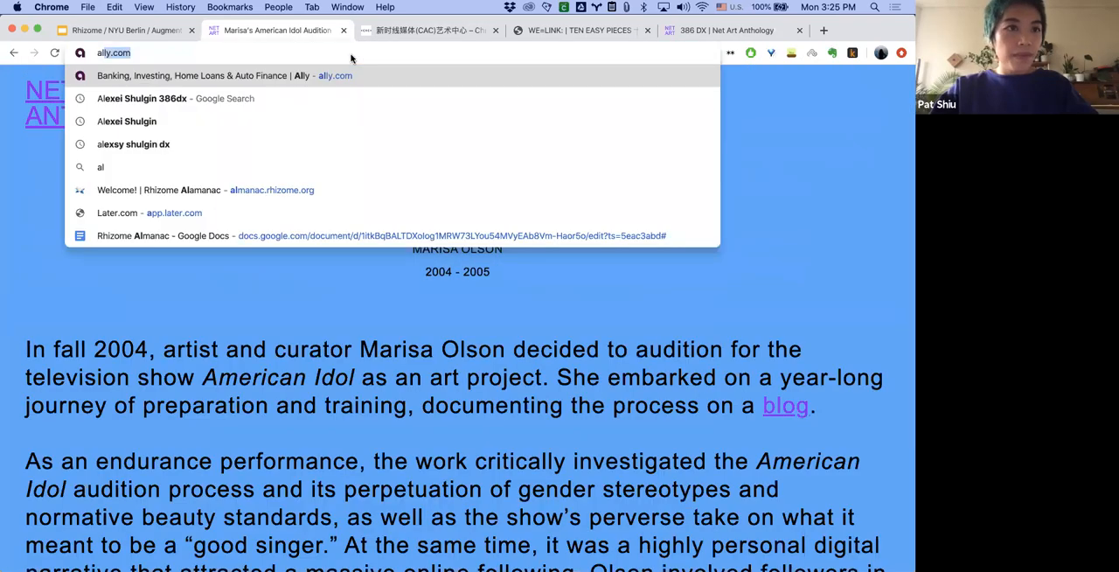
{"action": "type", "text": "amazon.com"}
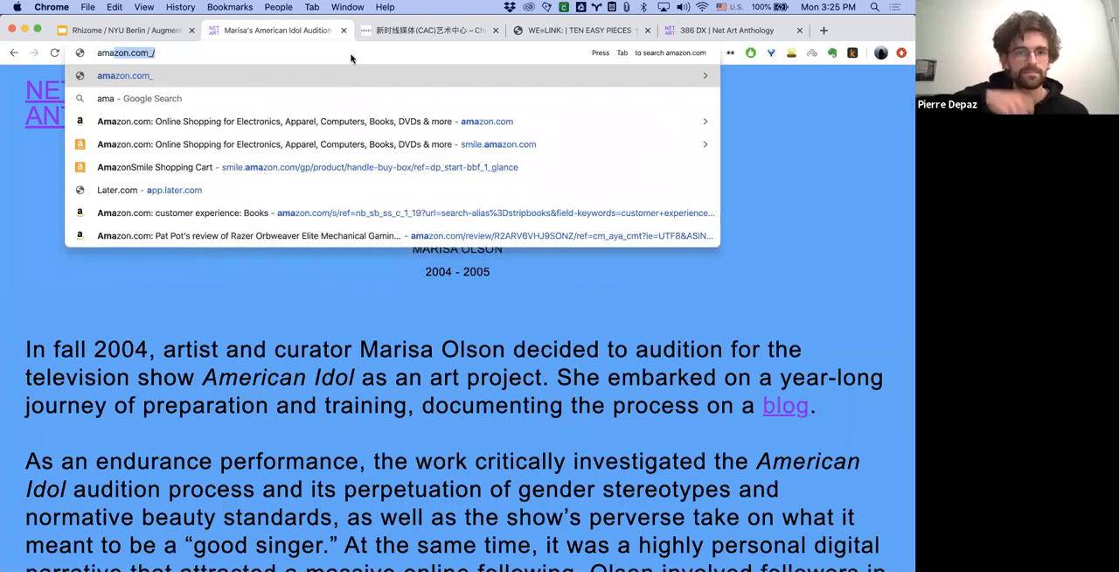
{"action": "type", "text": "amalia ulman"}
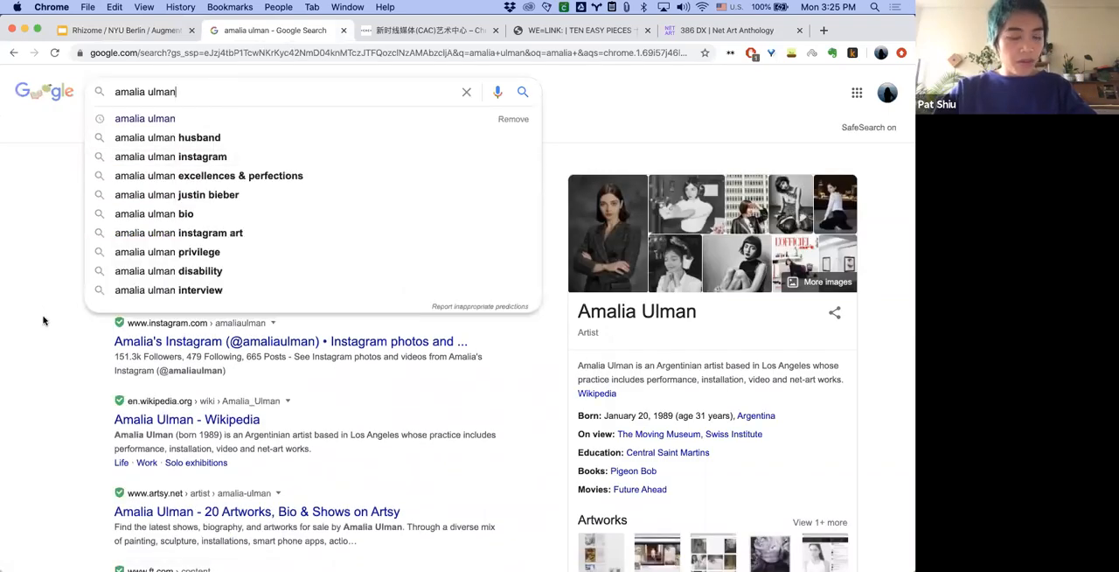
{"action": "left_click", "coordinate": [208, 175]}
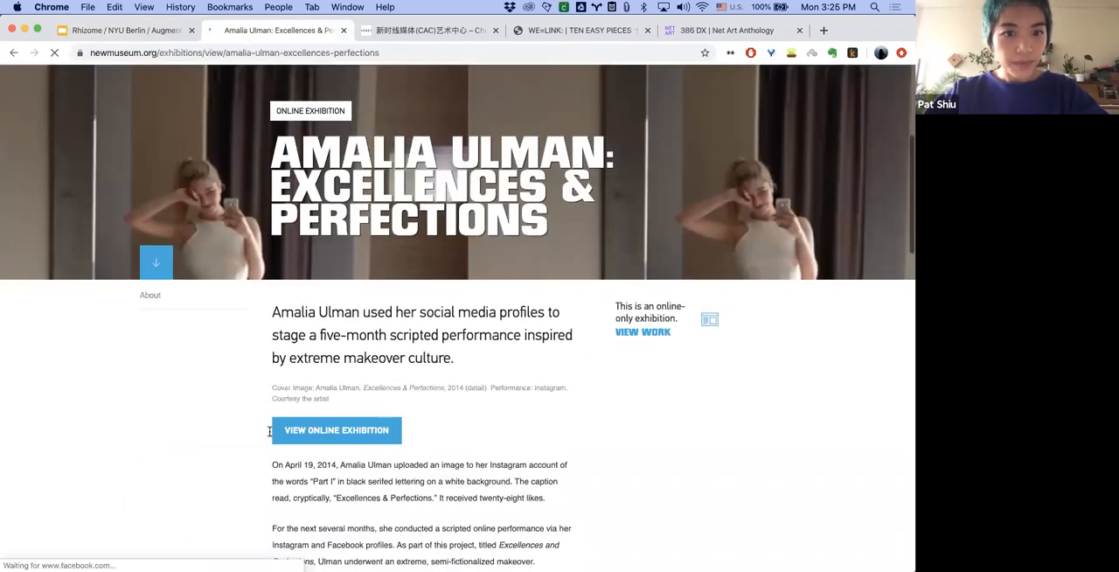
View the archived Instagram exhibition's first profile, then navigate to webrecorder.io/despens for Dragan Espenschied's collections
{"action": "left_click", "coordinate": [335, 430]}
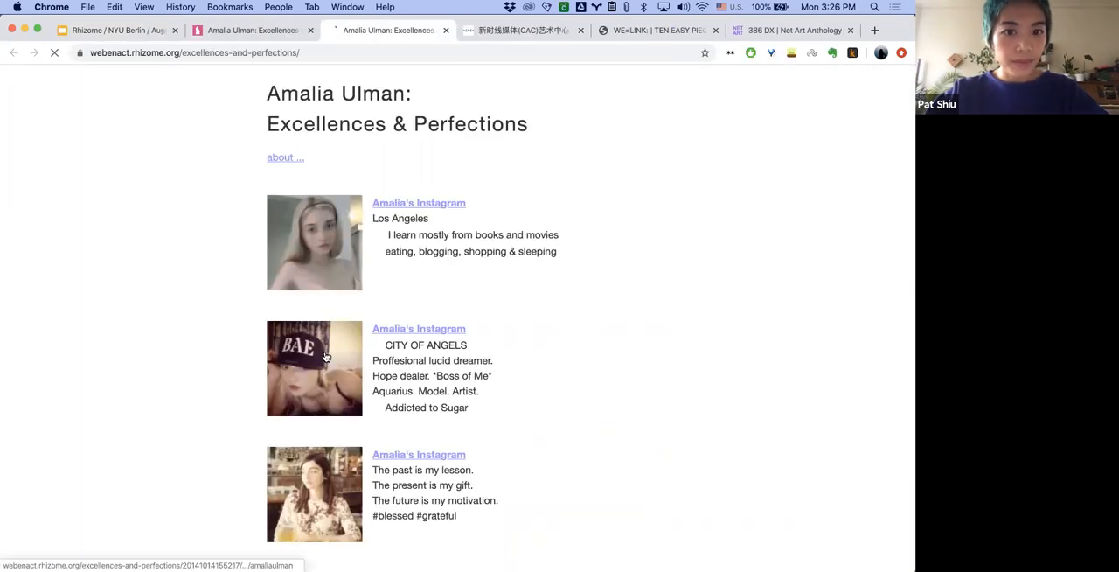
{"action": "scroll", "scroll_direction": "down", "scroll_amount": 3}
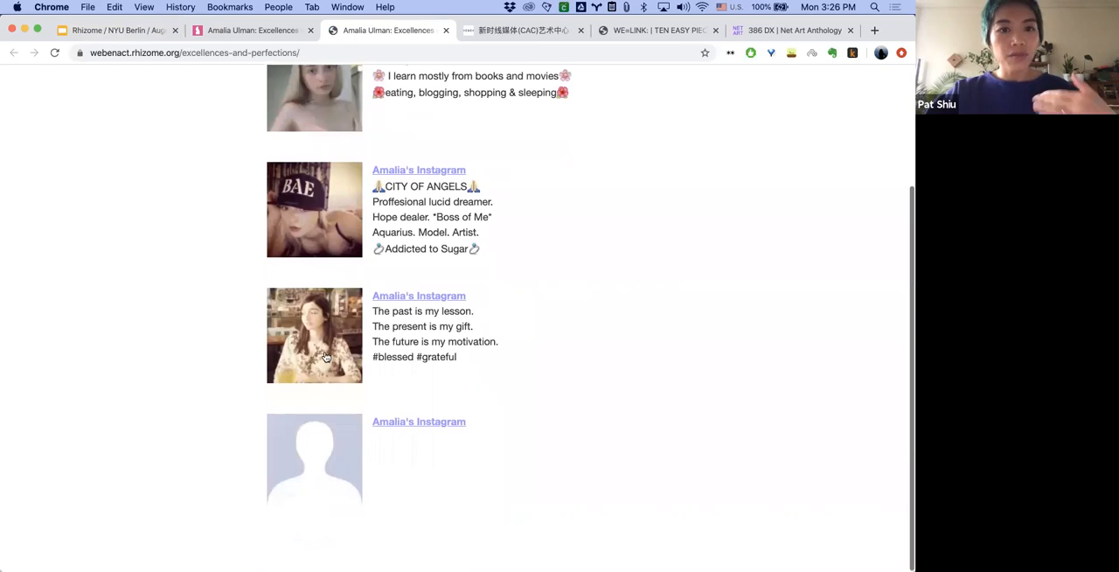
{"action": "scroll", "scroll_direction": "up", "scroll_amount": 3}
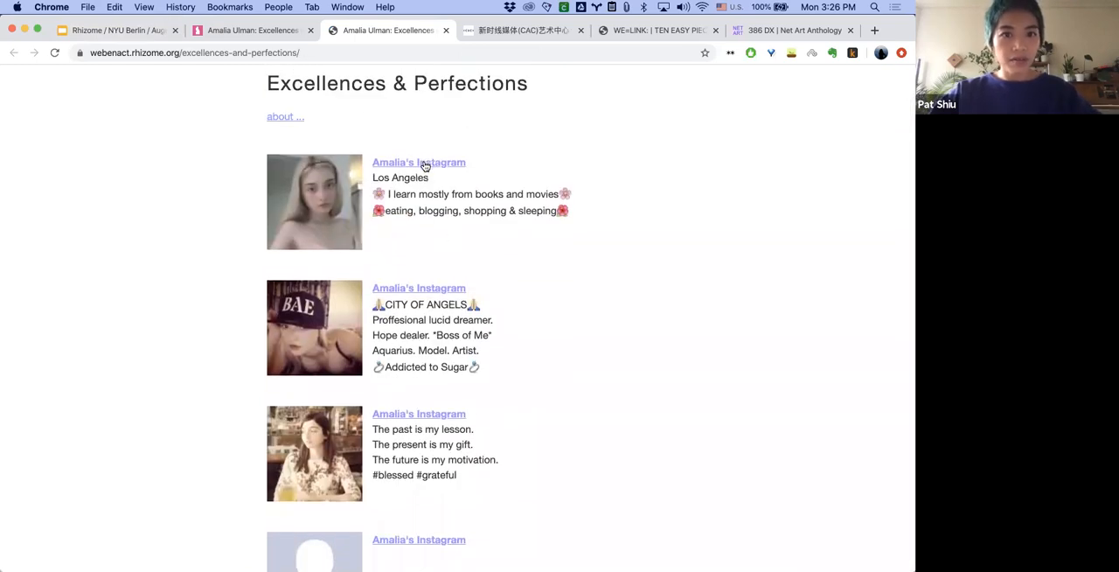
{"action": "left_click", "coordinate": [420, 161]}
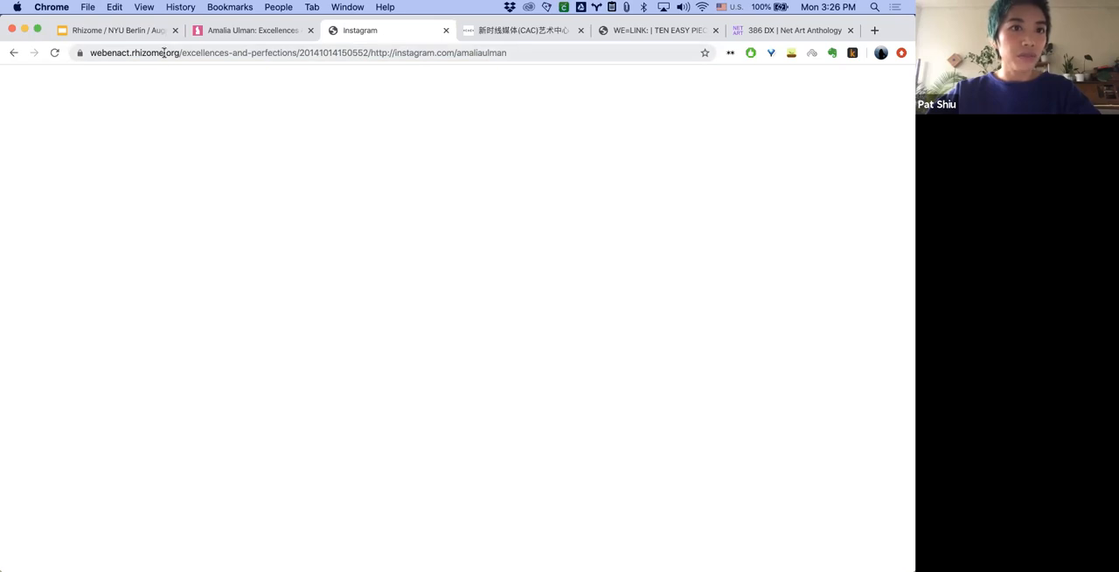
{"action": "left_click", "coordinate": [42, 56]}
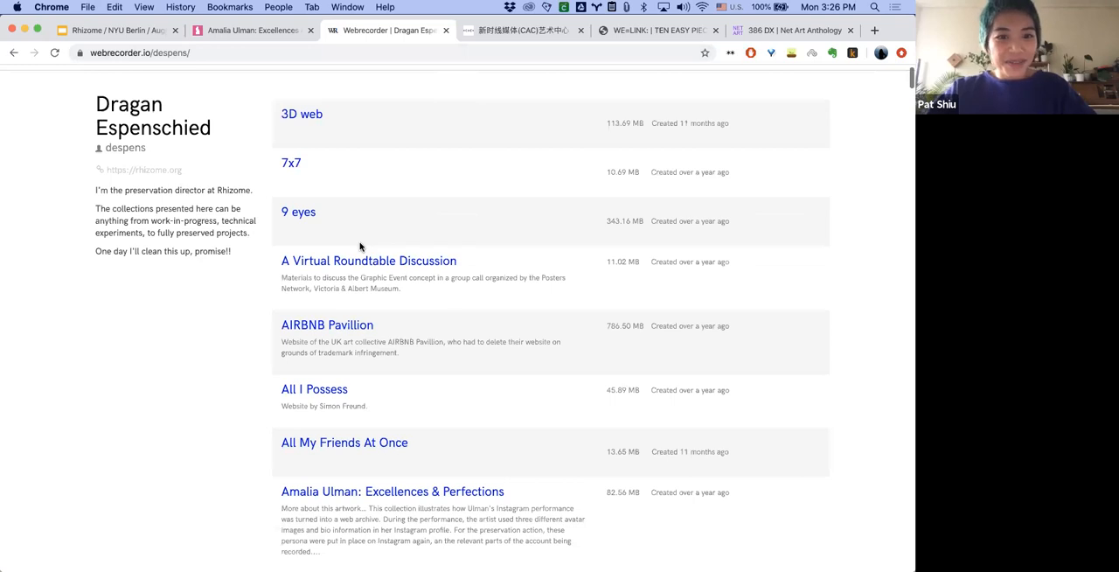
Enter the Excellences & Perfections collection and load Entry Point Part 1's archived amaliaulman profile
{"action": "left_click", "coordinate": [390, 492]}
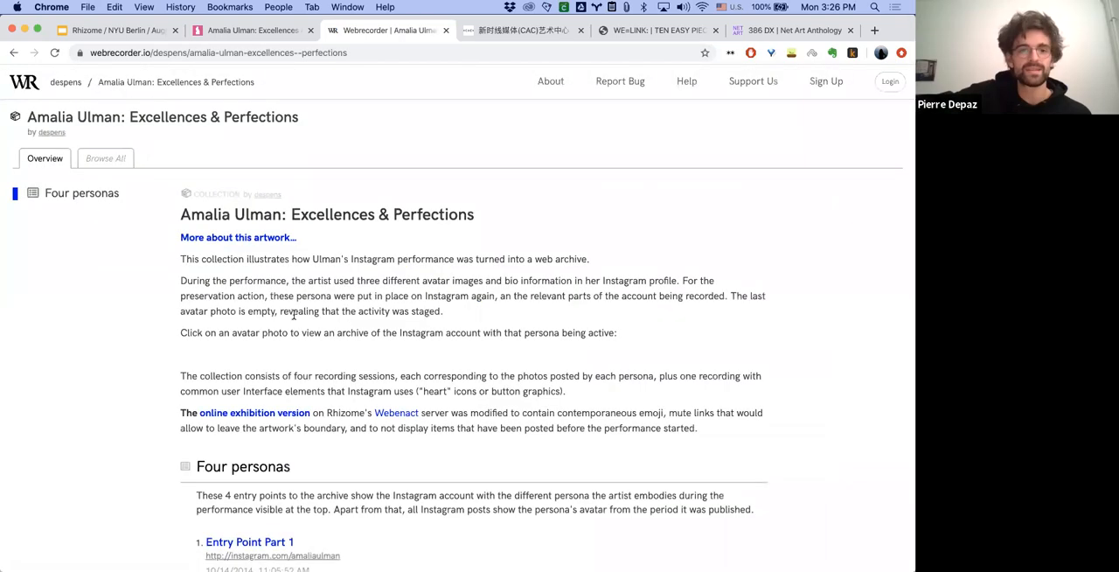
{"action": "scroll", "scroll_direction": "down", "scroll_amount": 3}
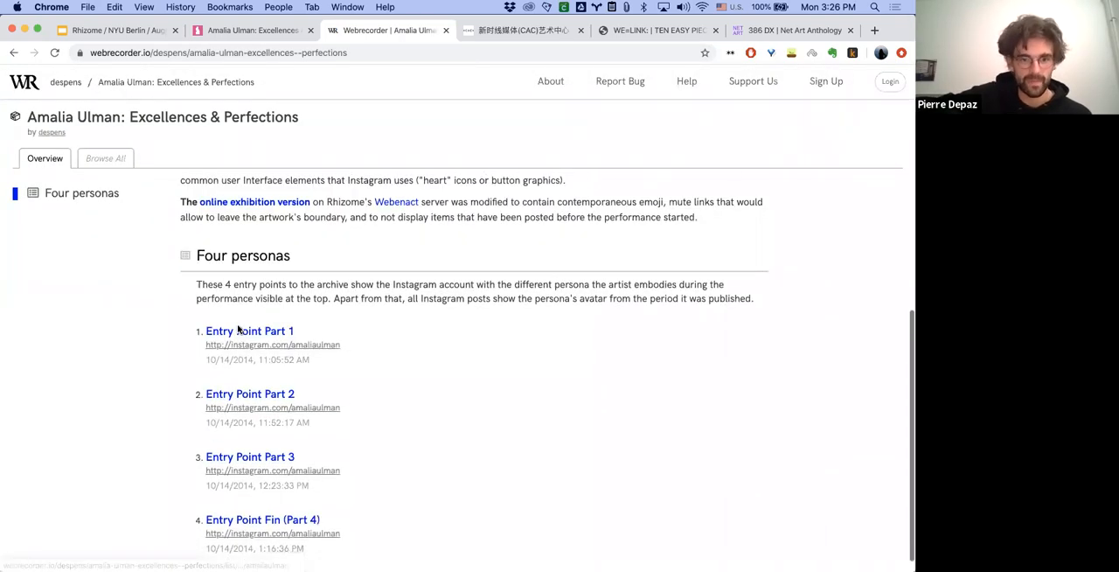
{"action": "scroll", "scroll_direction": "down", "scroll_amount": 3}
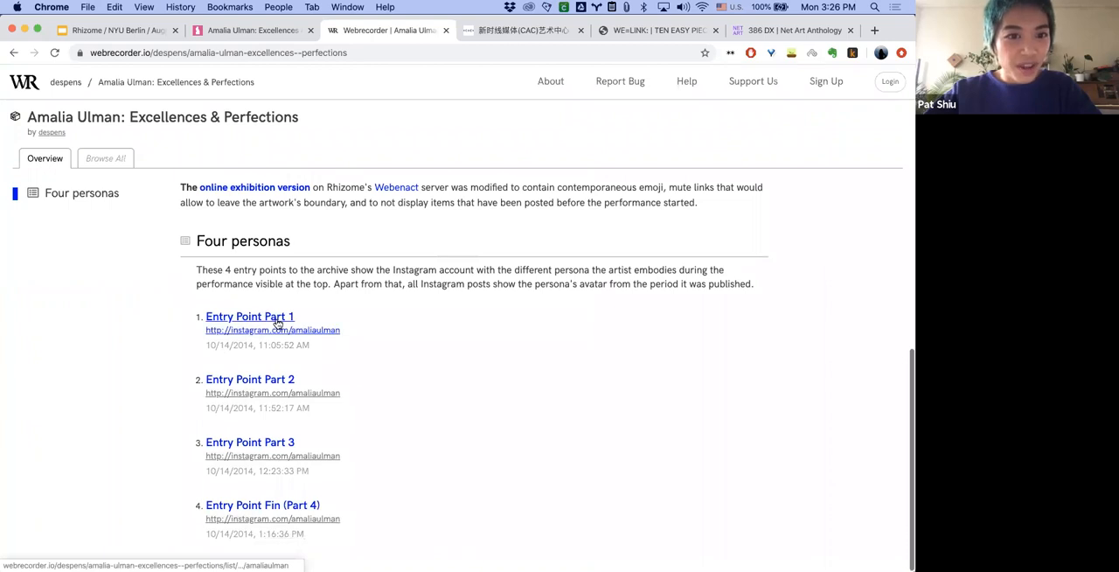
{"action": "left_click", "coordinate": [249, 316]}
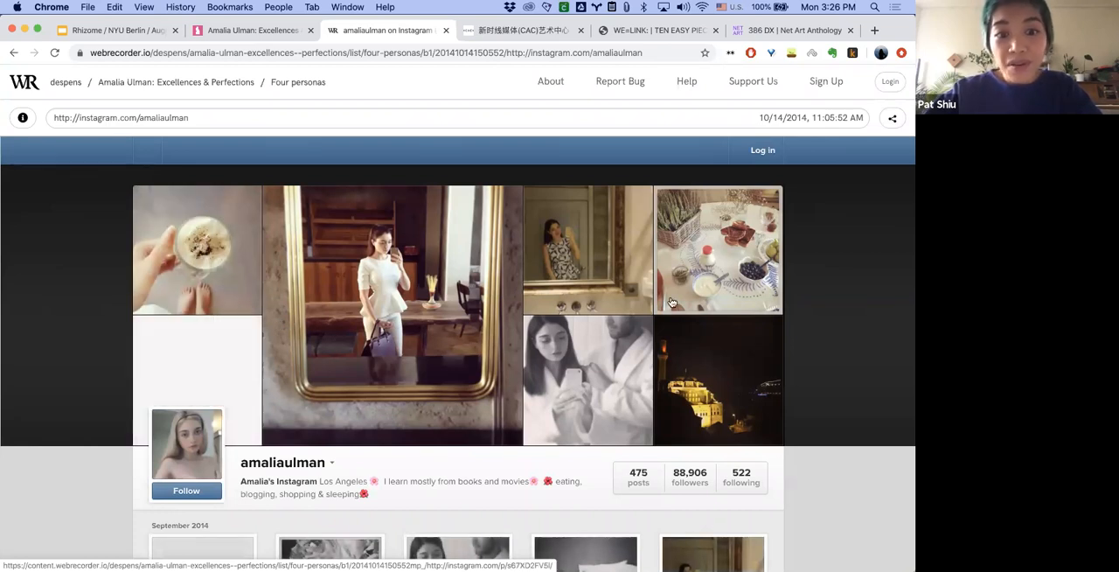
{"action": "mouse_move", "coordinate": [871, 304]}
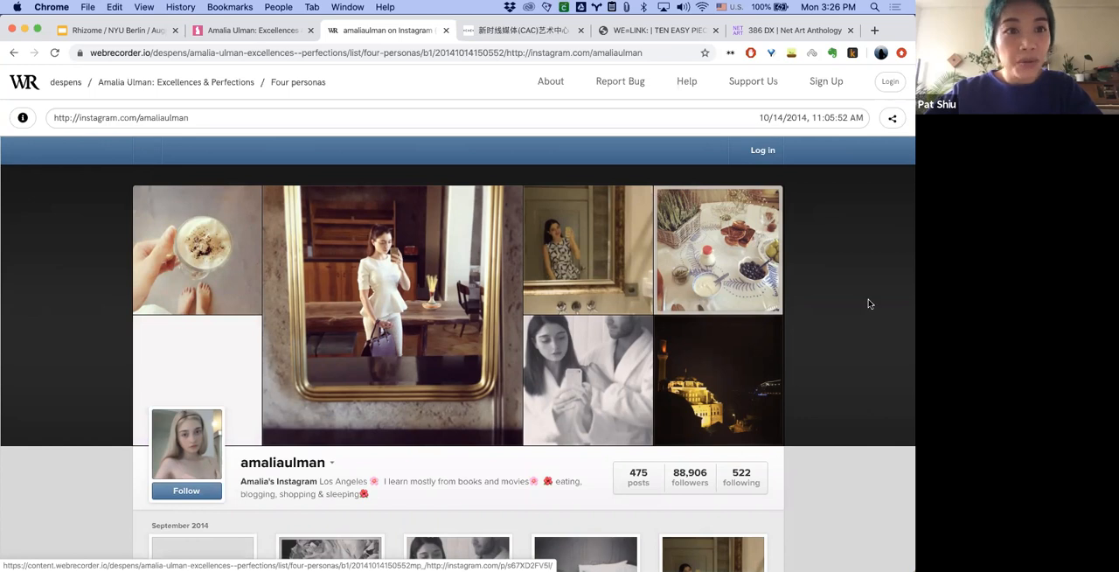
Browse down the first persona's archived photo grid and return to the collection overview
{"action": "scroll", "scroll_direction": "down", "scroll_amount": 3}
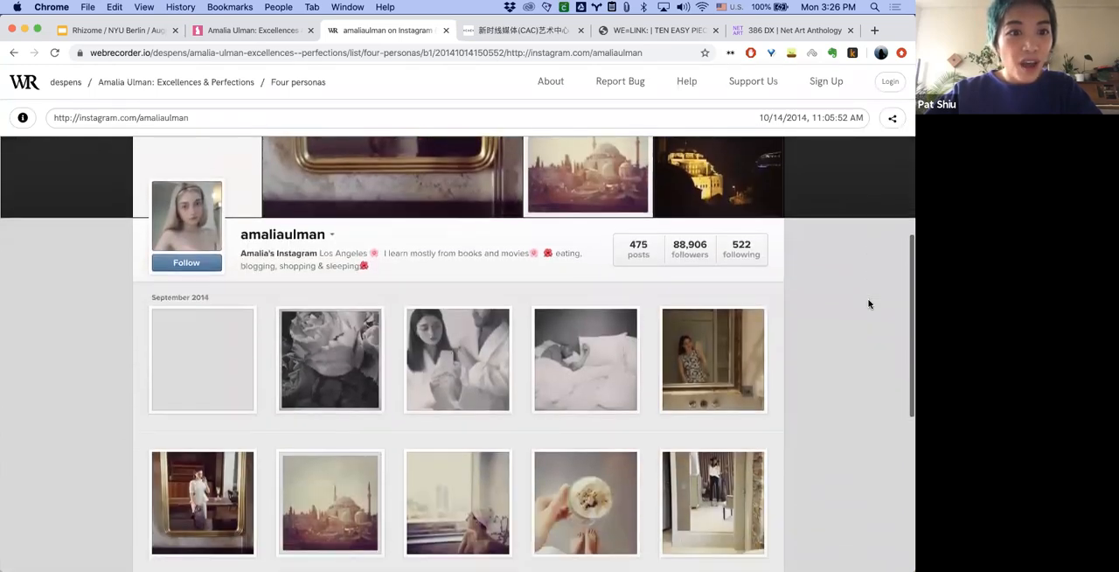
{"action": "scroll", "scroll_direction": "down", "scroll_amount": 3}
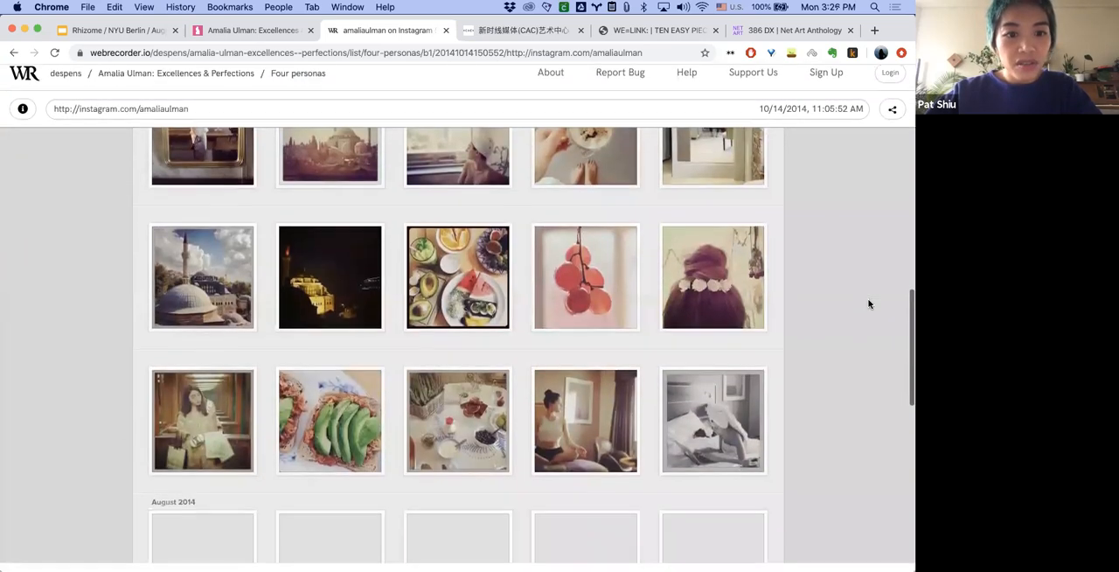
{"action": "scroll", "scroll_direction": "down", "scroll_amount": 3}
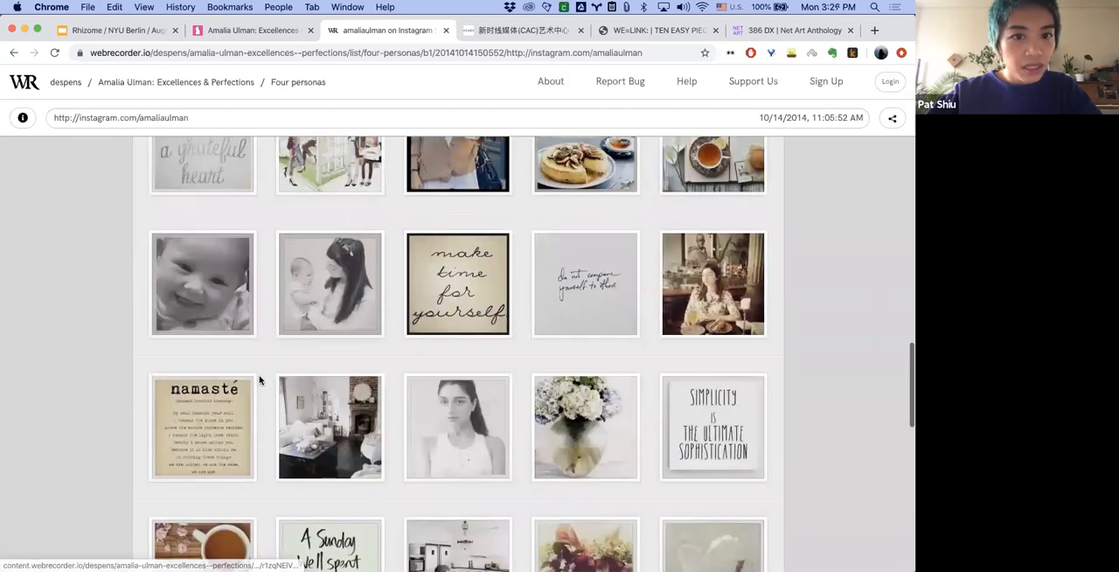
{"action": "scroll", "scroll_direction": "down", "scroll_amount": 3}
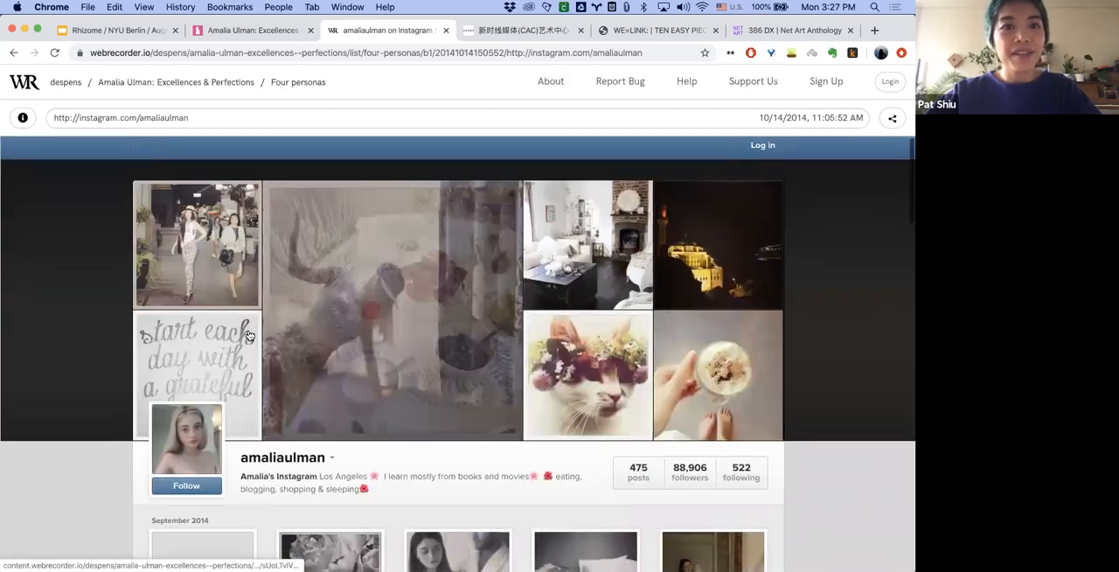
{"action": "scroll", "scroll_direction": "down", "scroll_amount": 3}
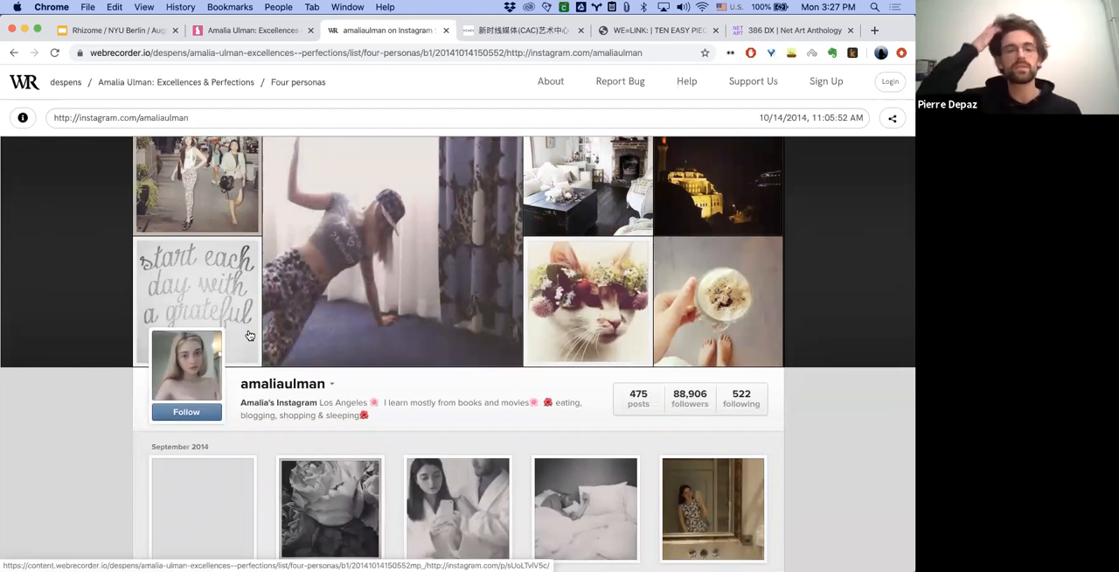
{"action": "scroll", "scroll_direction": "down", "scroll_amount": 3}
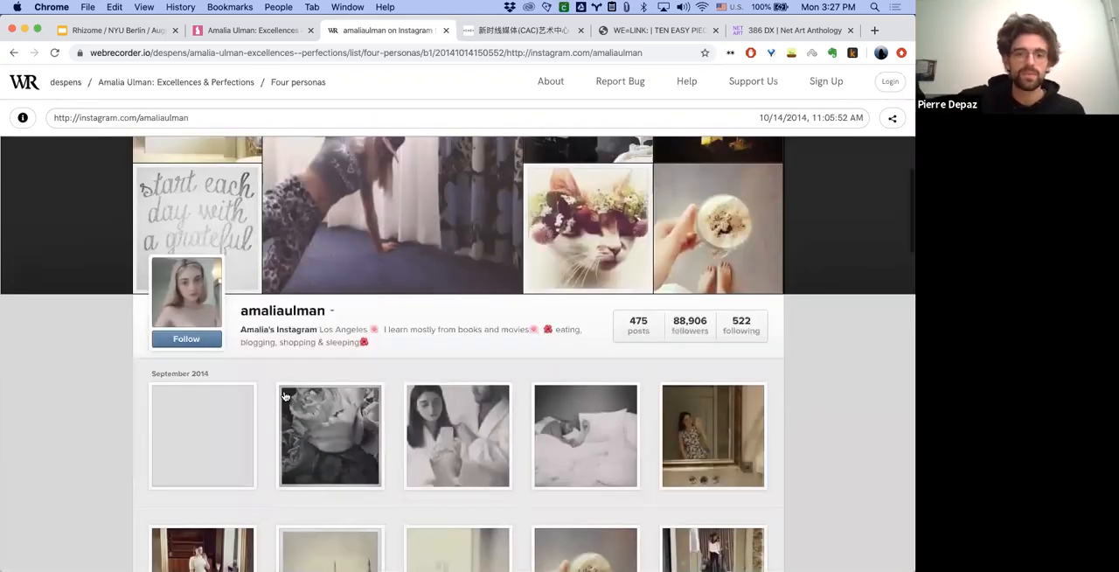
{"action": "left_click", "coordinate": [329, 436]}
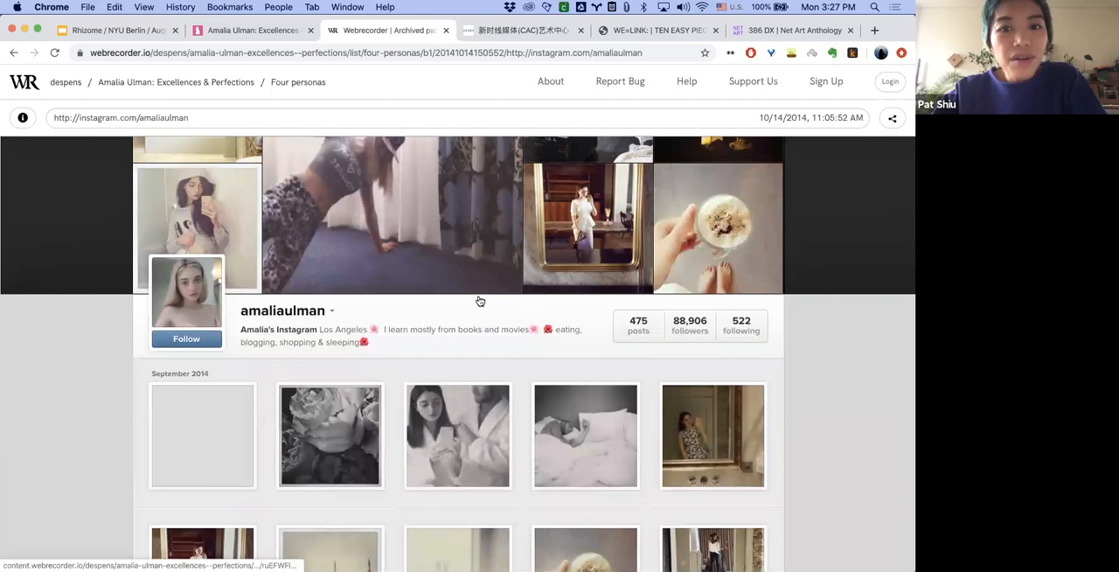
{"action": "scroll", "scroll_direction": "down", "scroll_amount": 3}
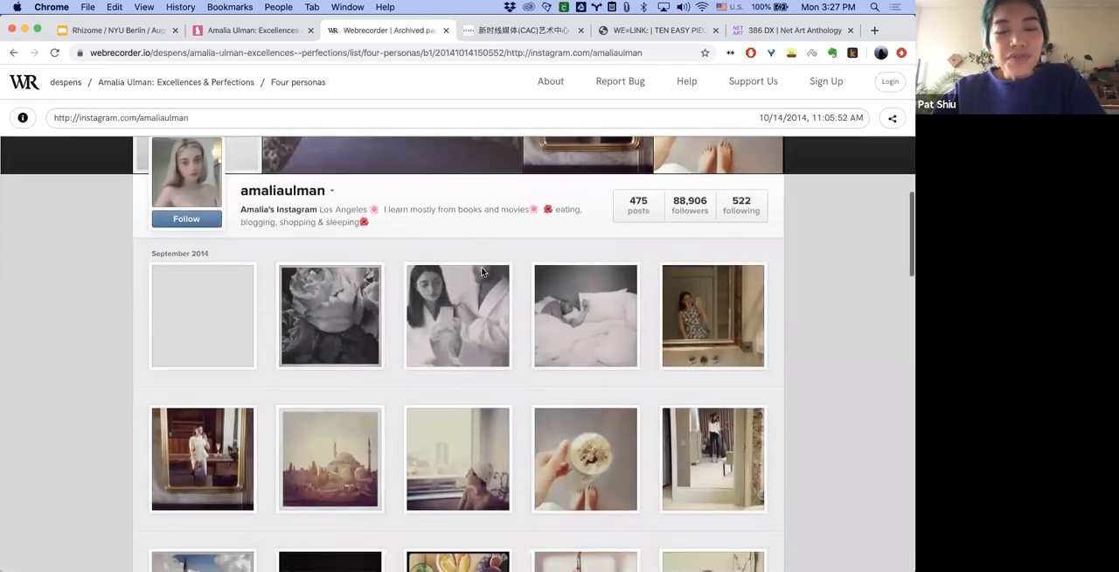
{"action": "scroll", "scroll_direction": "up", "scroll_amount": 3}
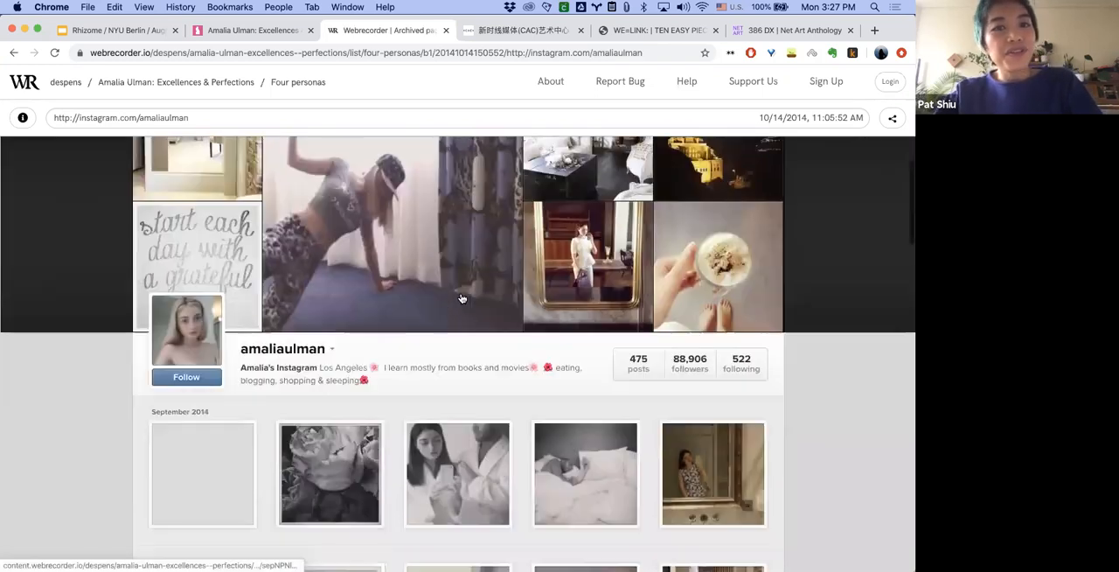
{"action": "scroll", "scroll_direction": "down", "scroll_amount": 3}
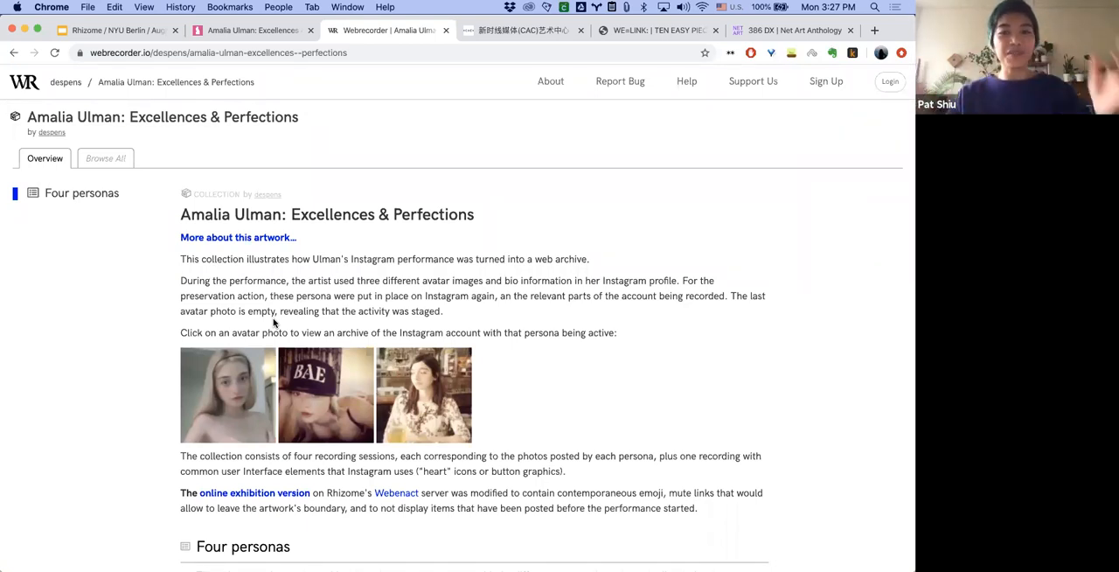
{"action": "mouse_move", "coordinate": [375, 313]}
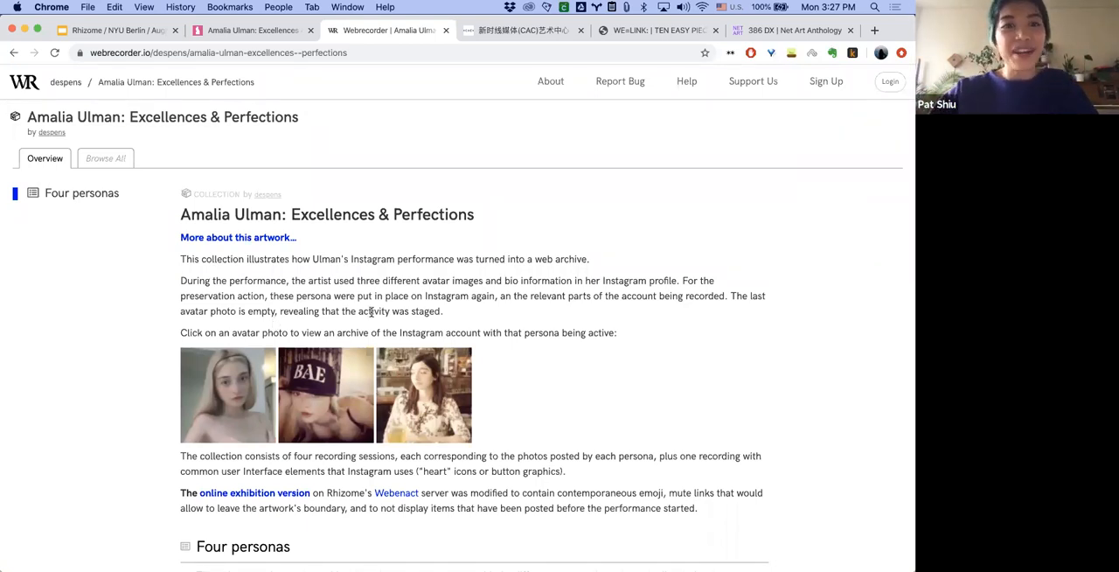
Load Entry Point Part 3's archived Instagram profile from the Four personas list and browse its posts
{"action": "scroll", "scroll_direction": "down", "scroll_amount": 3}
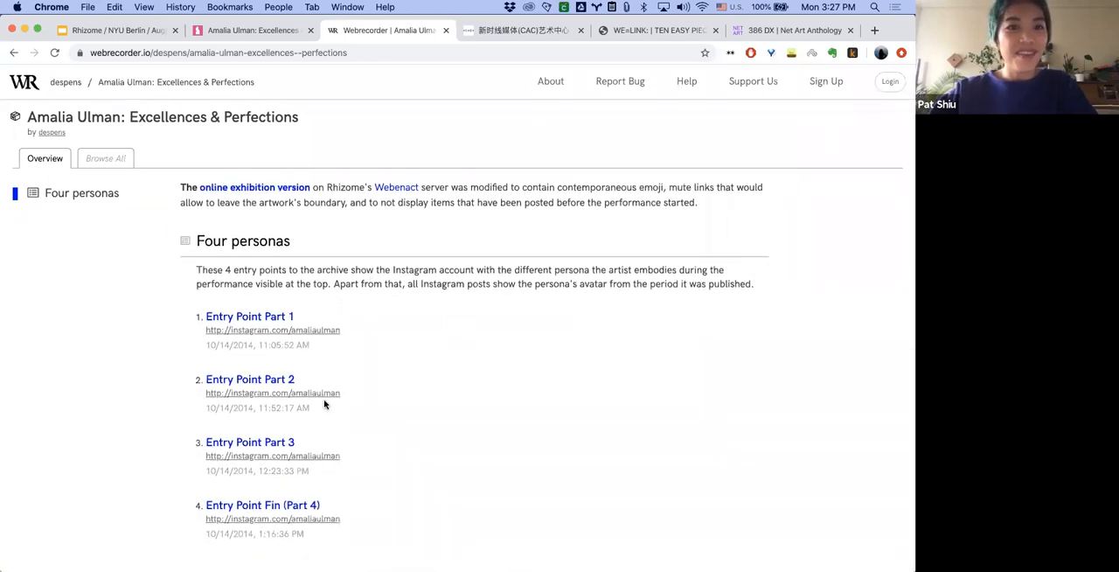
{"action": "left_click", "coordinate": [251, 443]}
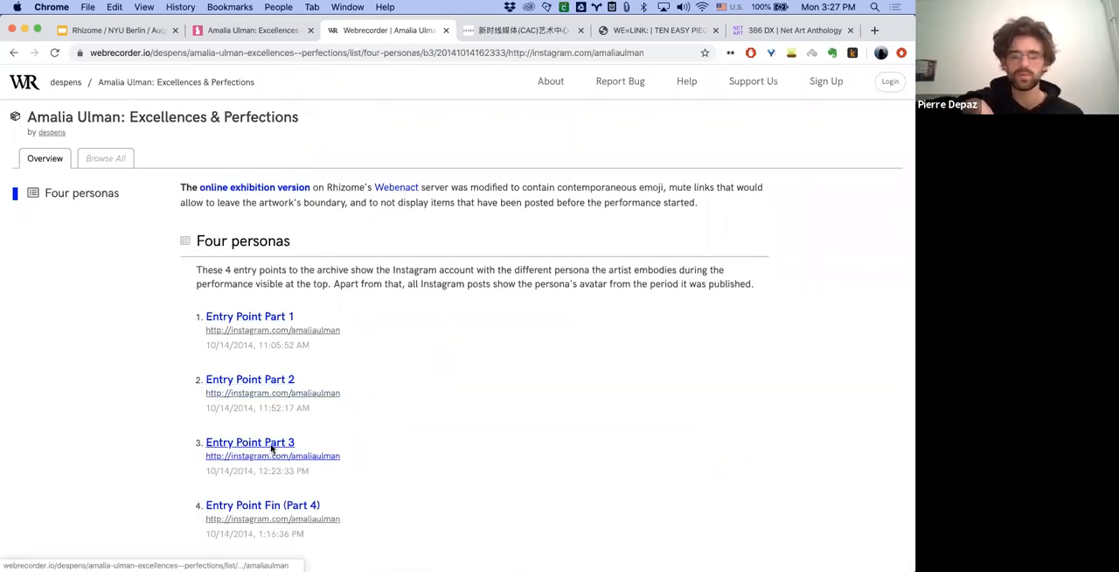
{"action": "left_click", "coordinate": [251, 441]}
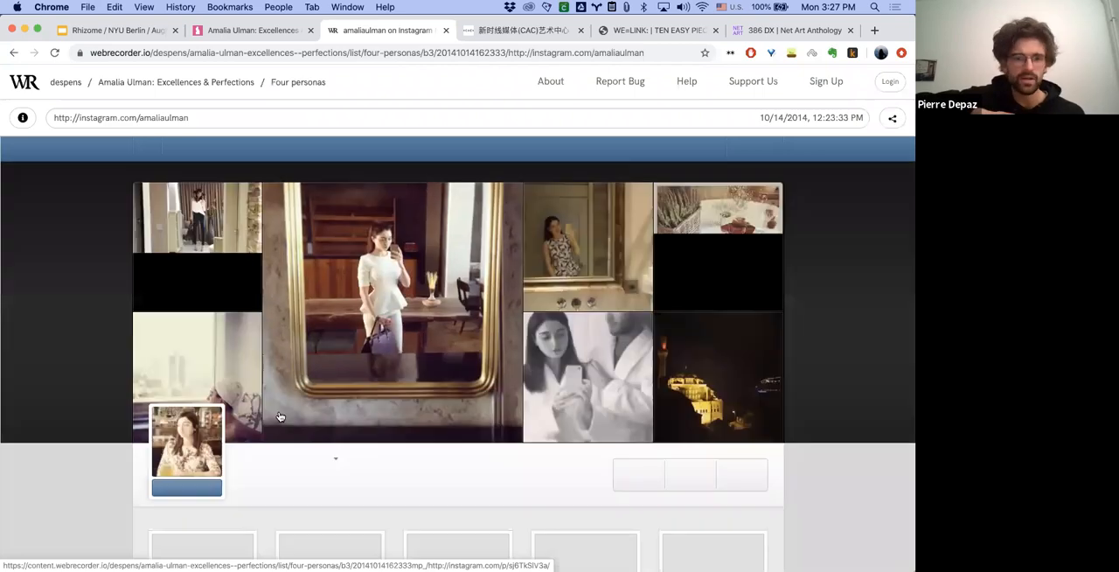
{"action": "scroll", "scroll_direction": "down", "scroll_amount": 3}
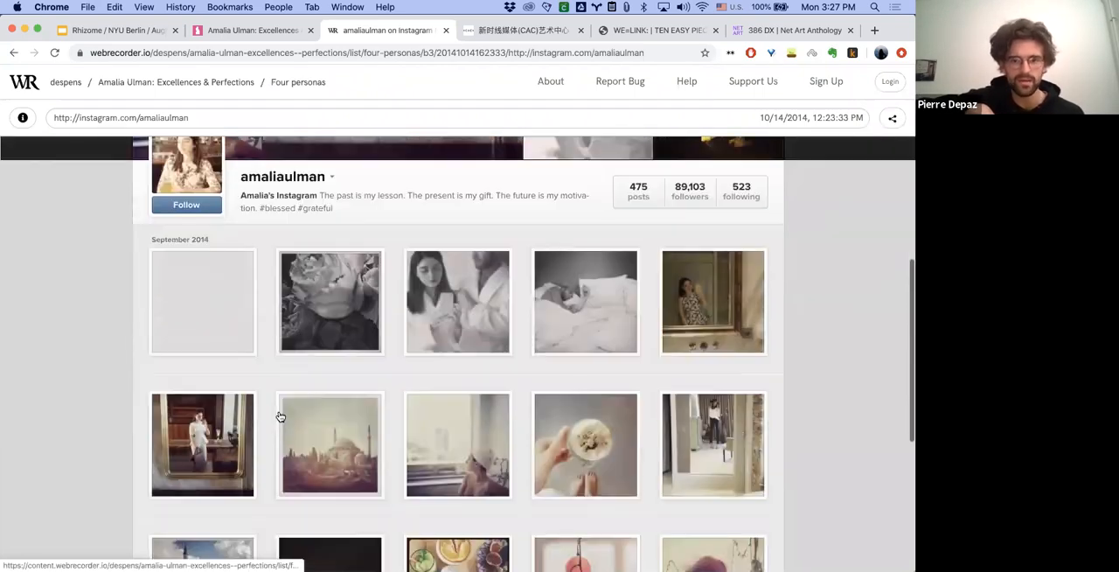
{"action": "scroll", "scroll_direction": "down", "scroll_amount": 3}
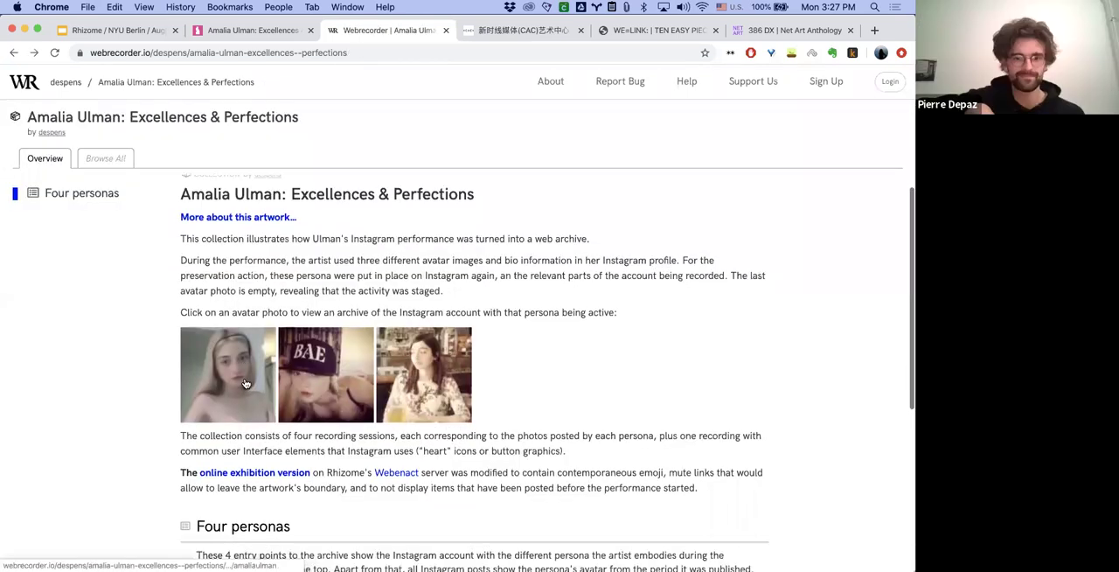
Scroll the collection overview down to the Four personas entry points, Parts 1 through Fin
{"action": "scroll", "scroll_direction": "down", "scroll_amount": 3}
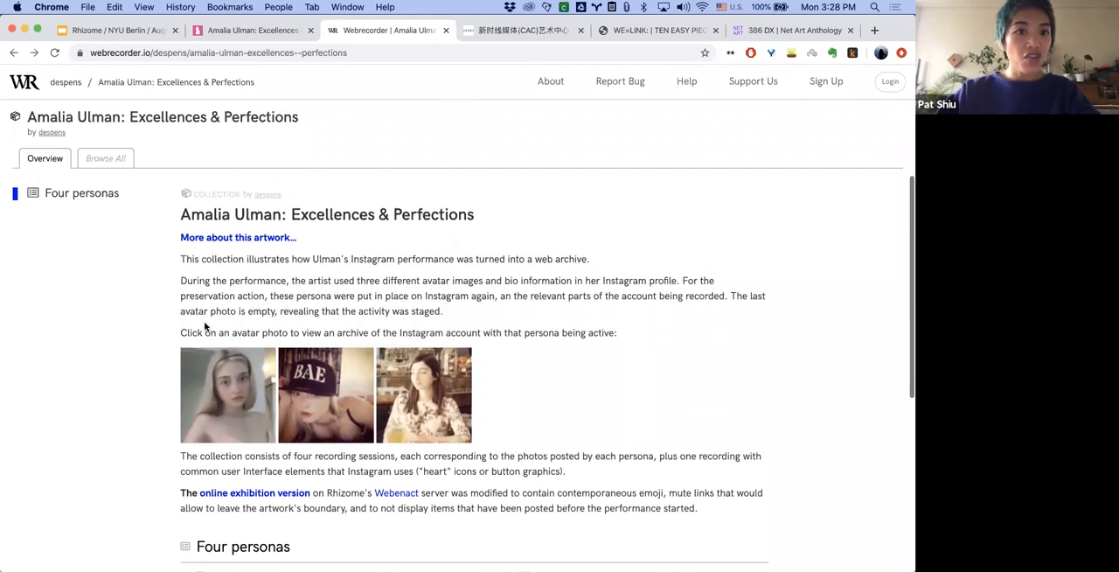
{"action": "scroll", "scroll_direction": "down", "scroll_amount": 3}
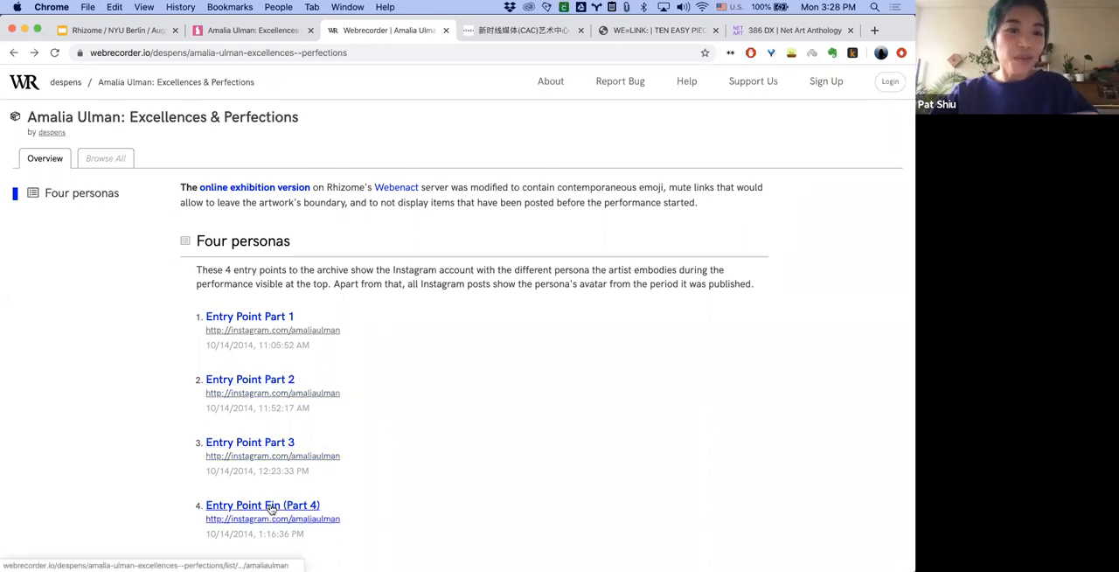
Load Entry Point Fin (Part 4)'s archived amaliaulman profile and browse down its July–September 2014 posts
{"action": "left_click", "coordinate": [259, 503]}
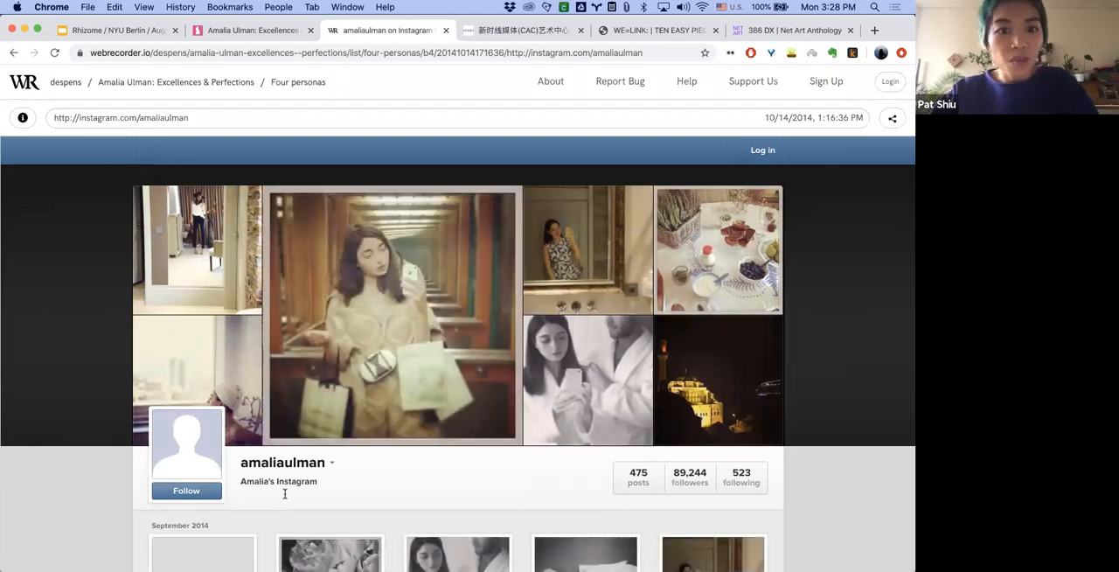
{"action": "scroll", "scroll_direction": "down", "scroll_amount": 3}
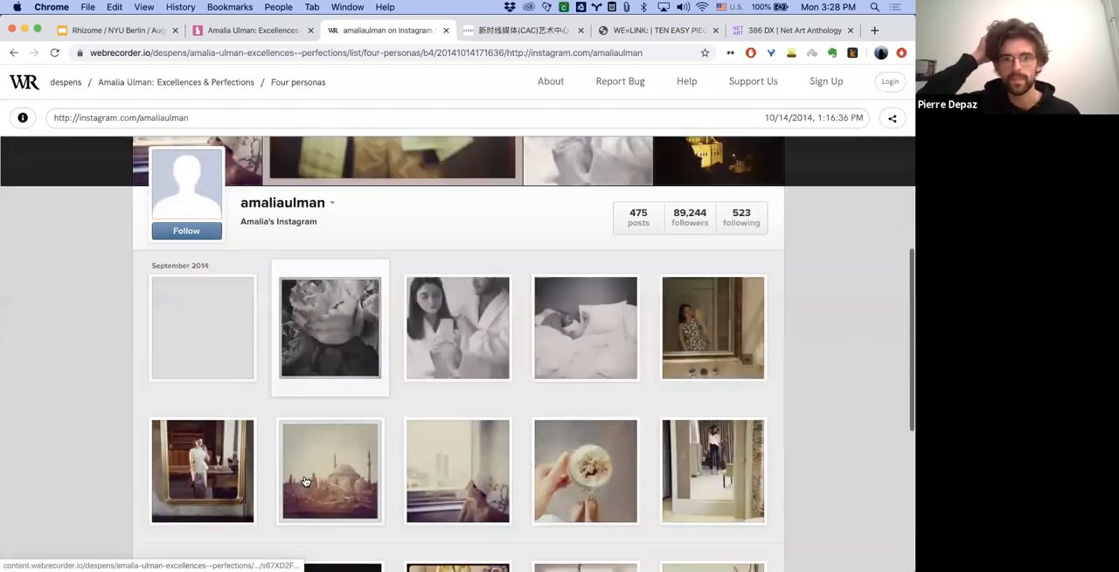
{"action": "scroll", "scroll_direction": "down", "scroll_amount": 3}
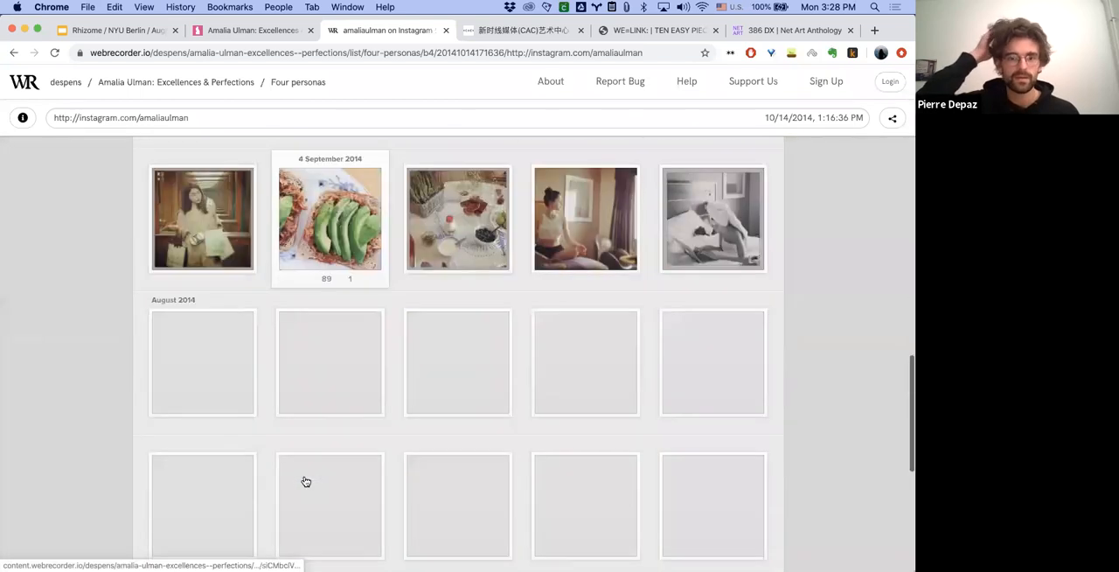
{"action": "scroll", "scroll_direction": "down", "scroll_amount": 3}
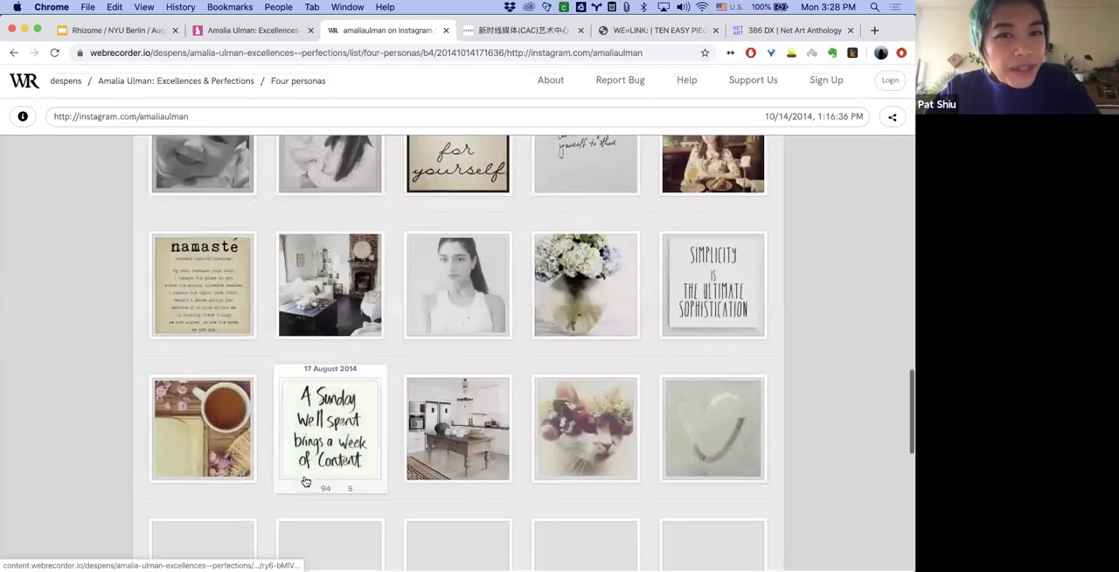
{"action": "scroll", "scroll_direction": "down", "scroll_amount": 3}
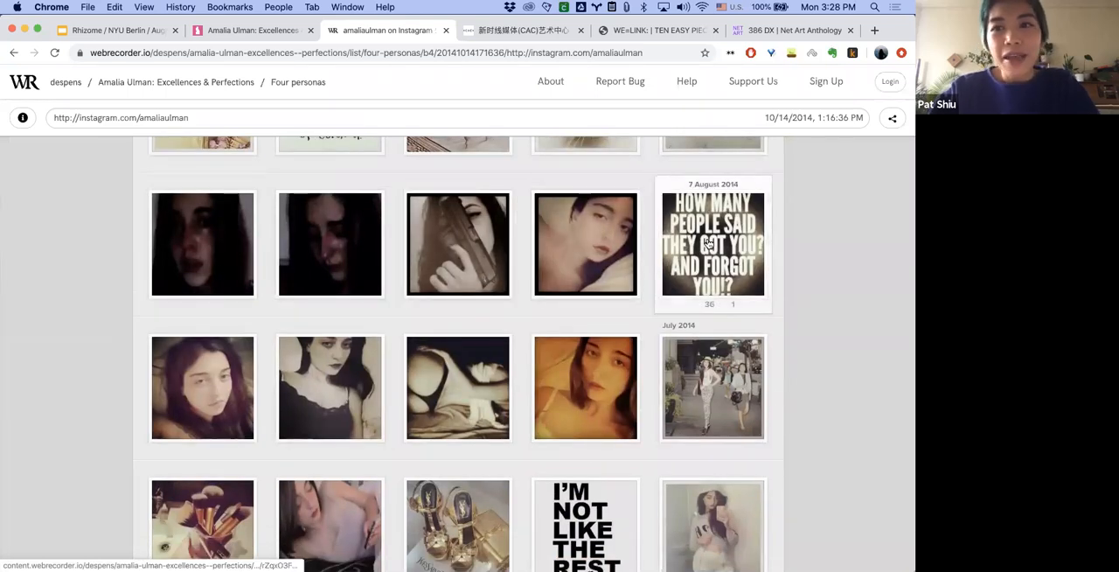
Enlarge a single archived post, close it, and return to the top of the profile
{"action": "left_click", "coordinate": [714, 244]}
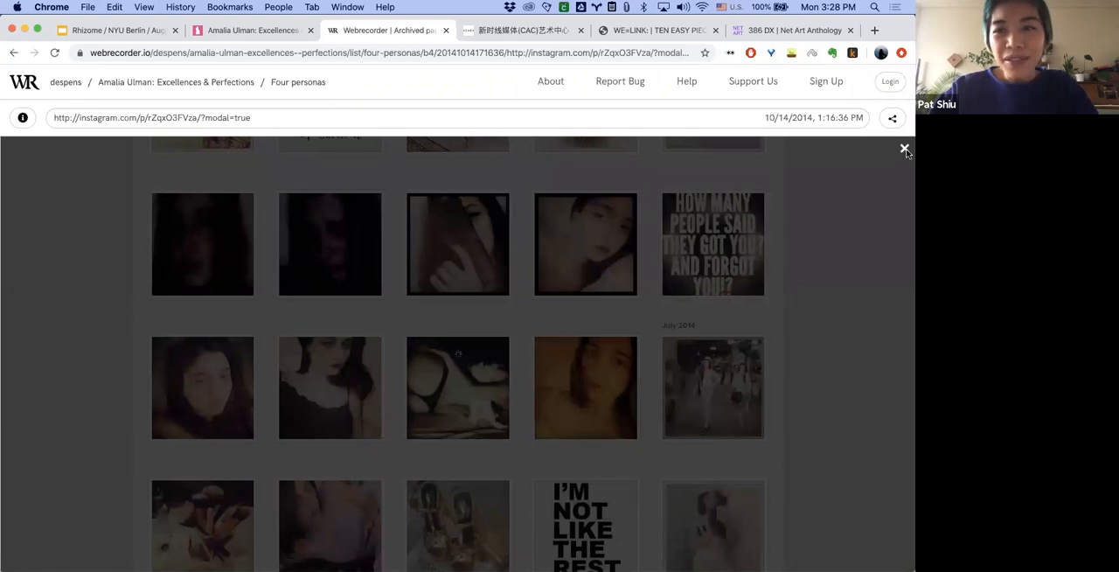
{"action": "left_click", "coordinate": [904, 148]}
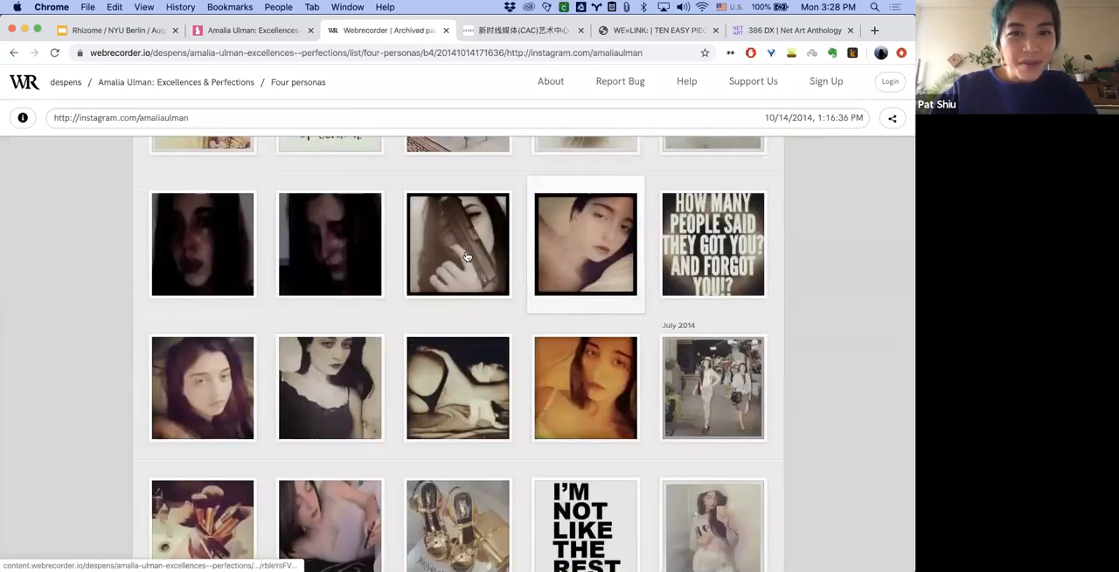
{"action": "left_click", "coordinate": [458, 257]}
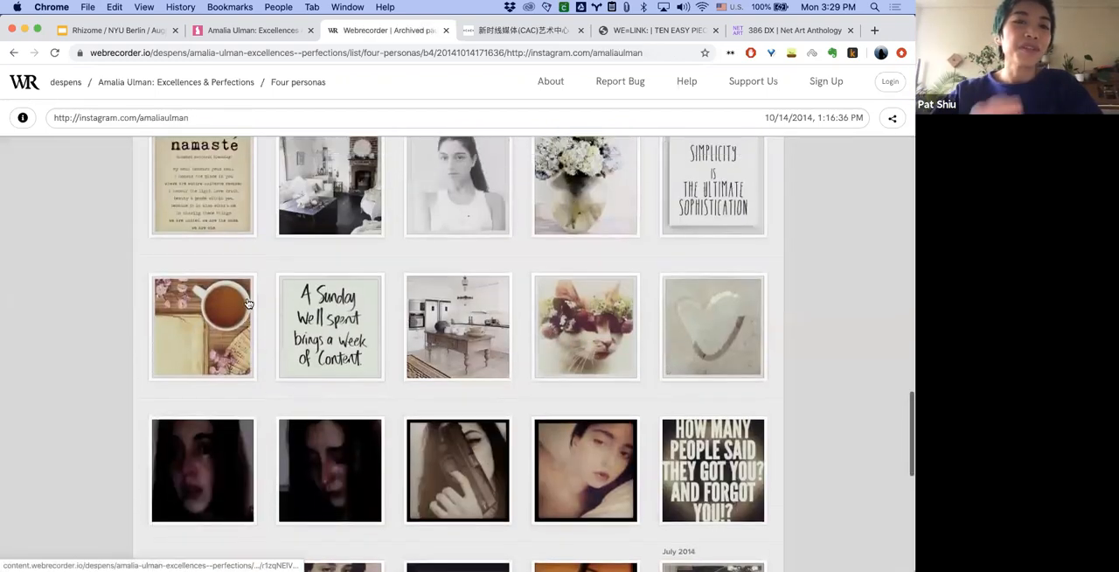
{"action": "scroll", "scroll_direction": "up", "scroll_amount": 3}
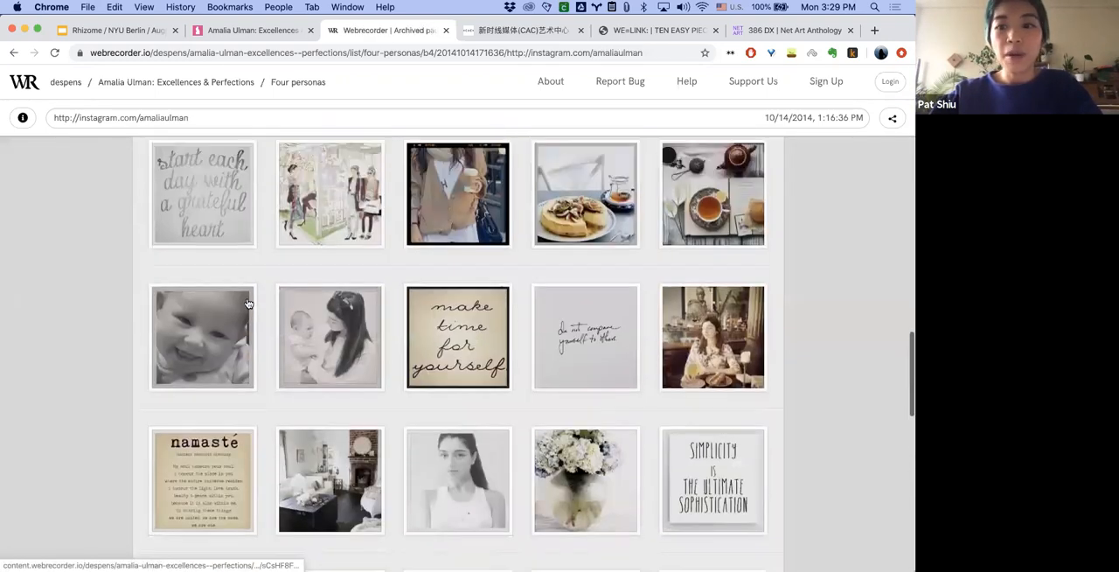
{"action": "scroll", "scroll_direction": "up", "scroll_amount": 3}
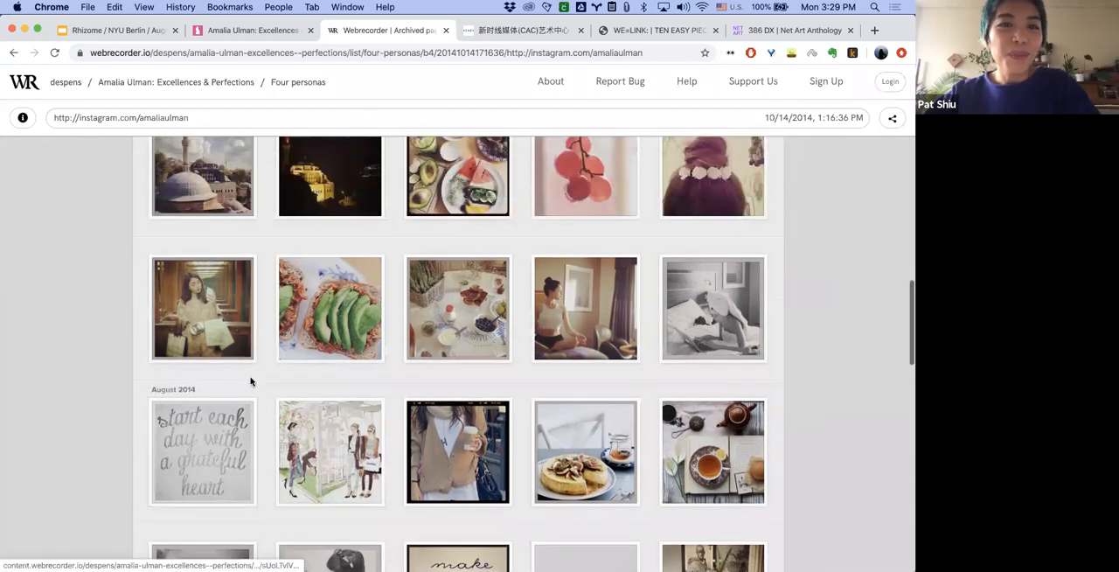
{"action": "scroll", "scroll_direction": "up", "scroll_amount": 3}
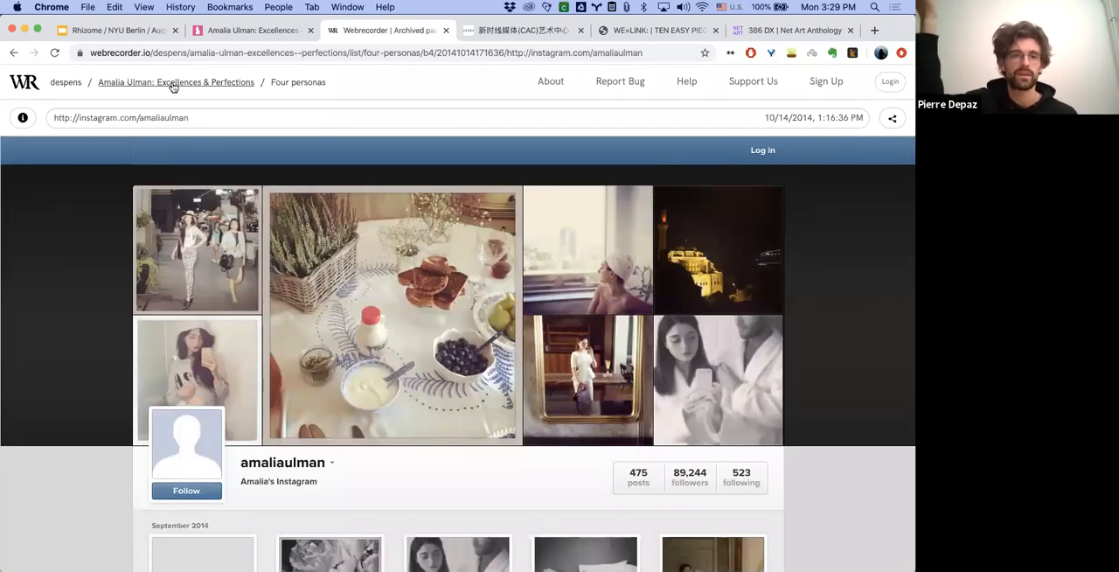
Return to the Amalia Ulman collection overview and bring the Four personas entry points into view
{"action": "left_click", "coordinate": [171, 82]}
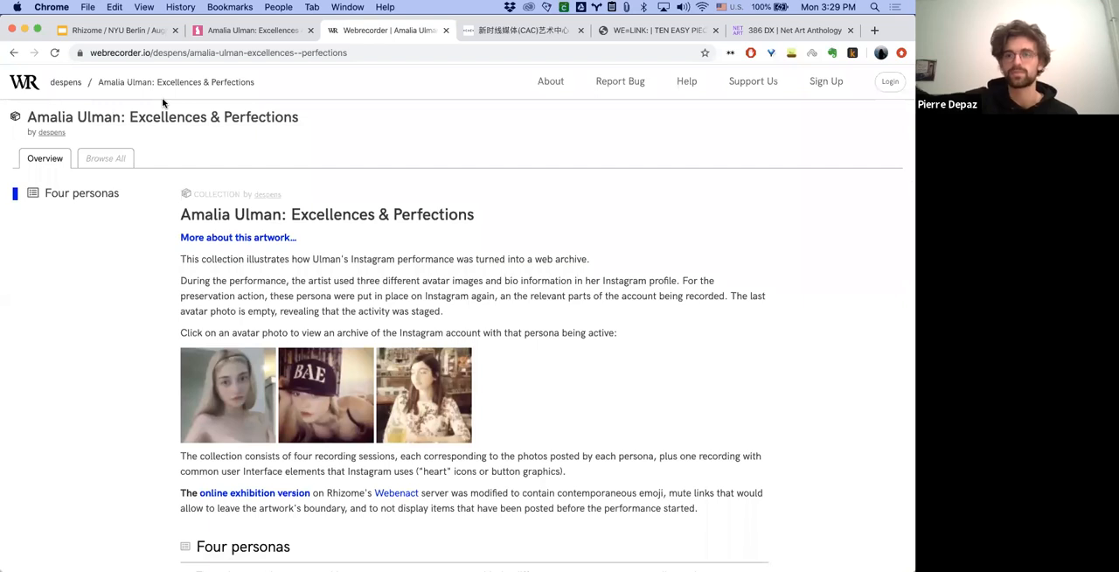
{"action": "scroll", "scroll_direction": "down", "scroll_amount": 3}
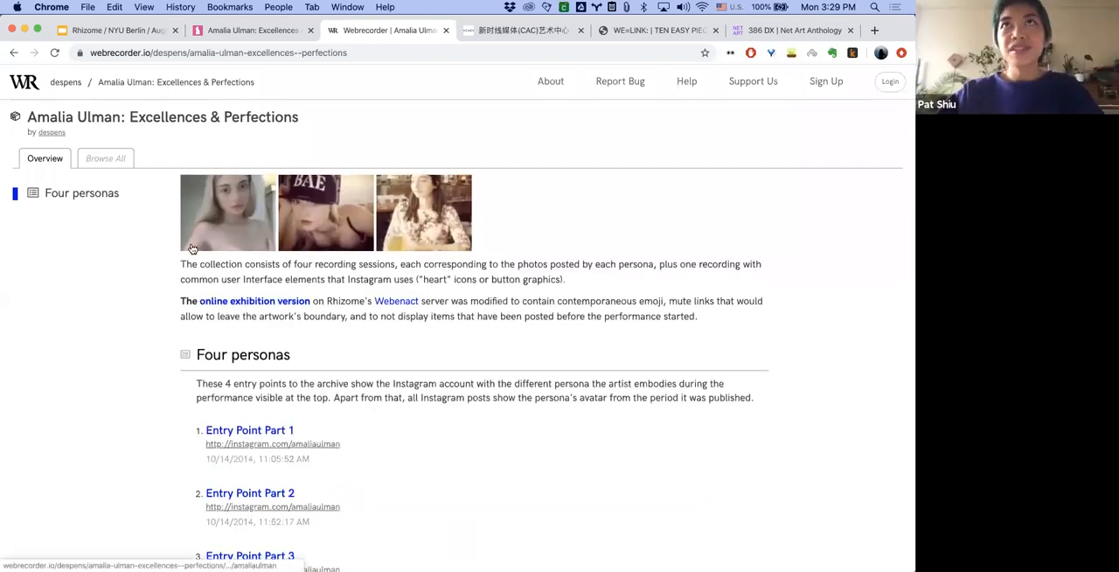
{"action": "scroll", "scroll_direction": "down", "scroll_amount": 3}
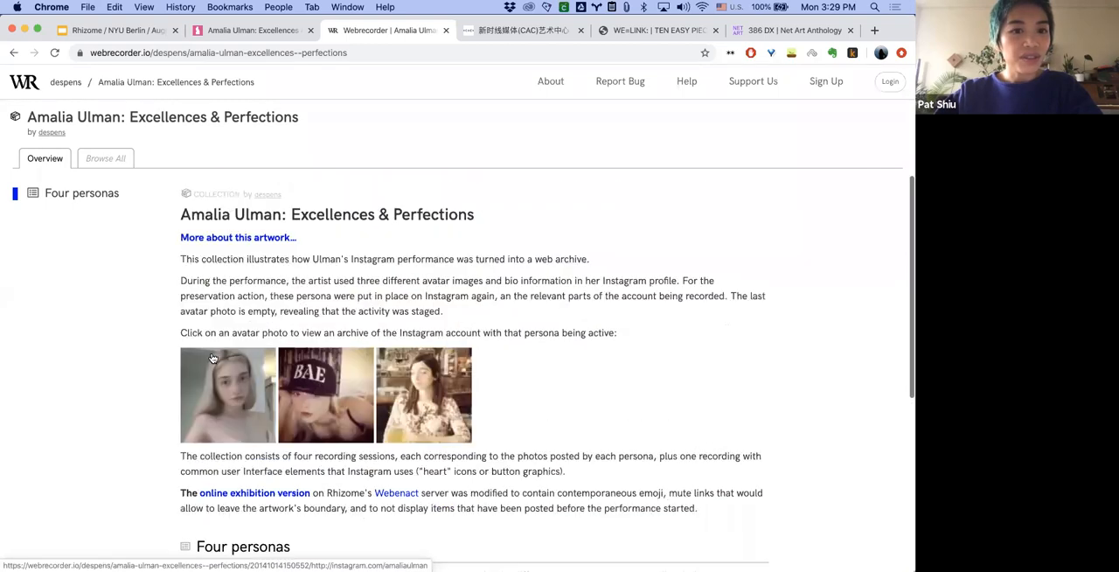
{"action": "mouse_move", "coordinate": [250, 325]}
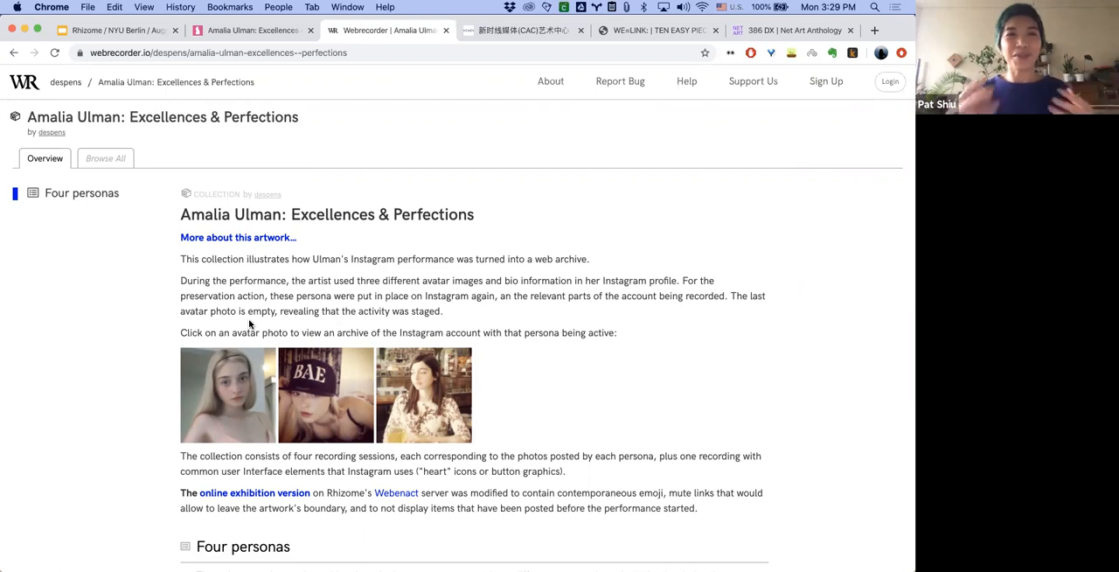
{"action": "scroll", "scroll_direction": "down", "scroll_amount": 3}
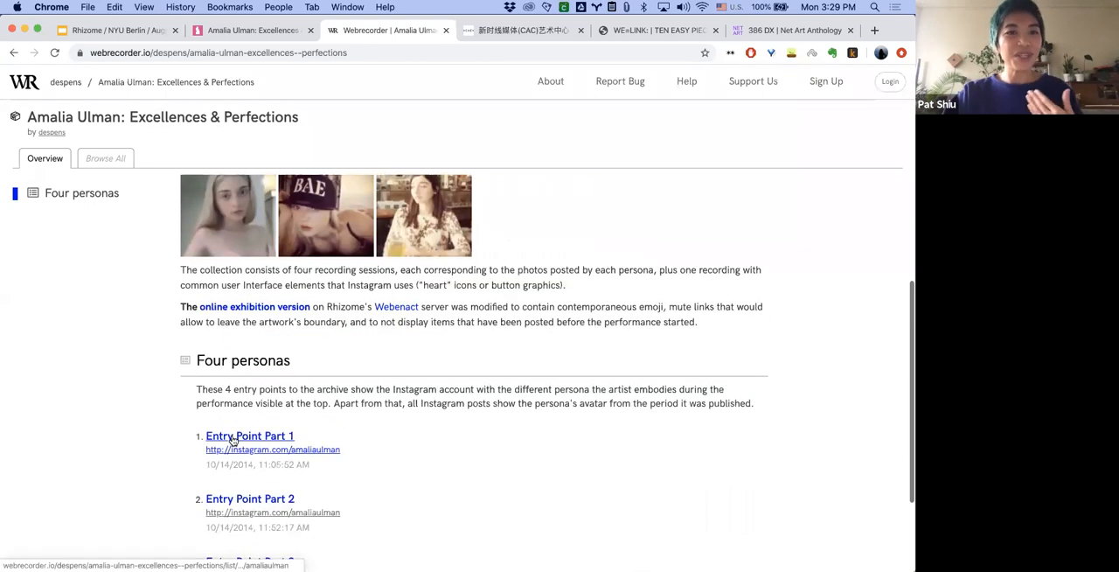
Load Entry Point Part 1's archived amaliaulman profile and view an enlarged post
{"action": "left_click", "coordinate": [249, 435]}
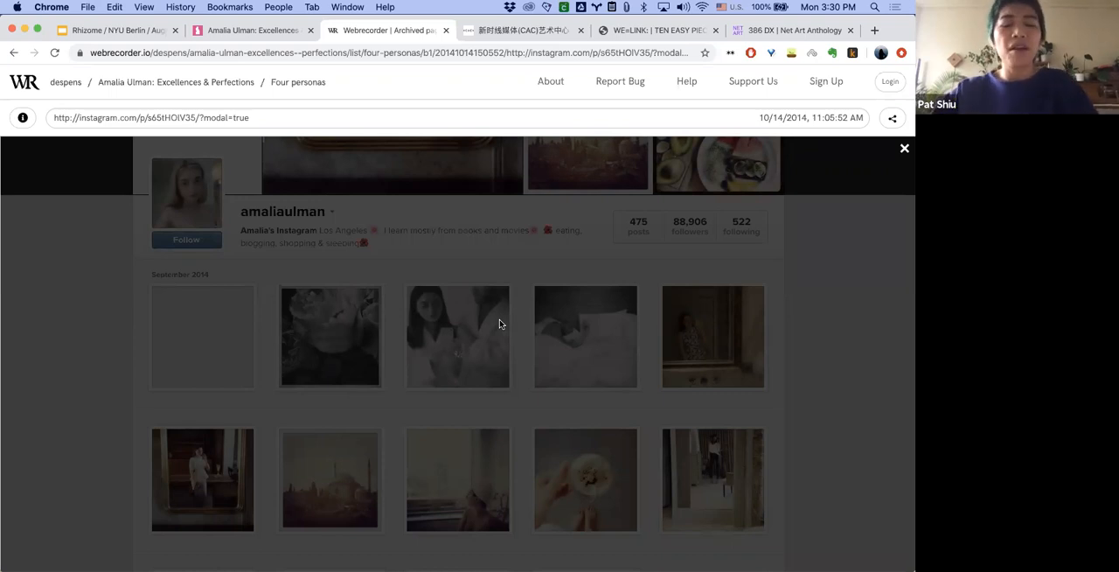
{"action": "mouse_move", "coordinate": [461, 353]}
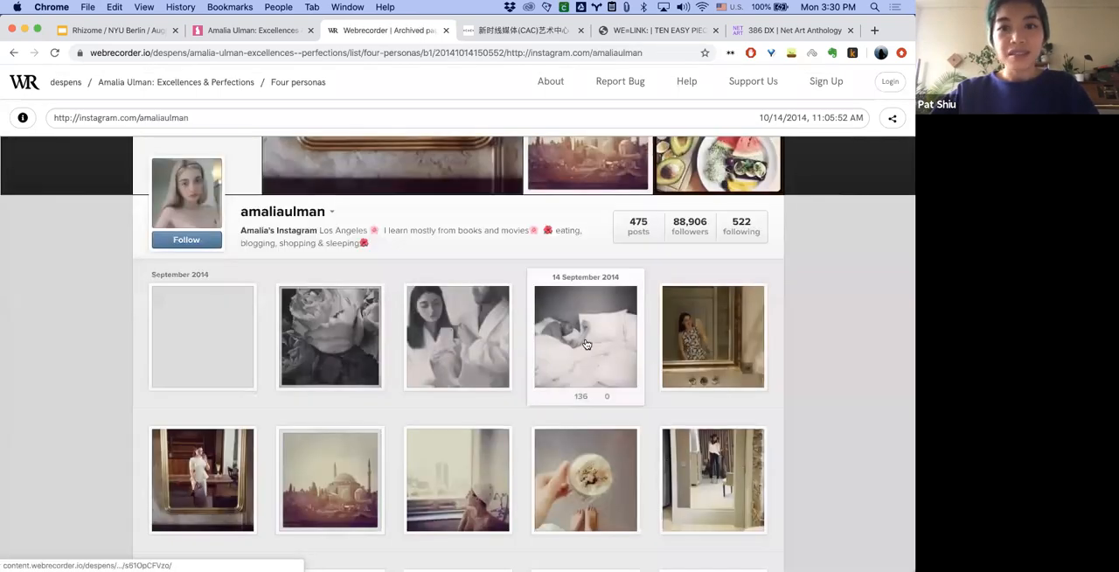
{"action": "left_click", "coordinate": [586, 336]}
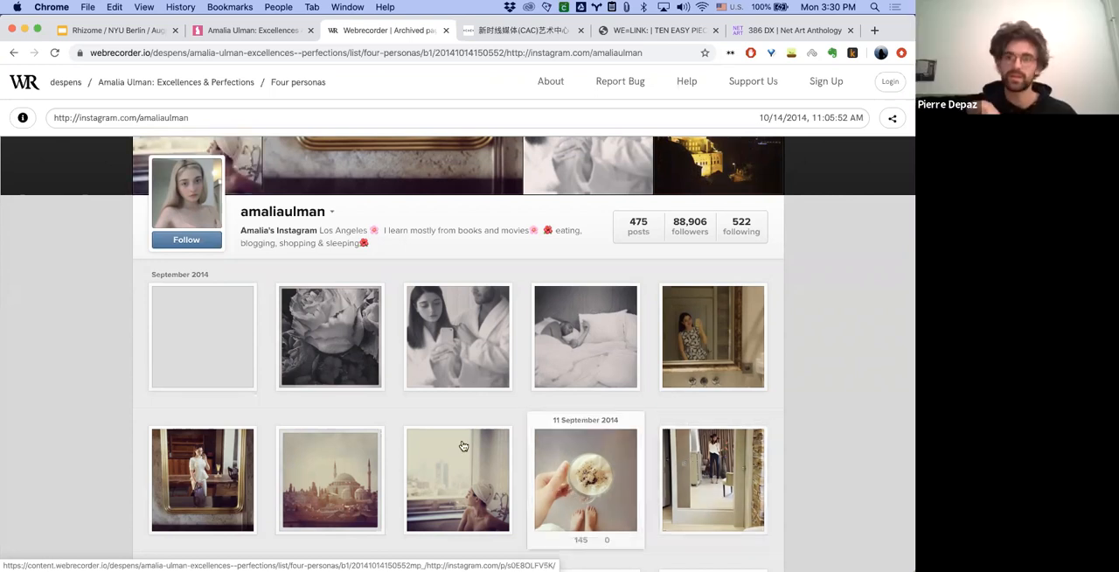
Scroll the Part 1 archived photo grid down to the August 2014 posts
{"action": "scroll", "scroll_direction": "down", "scroll_amount": 3}
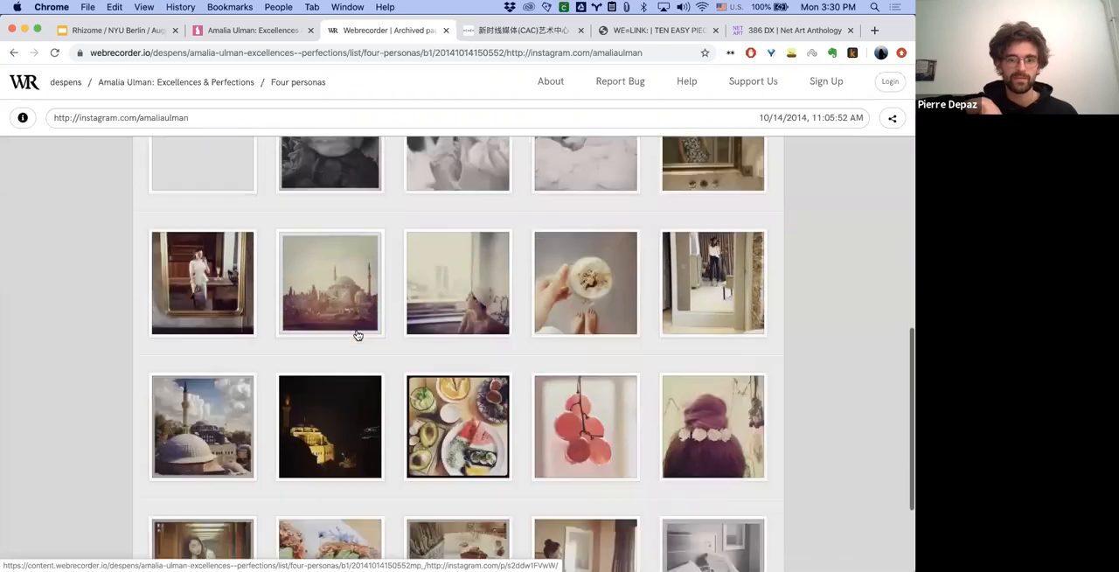
{"action": "scroll", "scroll_direction": "down", "scroll_amount": 3}
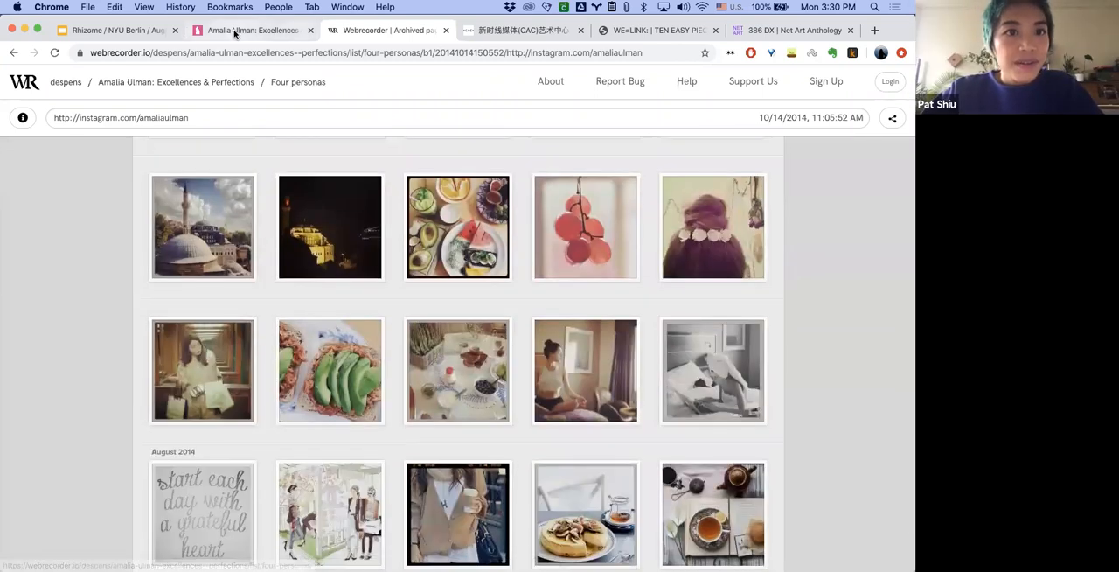
{"action": "scroll", "scroll_direction": "down", "scroll_amount": 3}
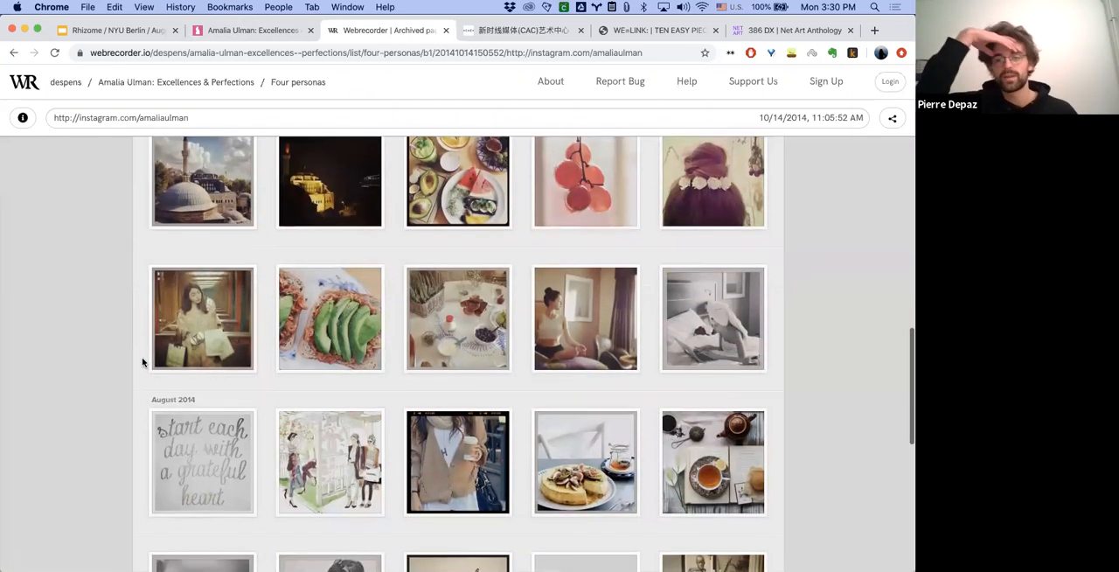
{"action": "scroll", "scroll_direction": "down", "scroll_amount": 3}
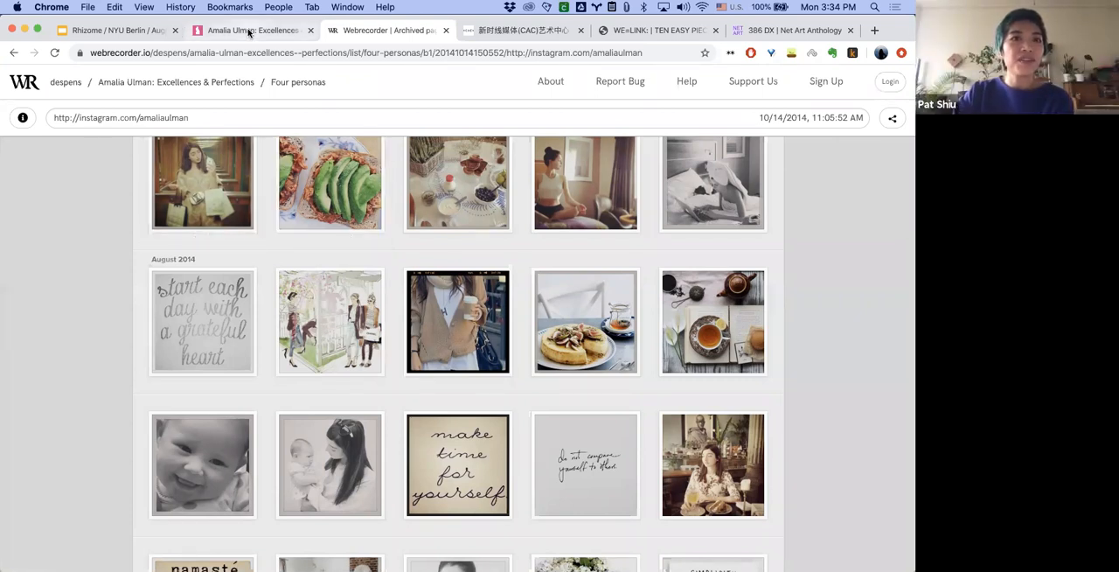
{"action": "mouse_move", "coordinate": [253, 32]}
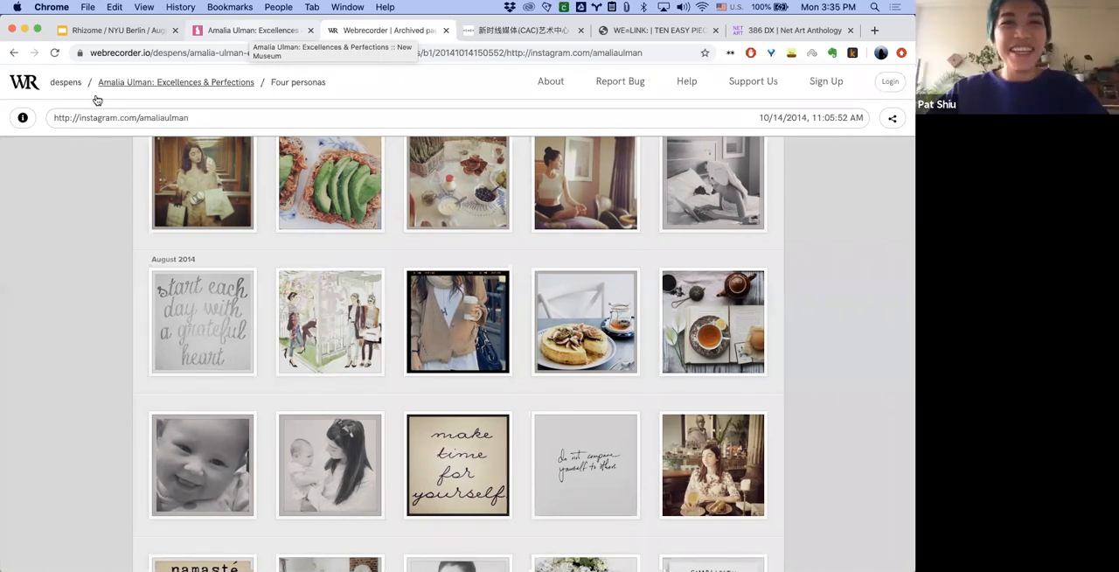
{"action": "mouse_move", "coordinate": [214, 212]}
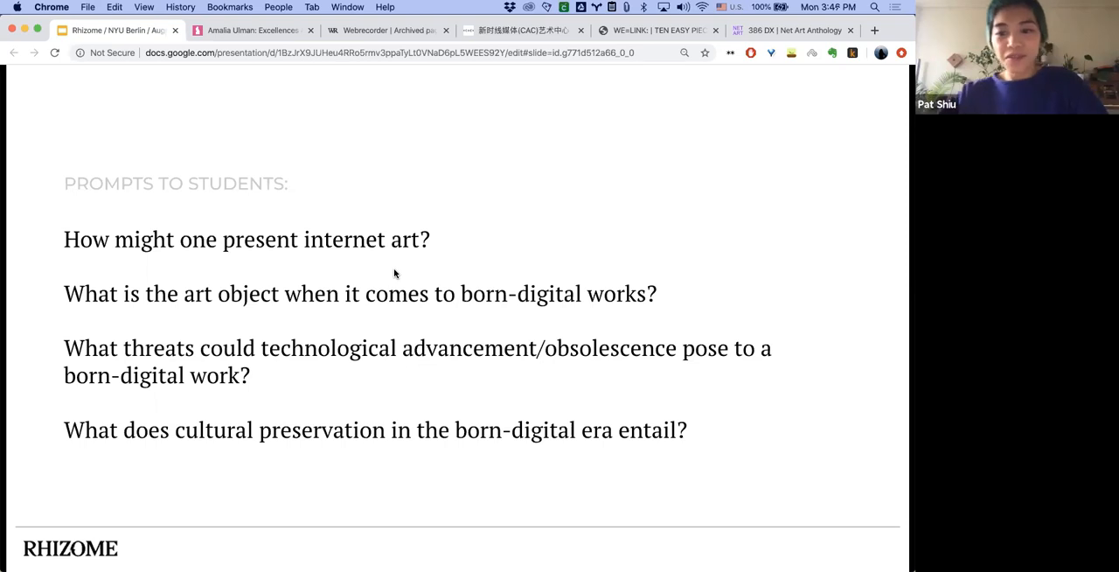
{"action": "mouse_move", "coordinate": [473, 270]}
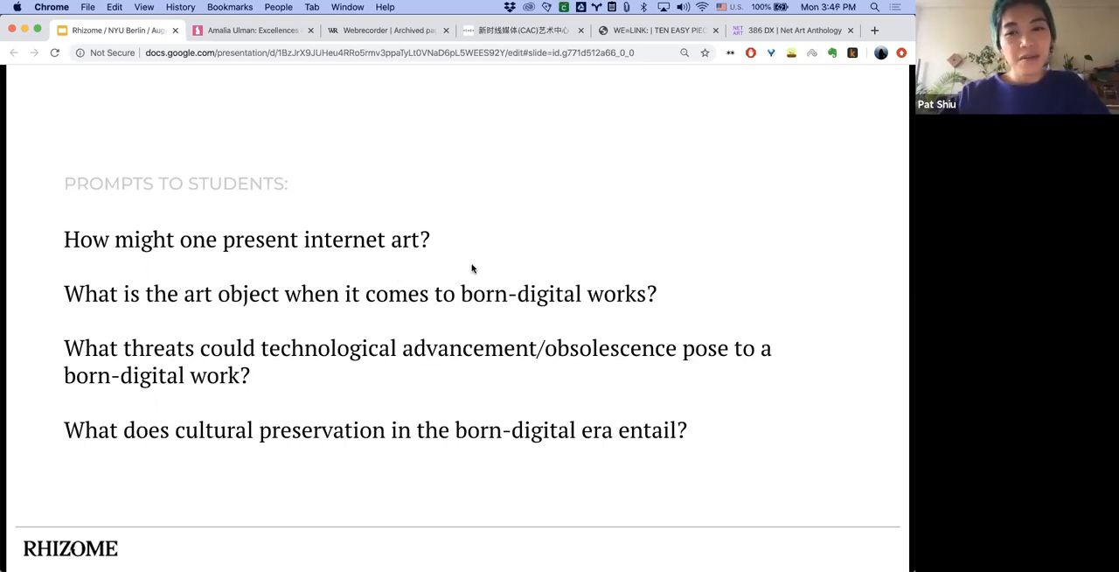